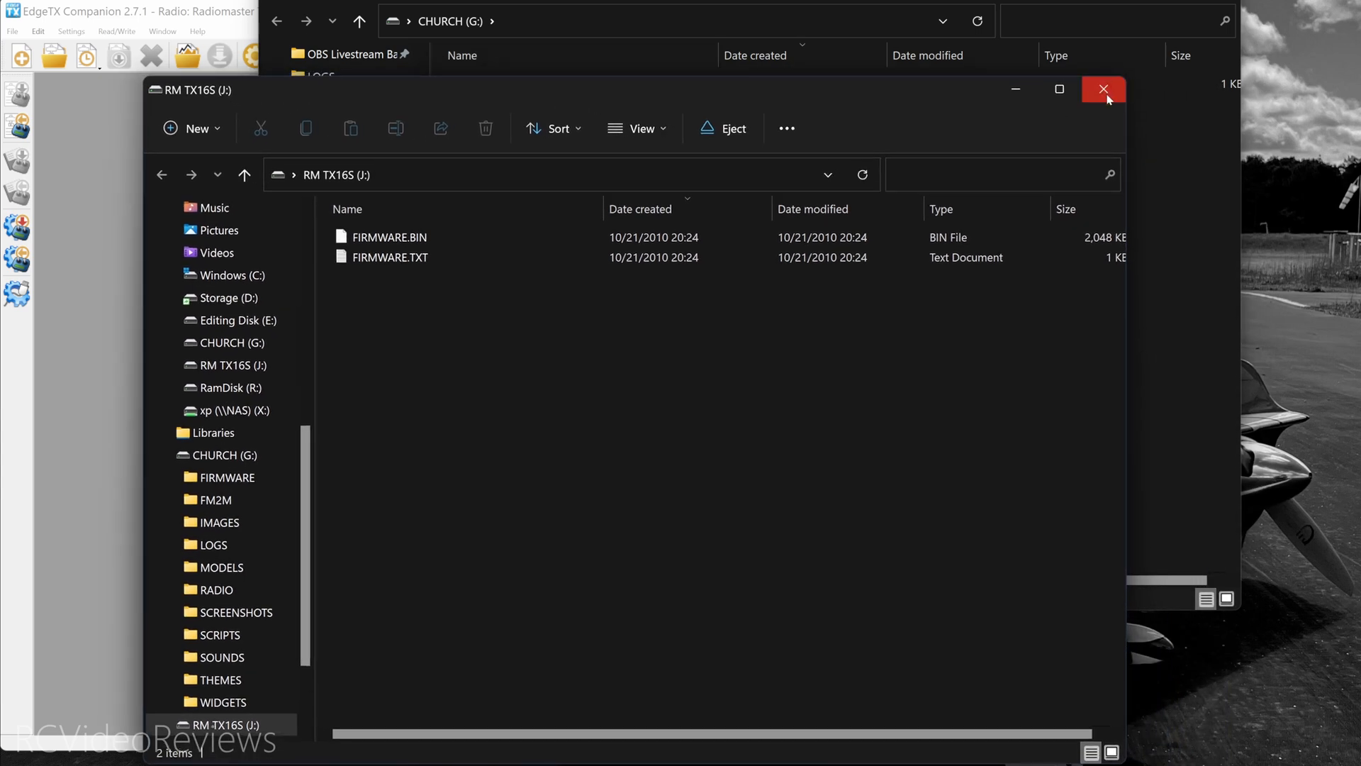
# Close the J: drive window, browse into LOGS on CHURCH (G:) and select the GB1 Gamebird CSV
pyautogui.click(1103, 89)
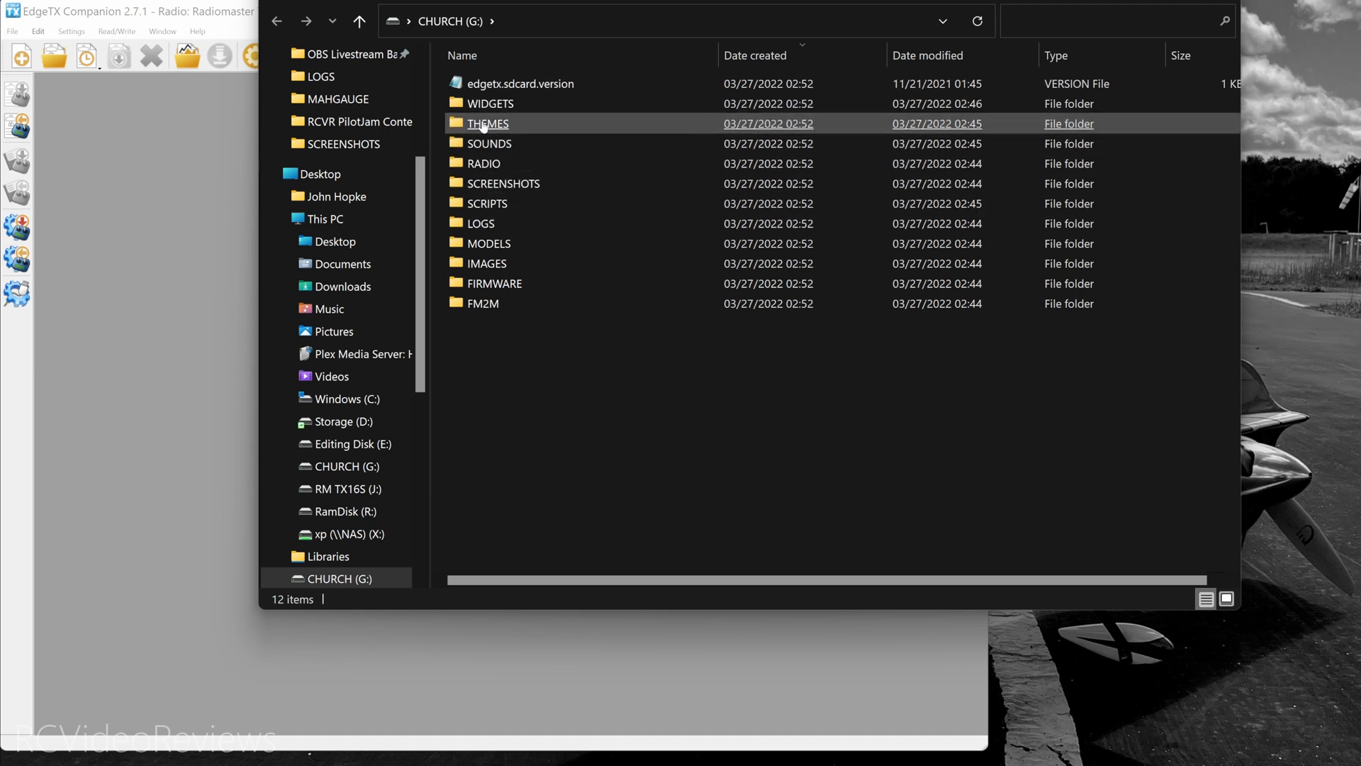
pyautogui.click(489, 103)
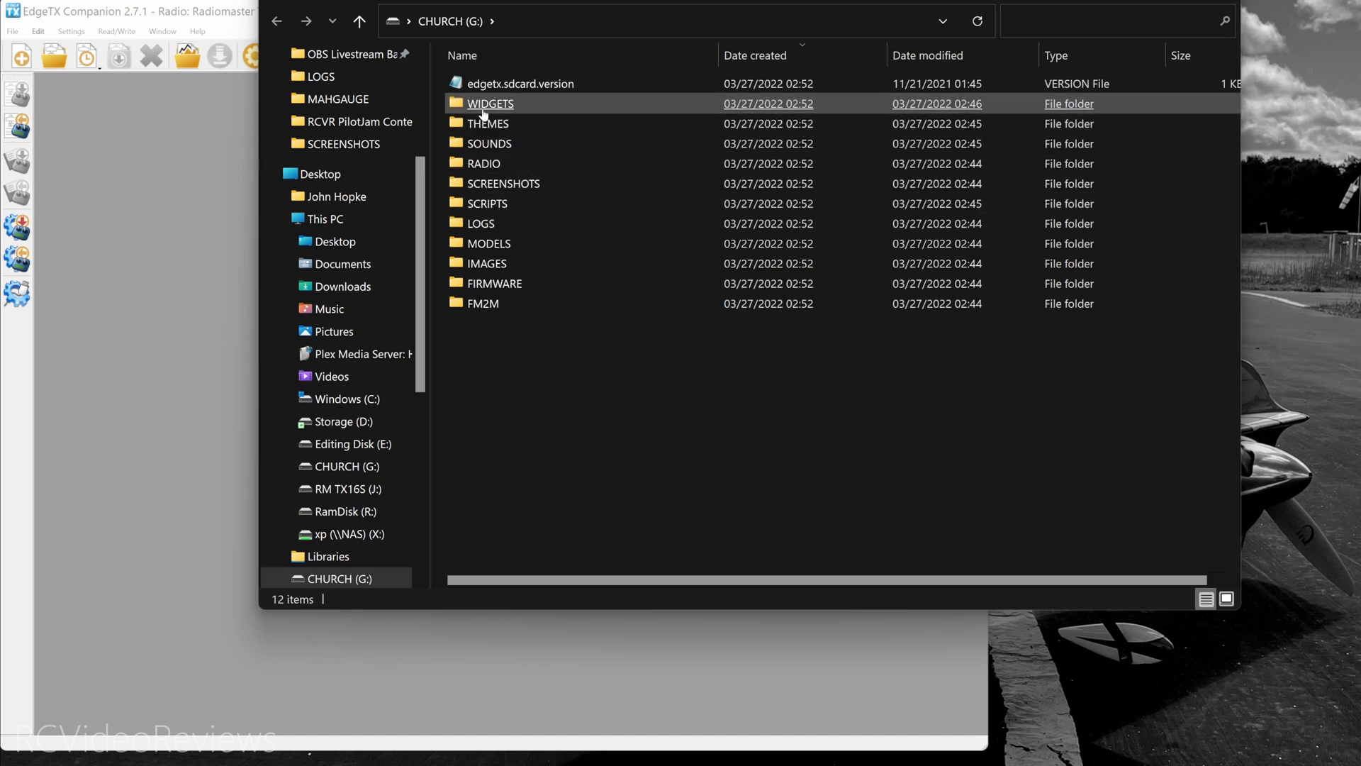
pyautogui.click(488, 122)
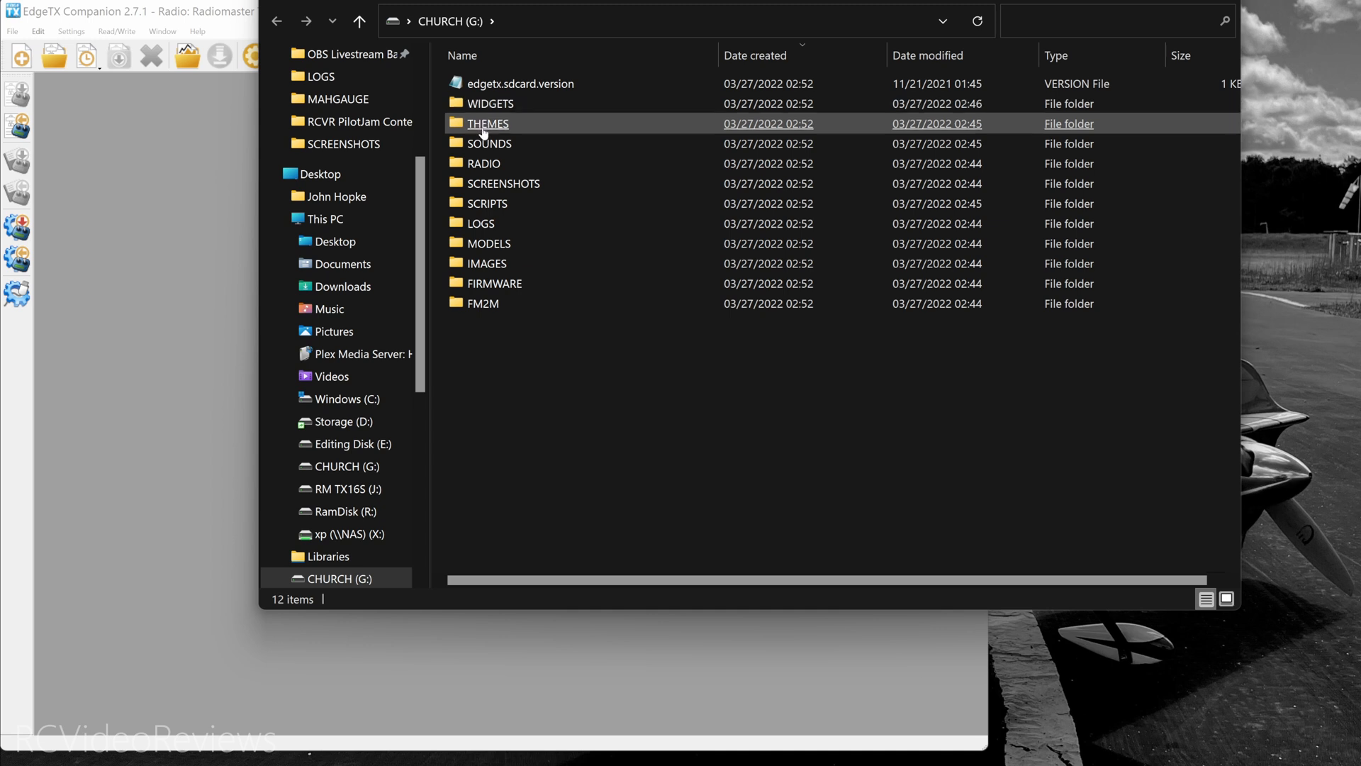
pyautogui.click(481, 223)
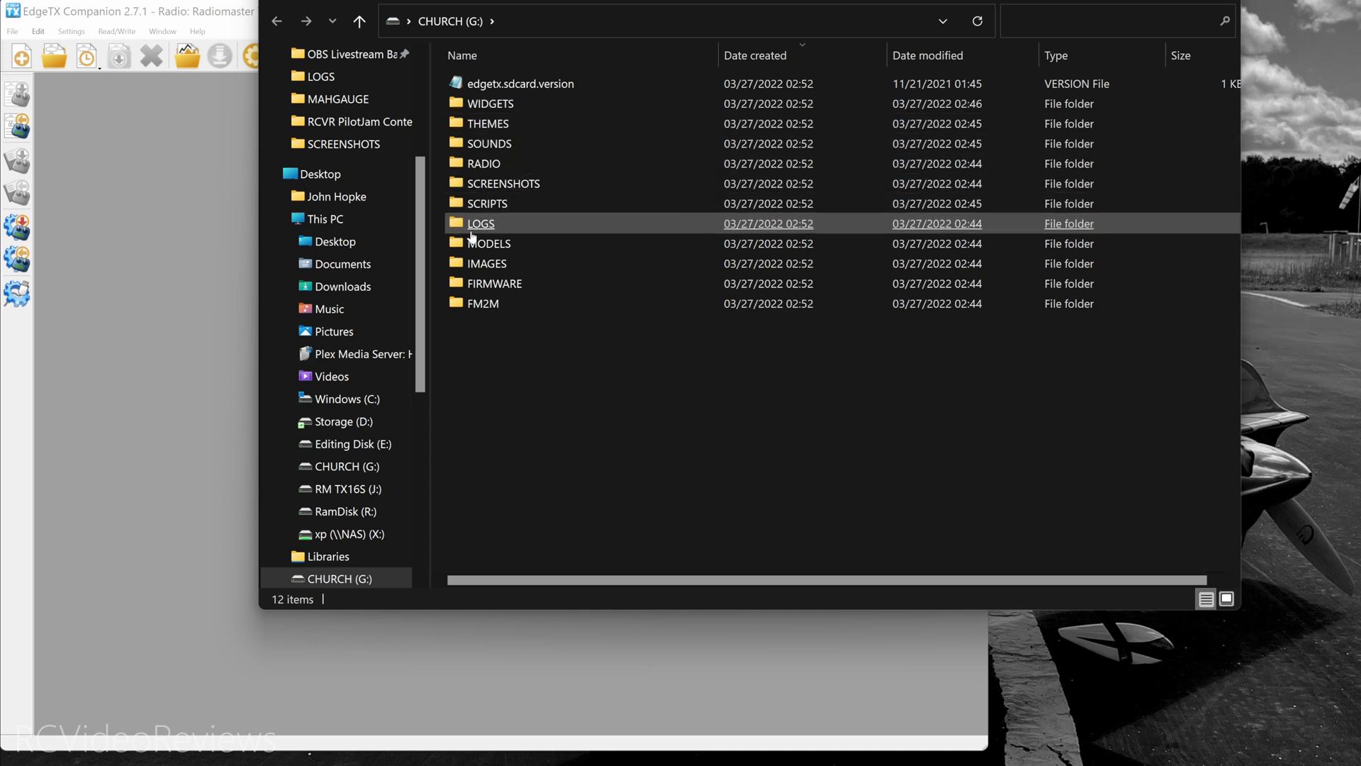
pyautogui.doubleClick(480, 222)
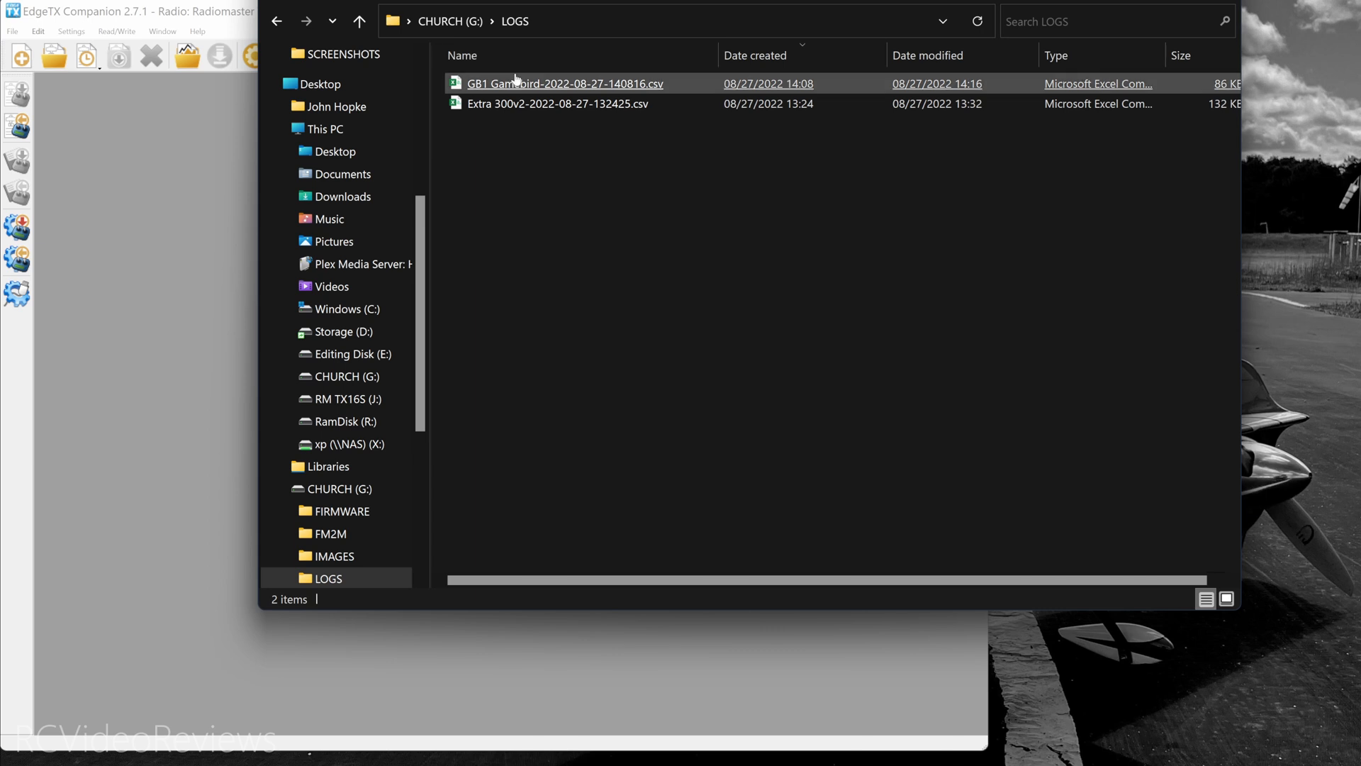
pyautogui.click(564, 84)
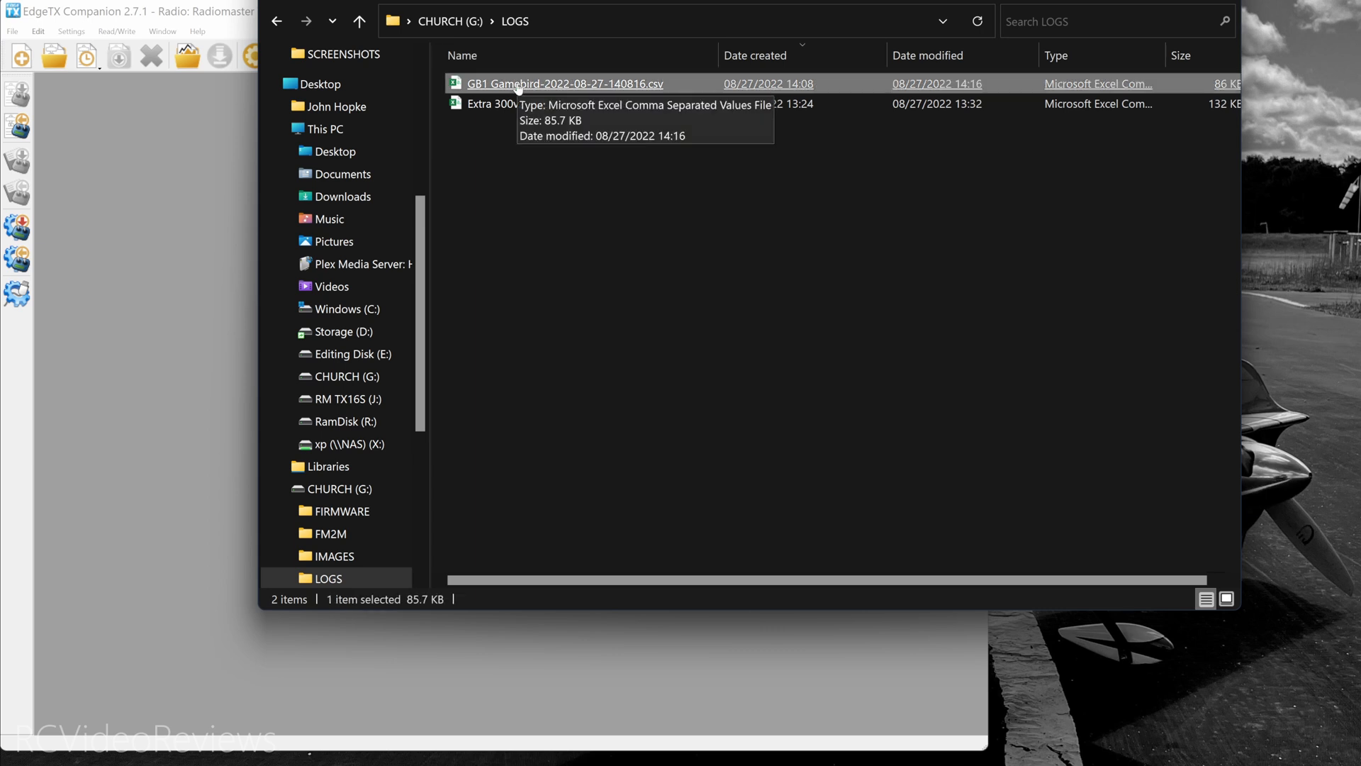
pyautogui.moveTo(586, 89)
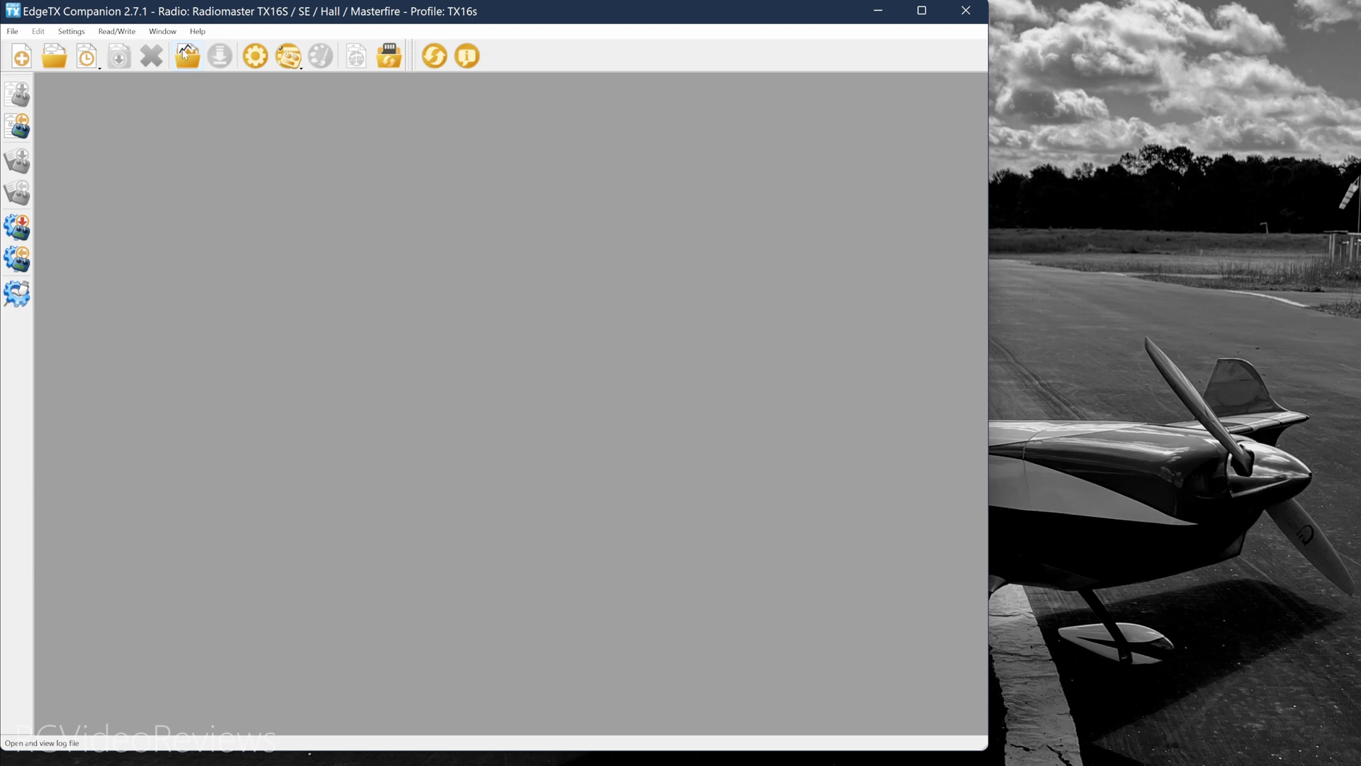
pyautogui.moveTo(186, 55)
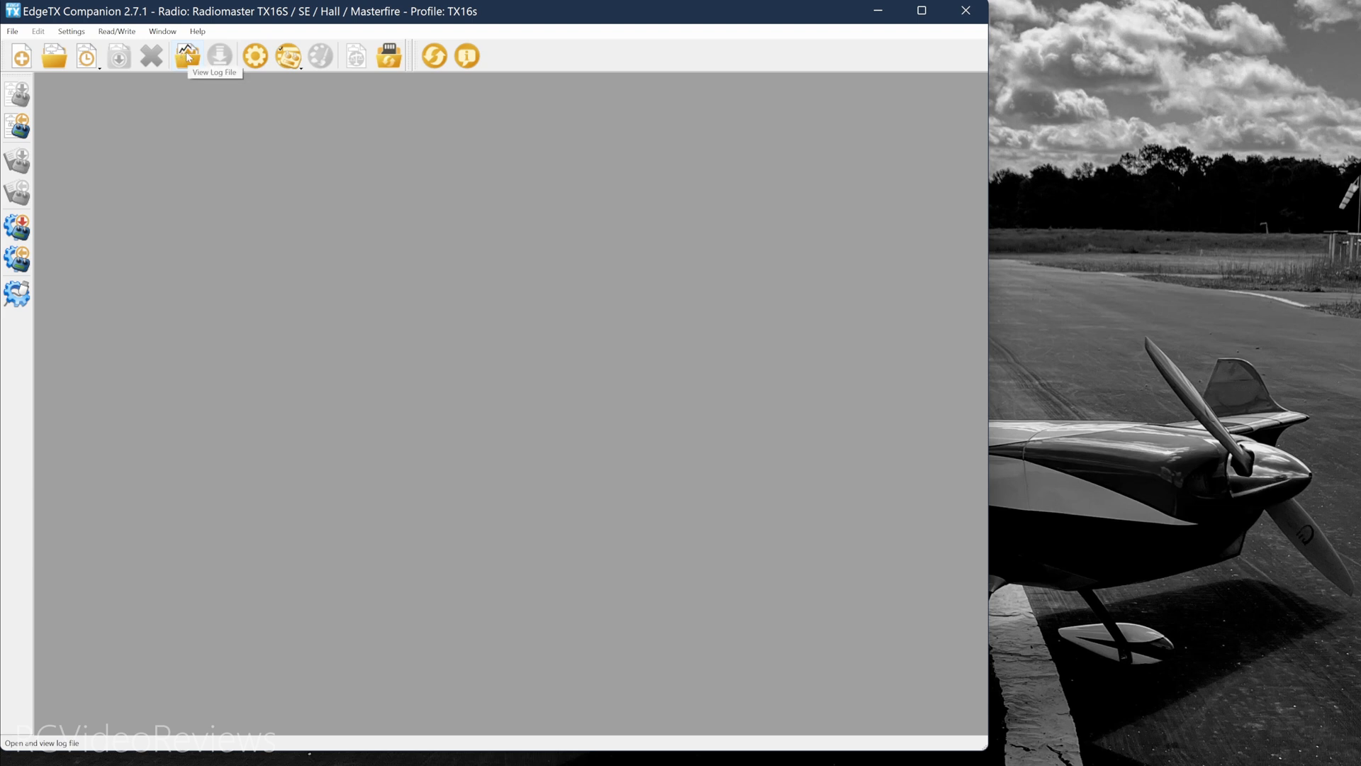
# Load GB1 Gamebird-2022-08-27-140816.csv from the Desktop into the Log Viewer
pyautogui.click(187, 55)
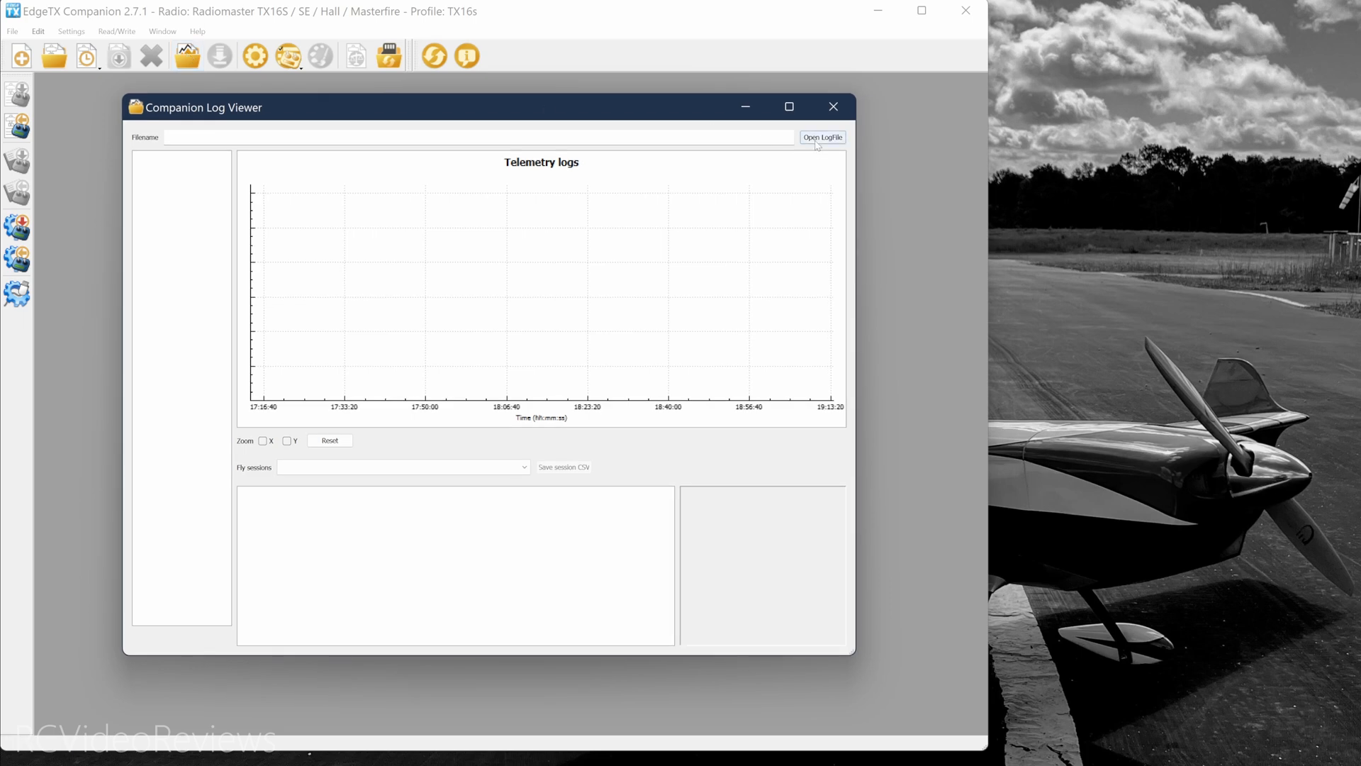
pyautogui.click(821, 138)
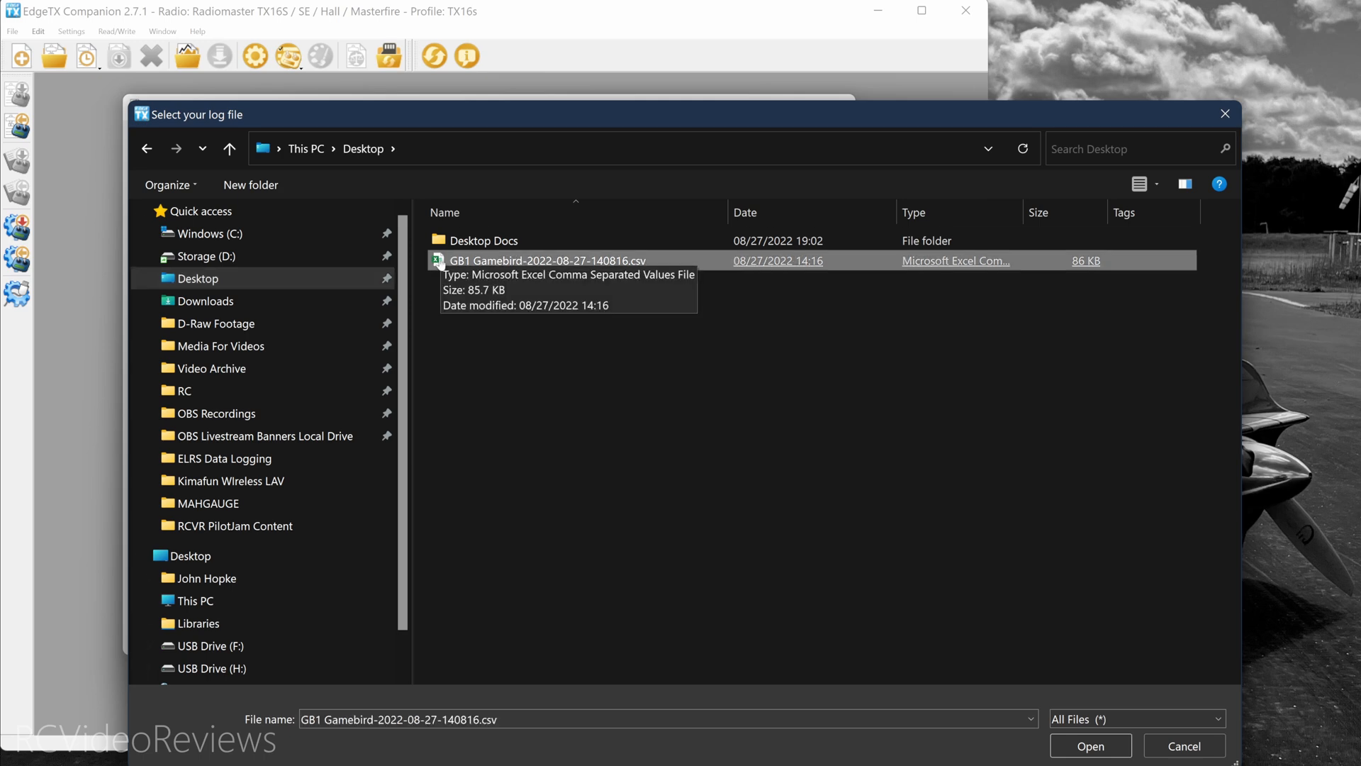
pyautogui.click(1090, 746)
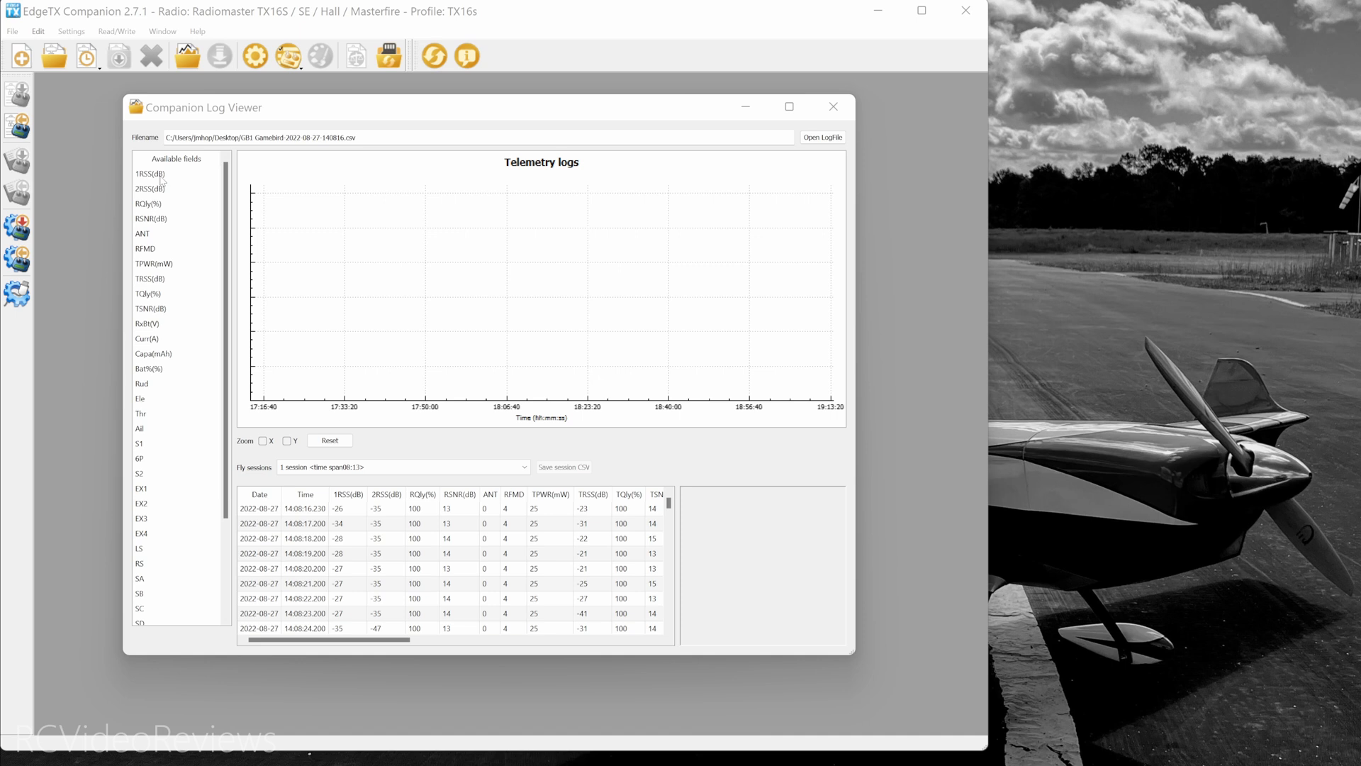
# Plot 1RSS(dB), compare it with 2RSS(dB), then leave 2RSS(dB) graphed alone
pyautogui.click(149, 173)
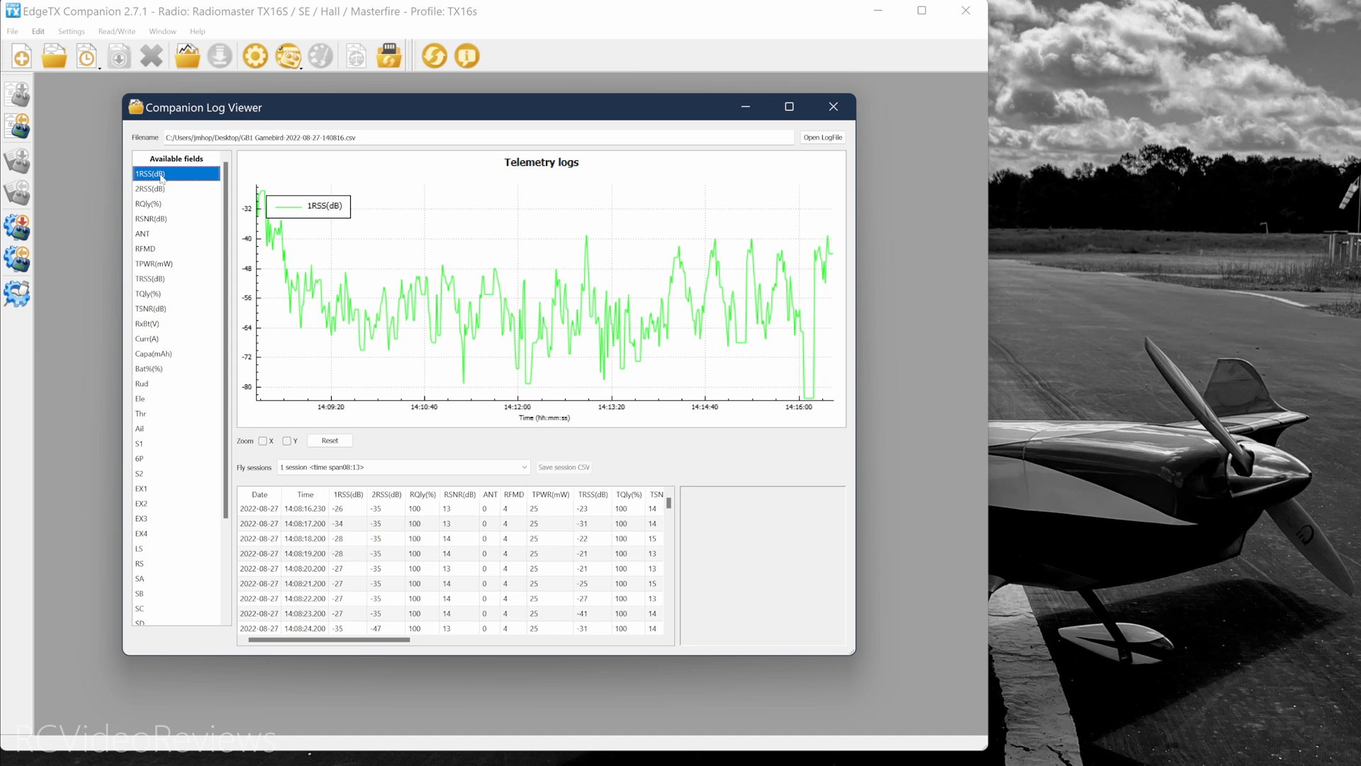
pyautogui.moveTo(164, 176)
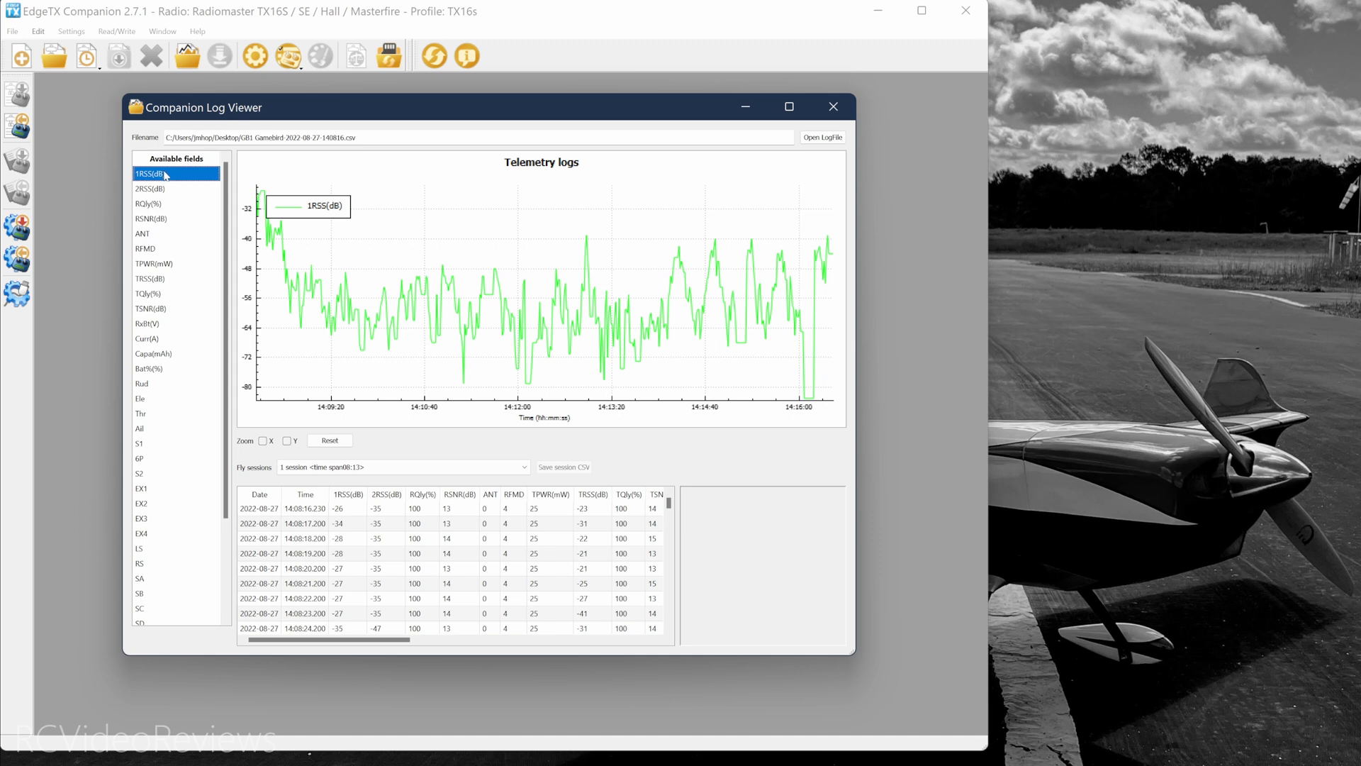
pyautogui.click(149, 188)
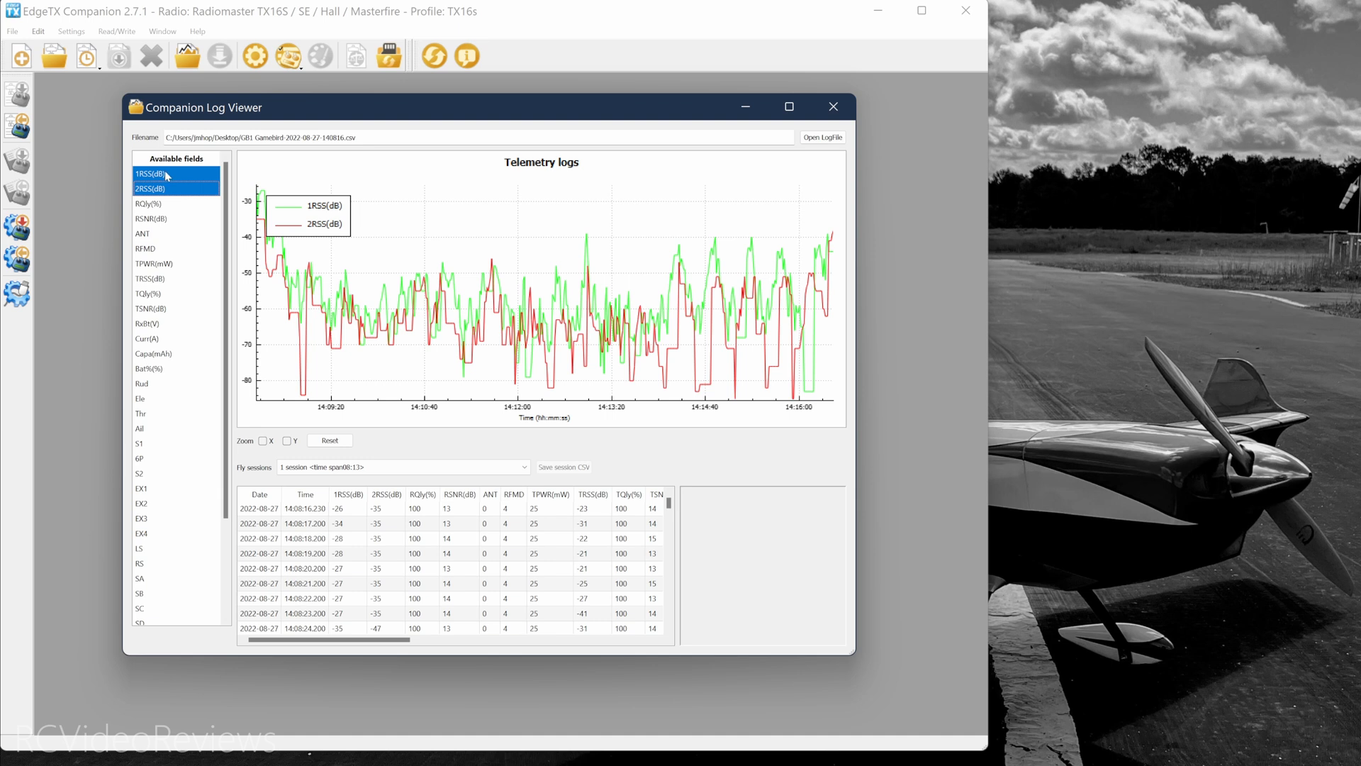
pyautogui.click(156, 188)
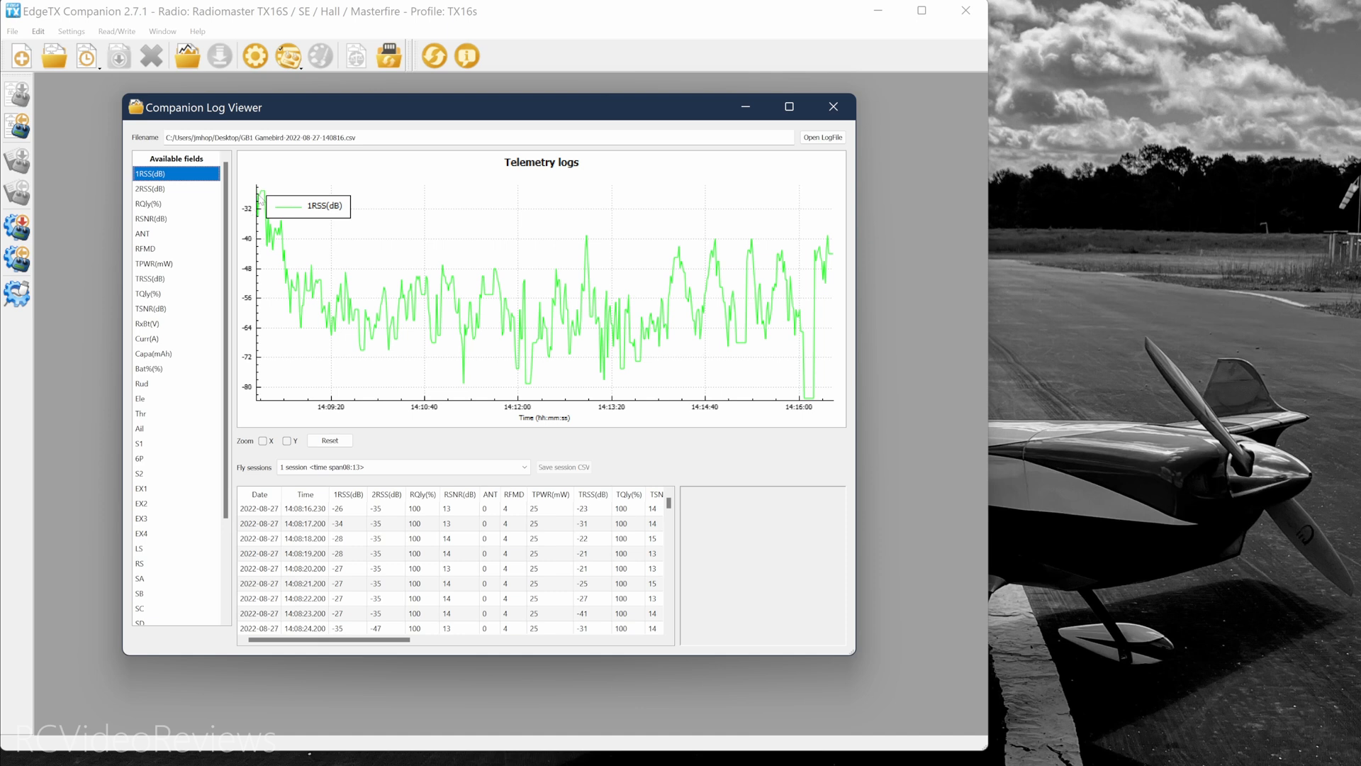
pyautogui.moveTo(814, 401)
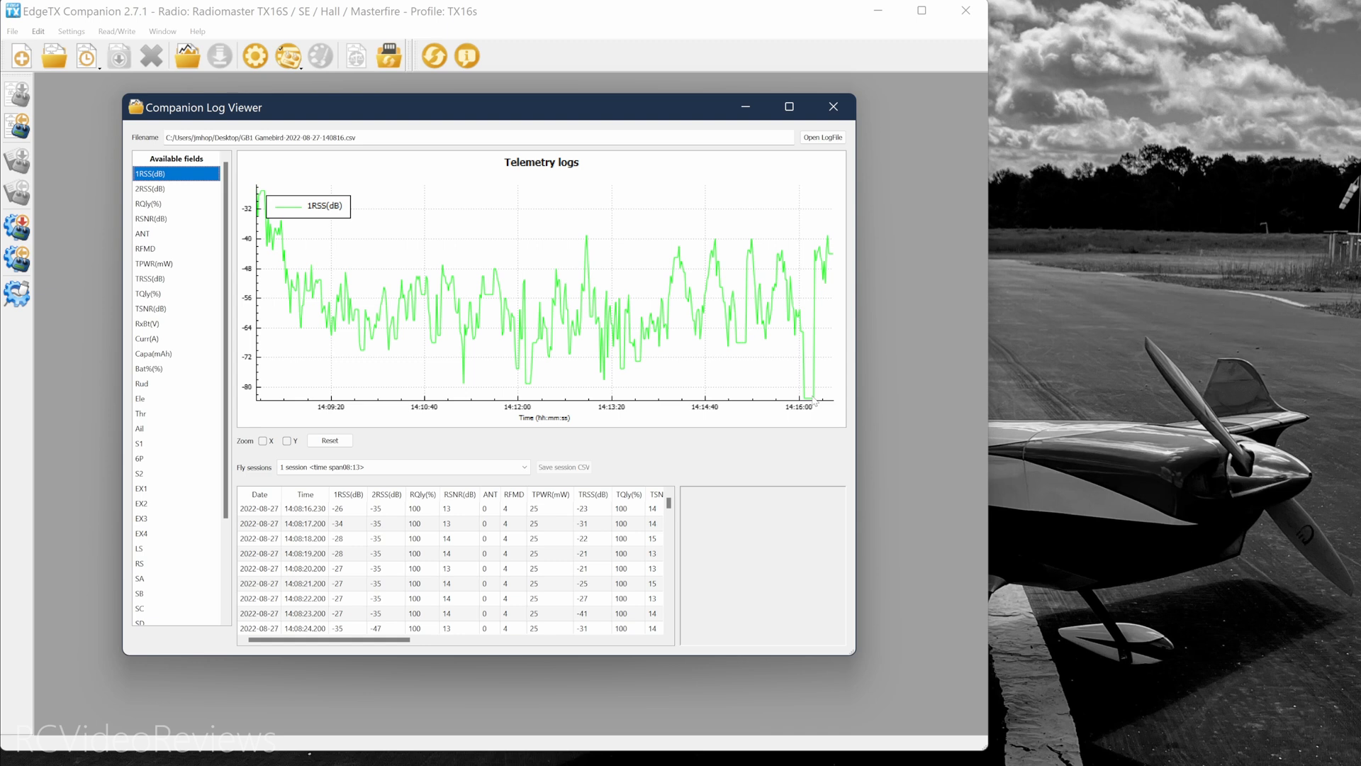
pyautogui.moveTo(109, 207)
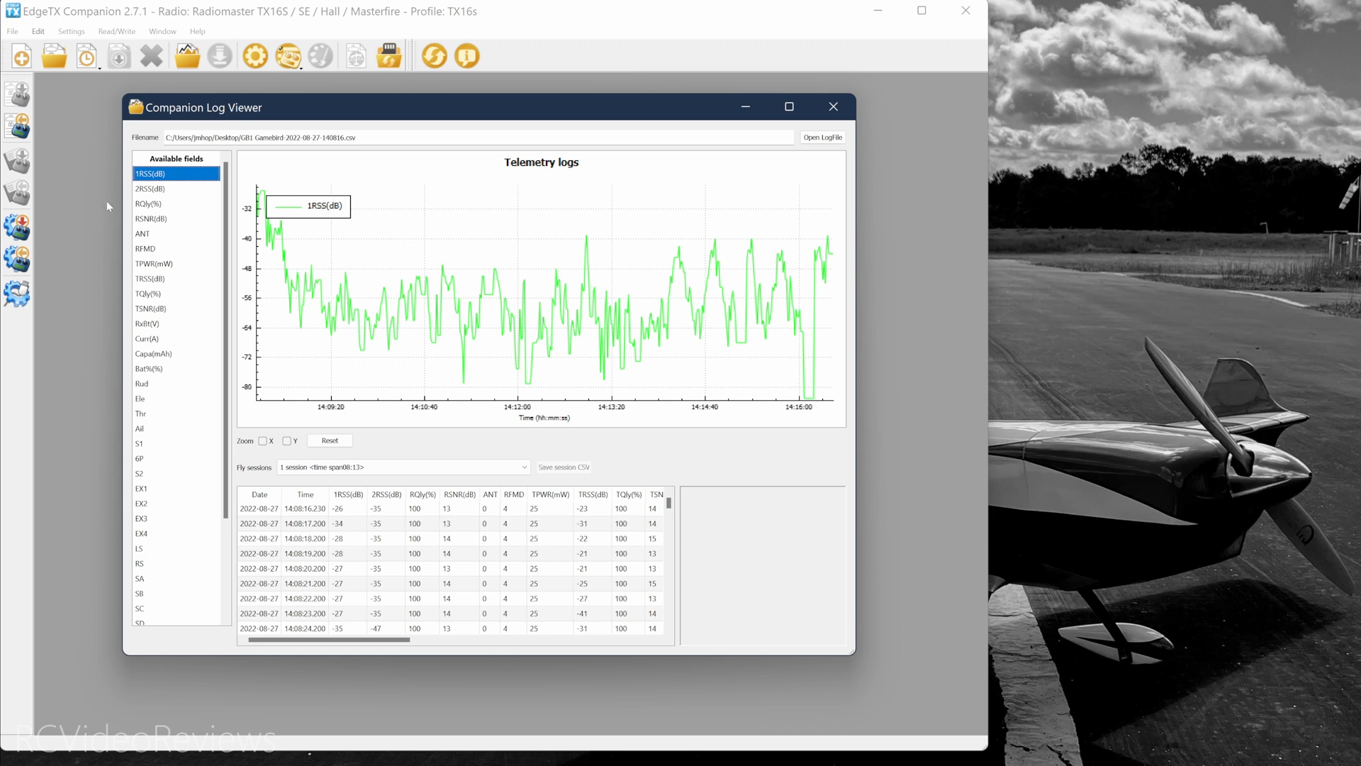
pyautogui.click(152, 189)
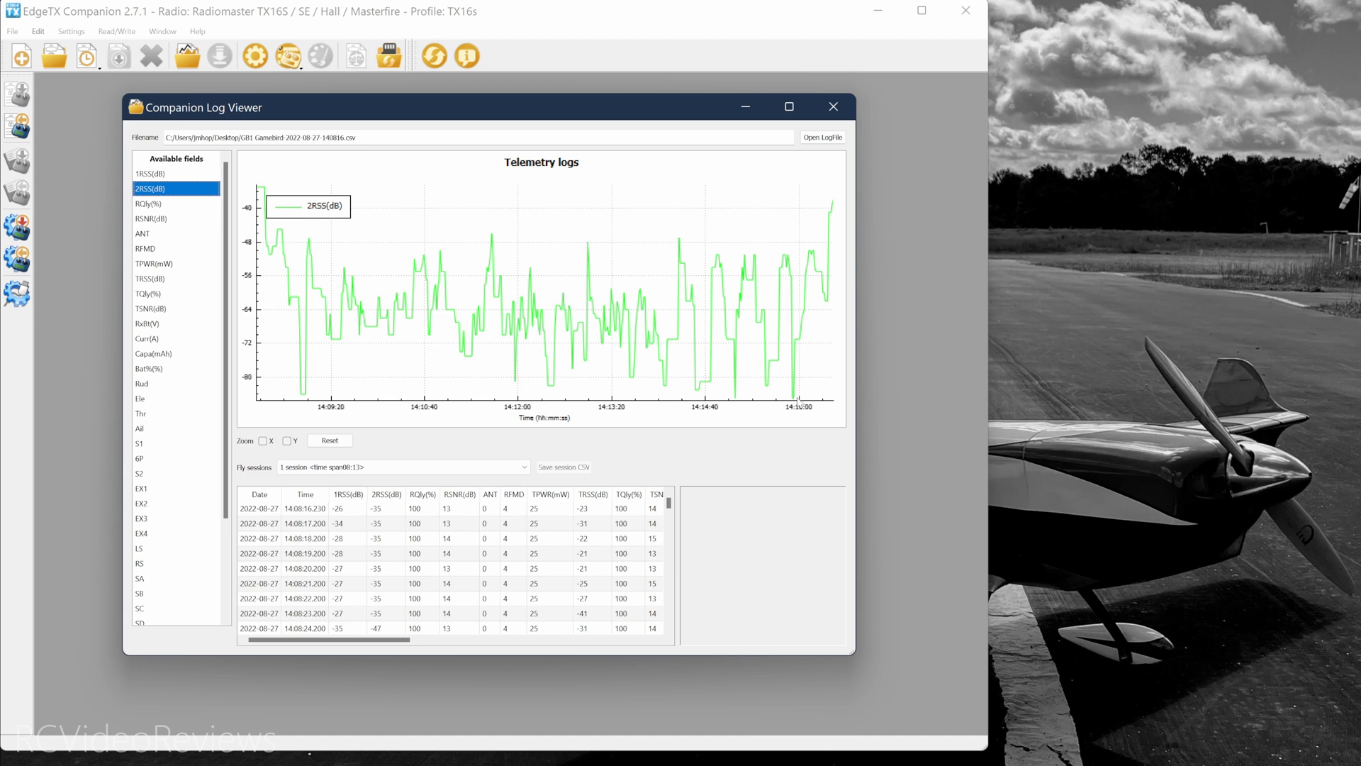
pyautogui.moveTo(426, 239)
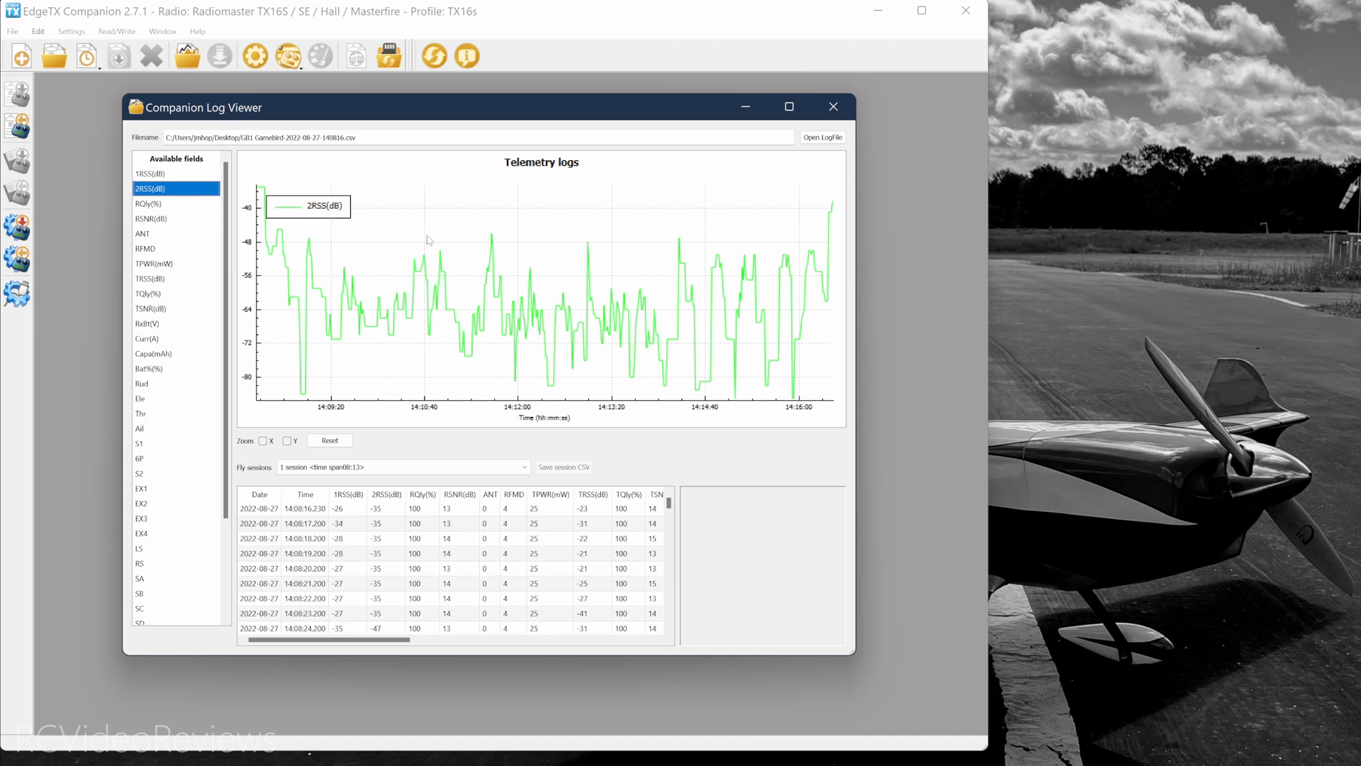
pyautogui.moveTo(343, 317)
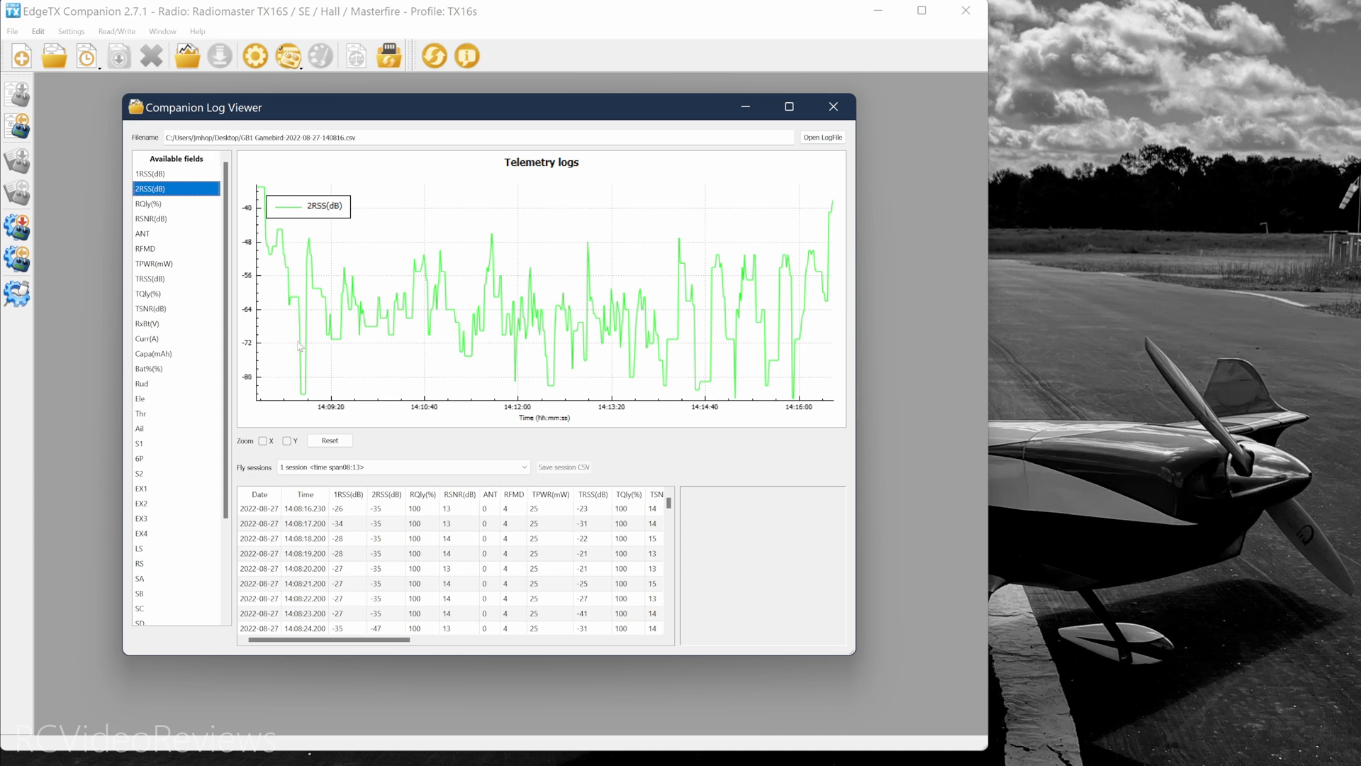
pyautogui.moveTo(577, 339)
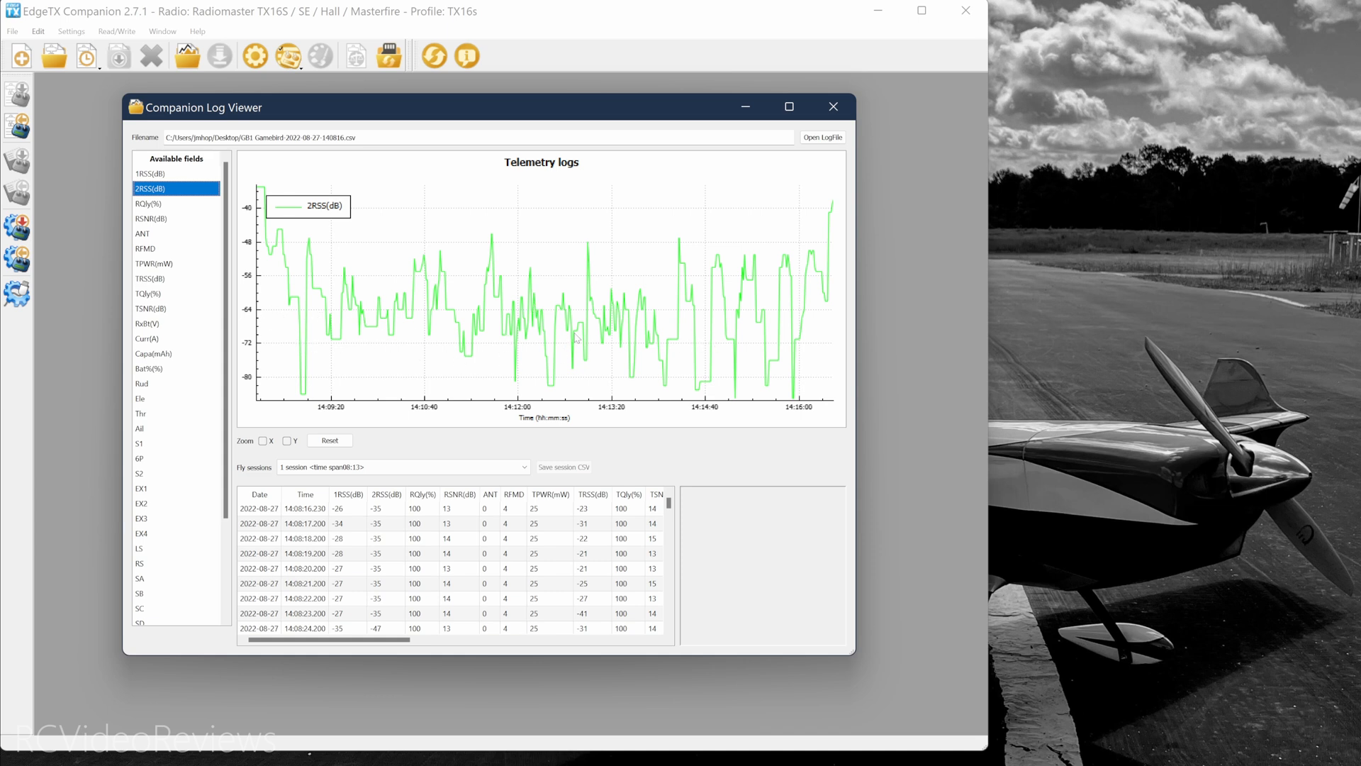
pyautogui.moveTo(601, 343)
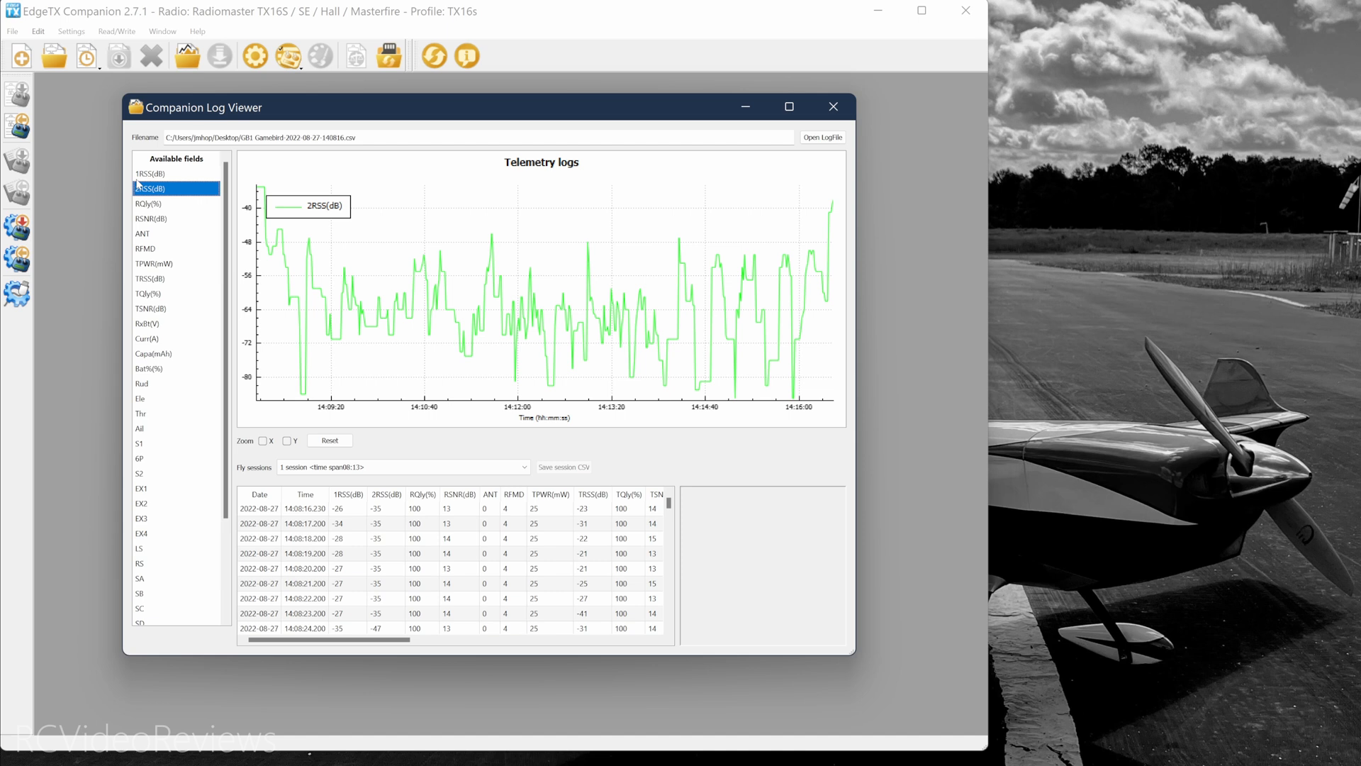
# Overlay 1RSS, RQly, TPWR and TQly sensors on the graph alongside 2RSS
pyautogui.click(151, 173)
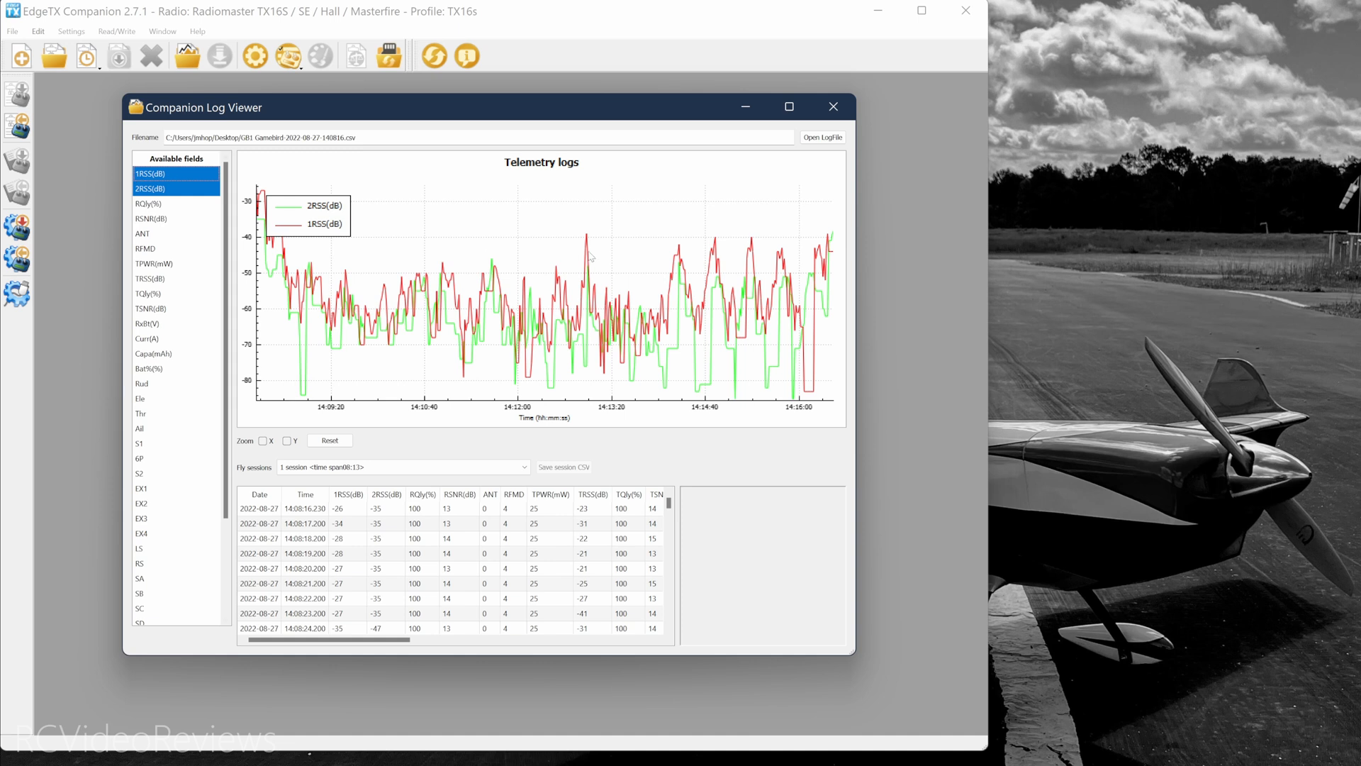
pyautogui.moveTo(591, 258)
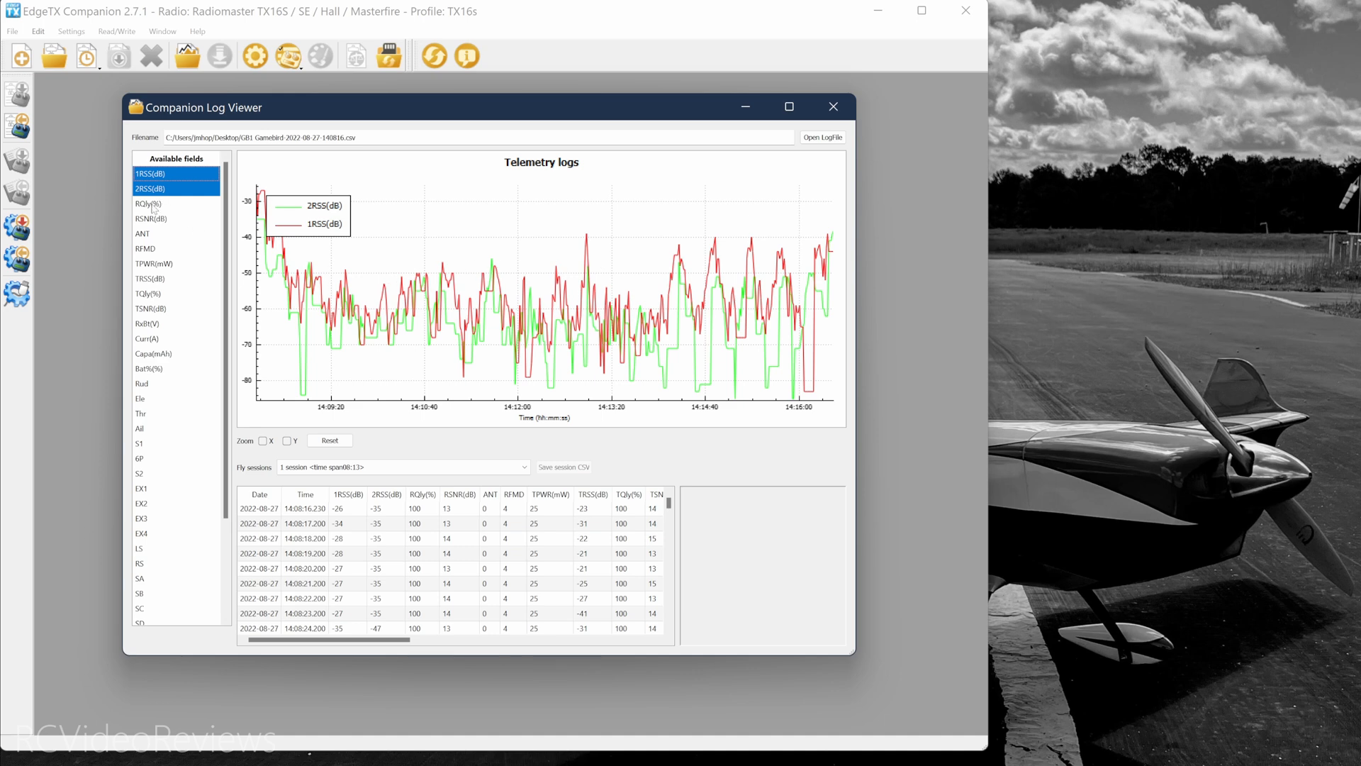
pyautogui.click(148, 203)
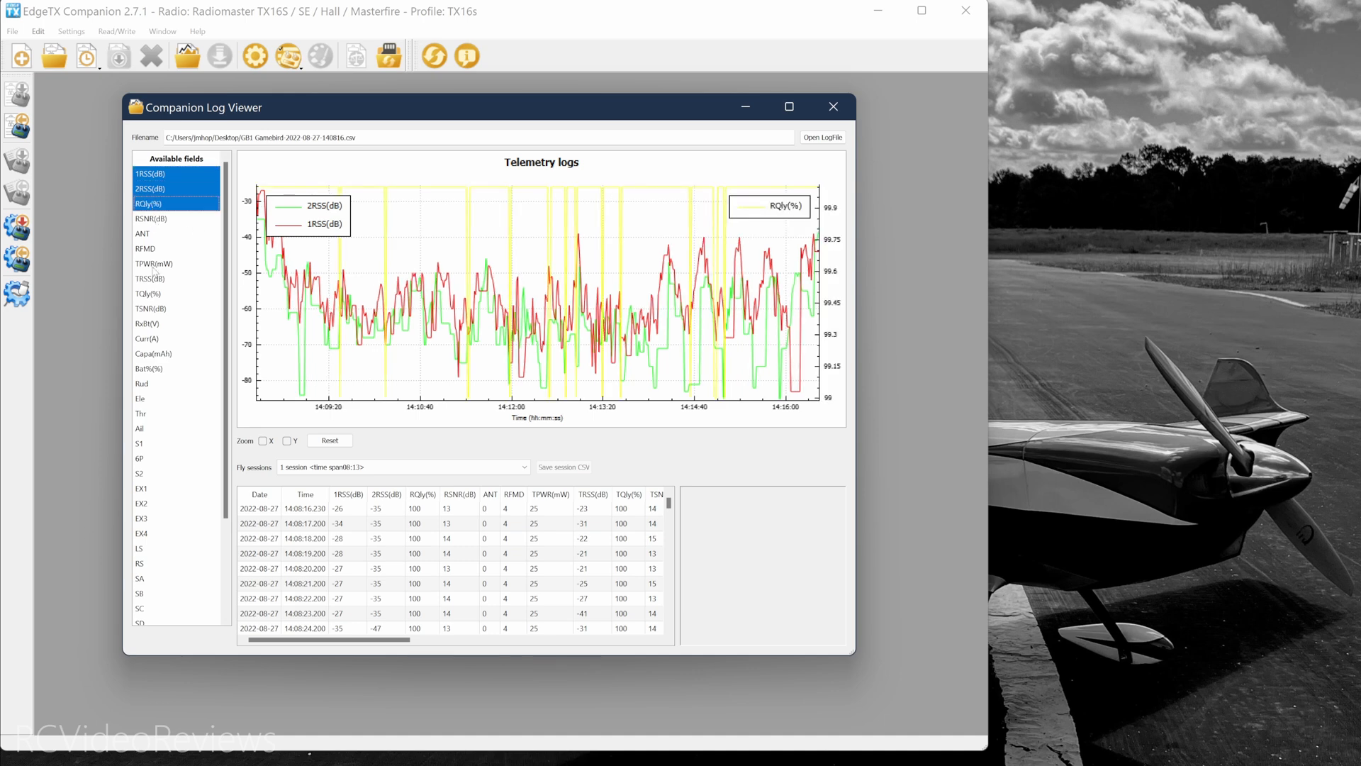
pyautogui.click(148, 294)
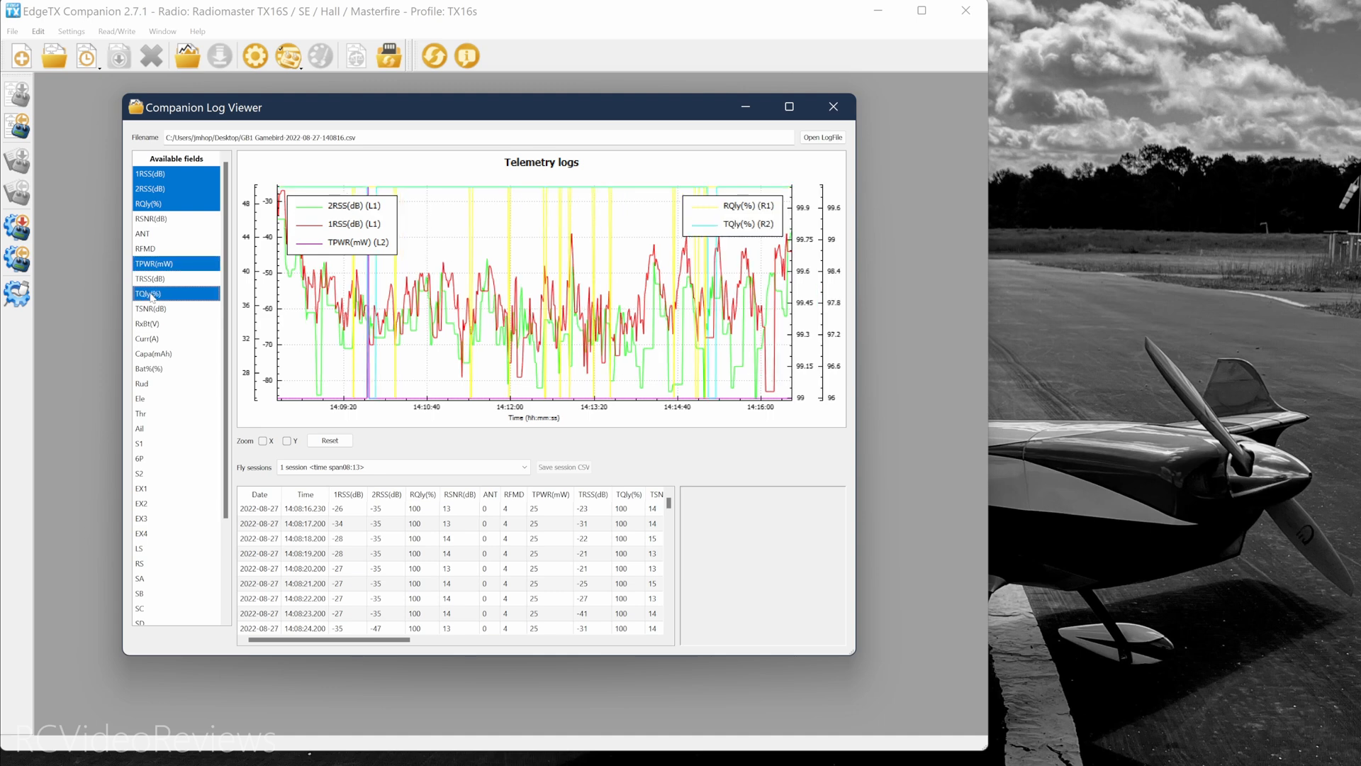
pyautogui.click(147, 324)
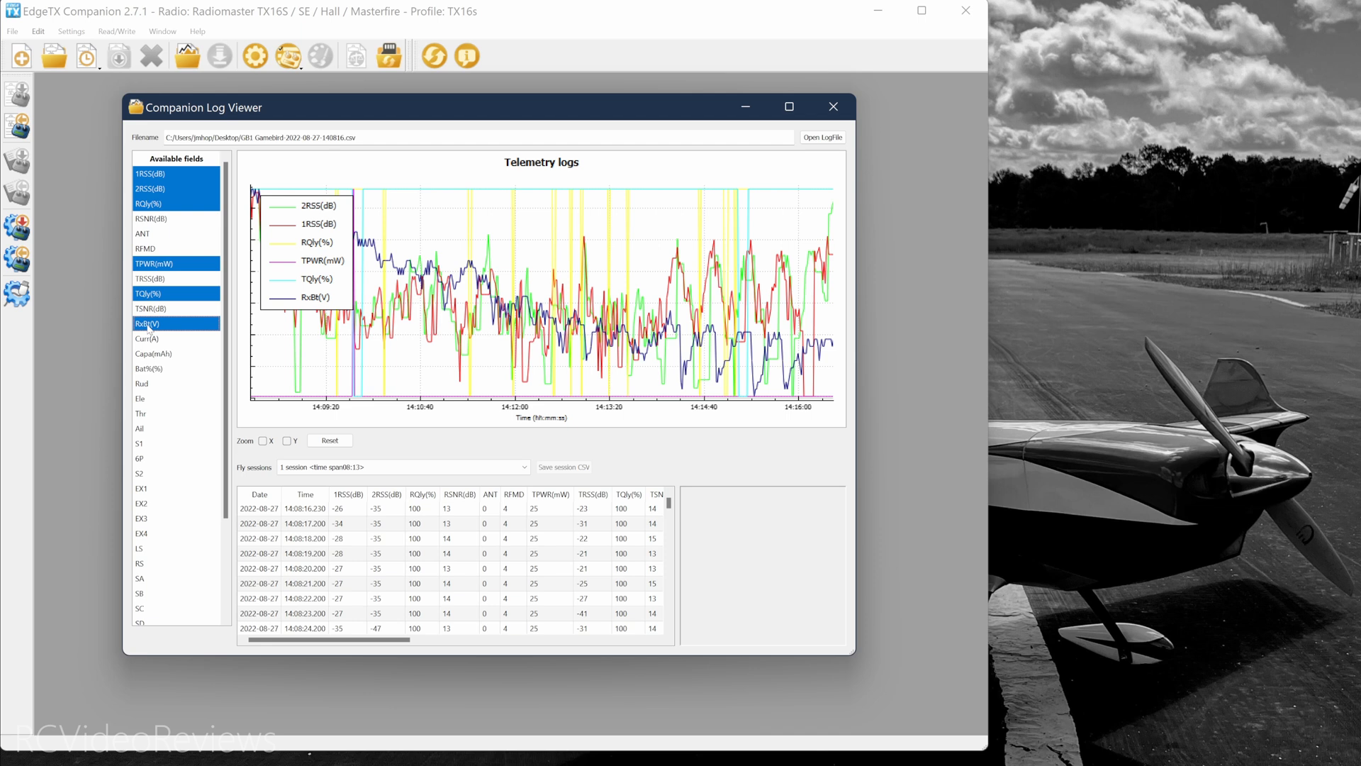
pyautogui.moveTo(152, 189)
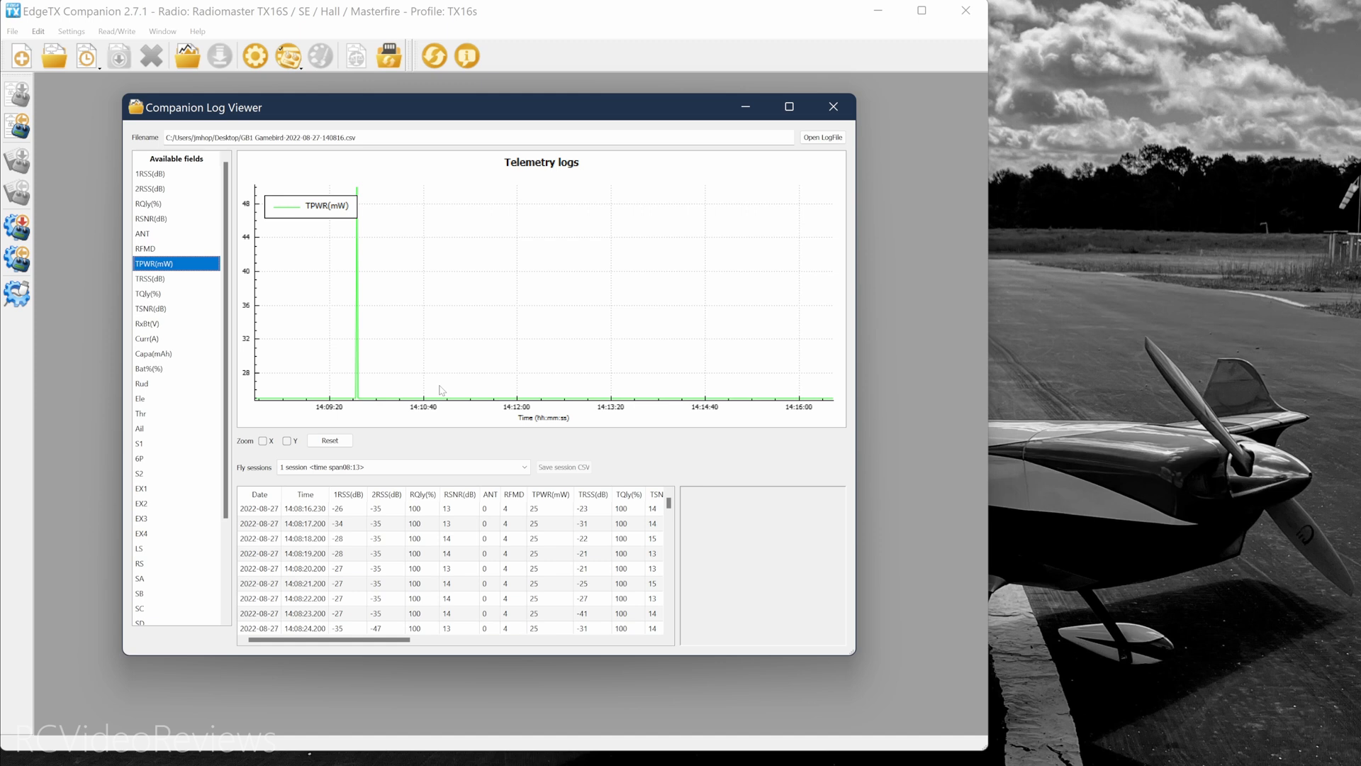
pyautogui.moveTo(363, 246)
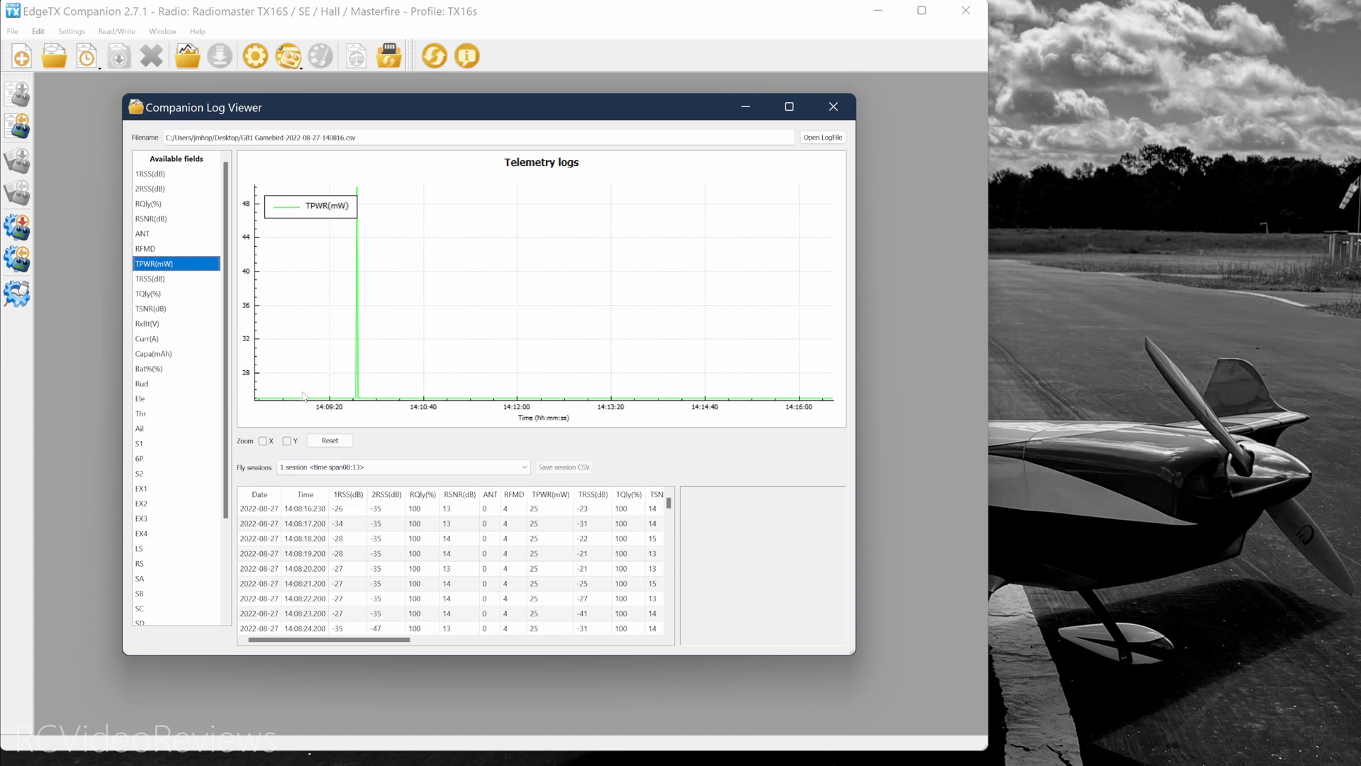
pyautogui.moveTo(548, 516)
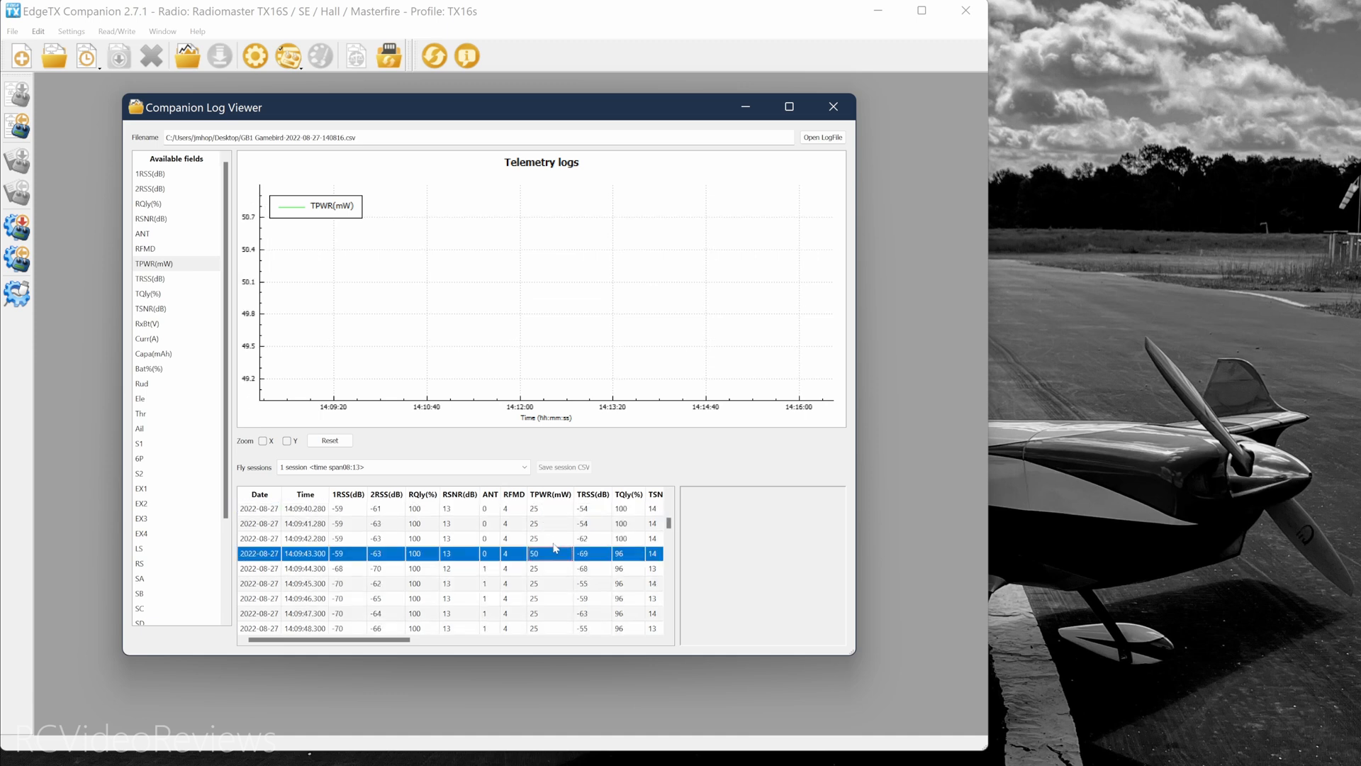
pyautogui.scroll(-3)
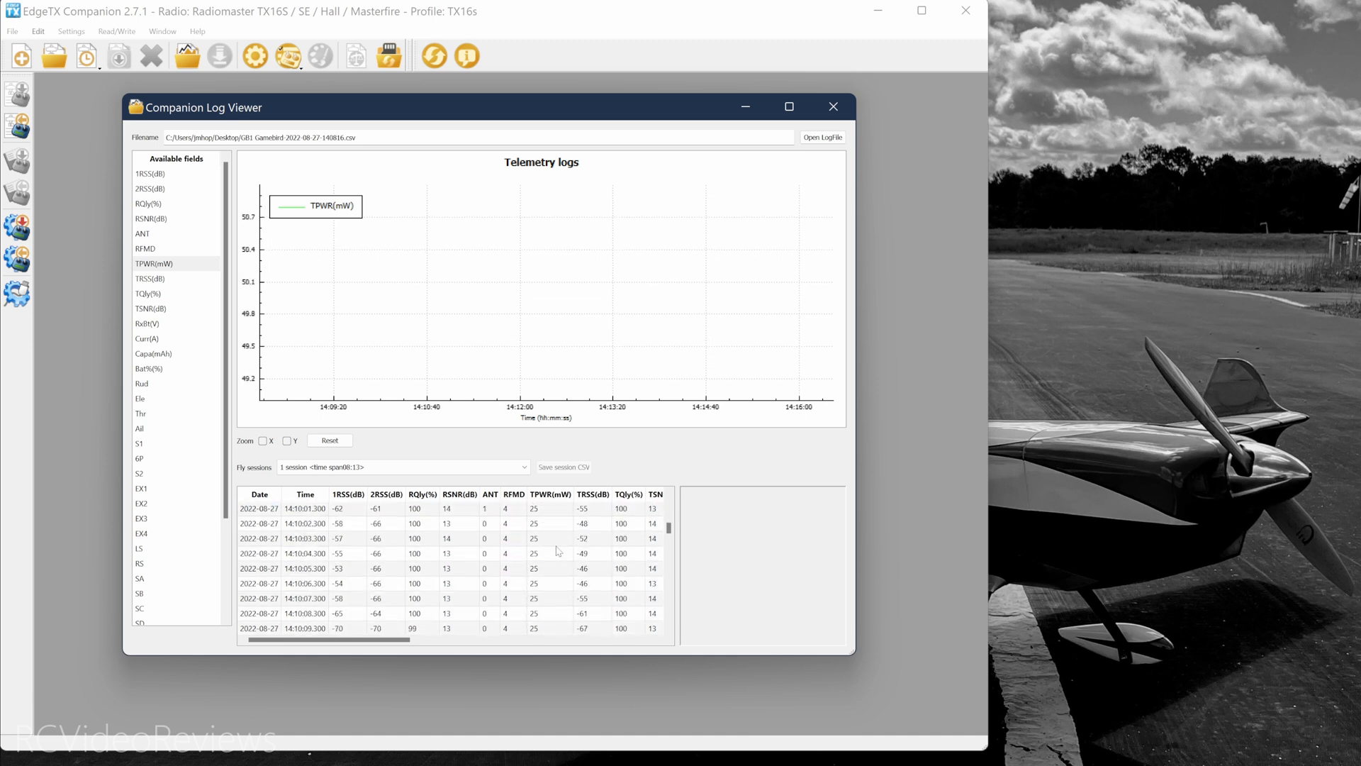
pyautogui.scroll(-3)
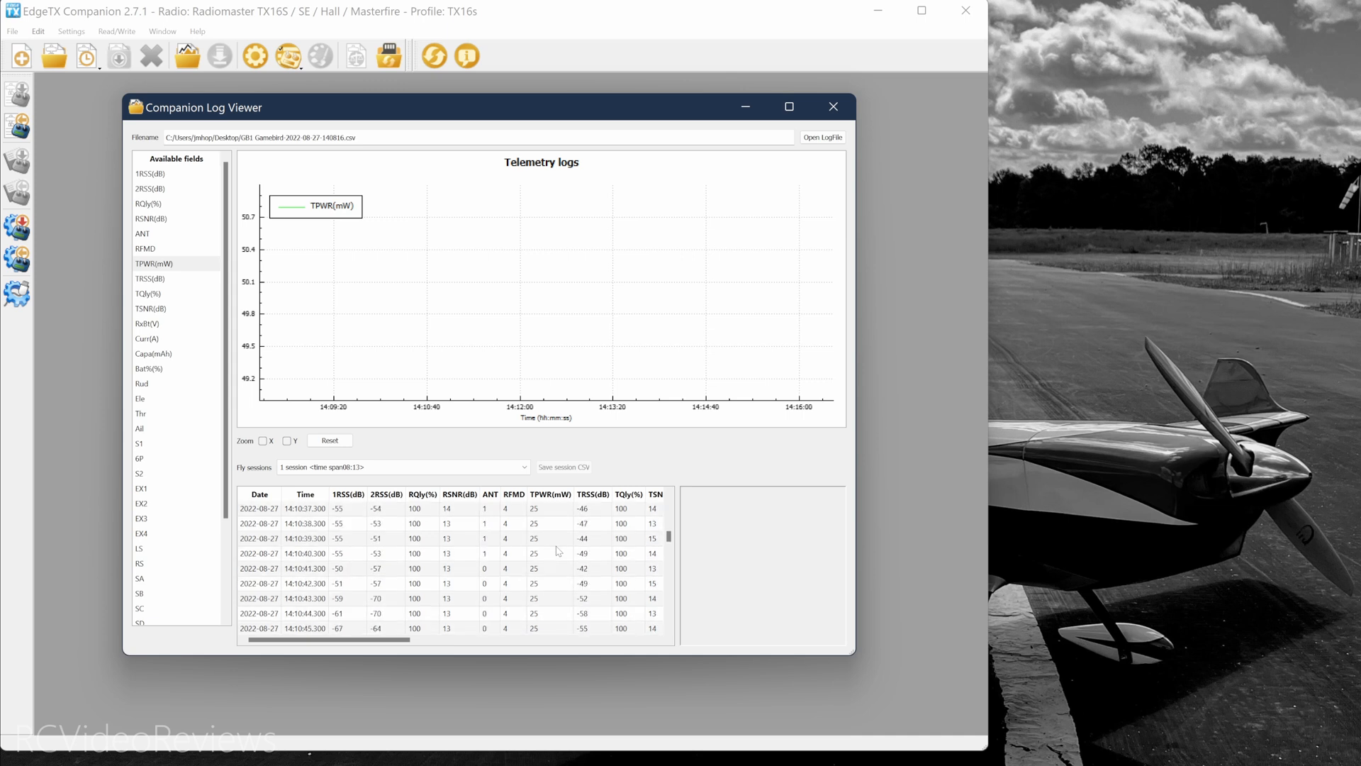
pyautogui.moveTo(557, 550)
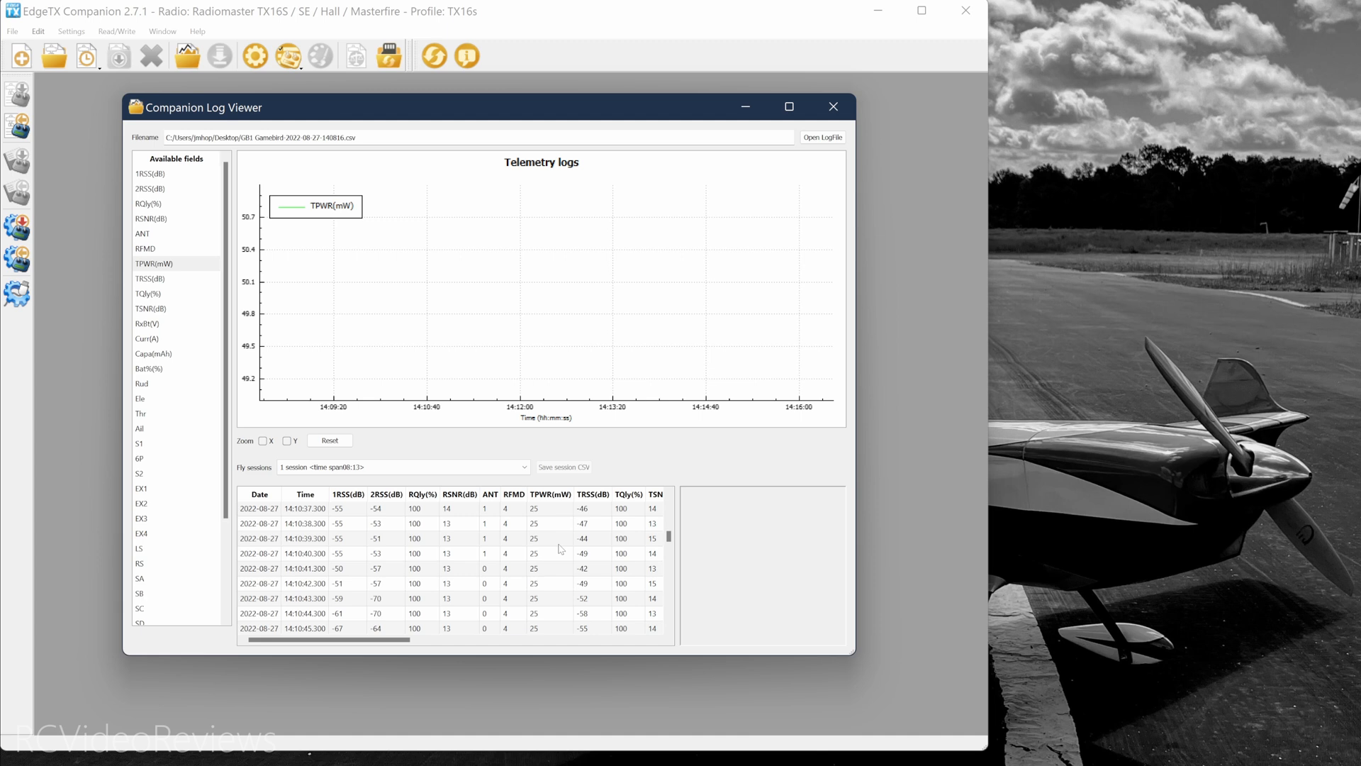
# Plot the RQly(%) link-quality field by itself
pyautogui.click(146, 202)
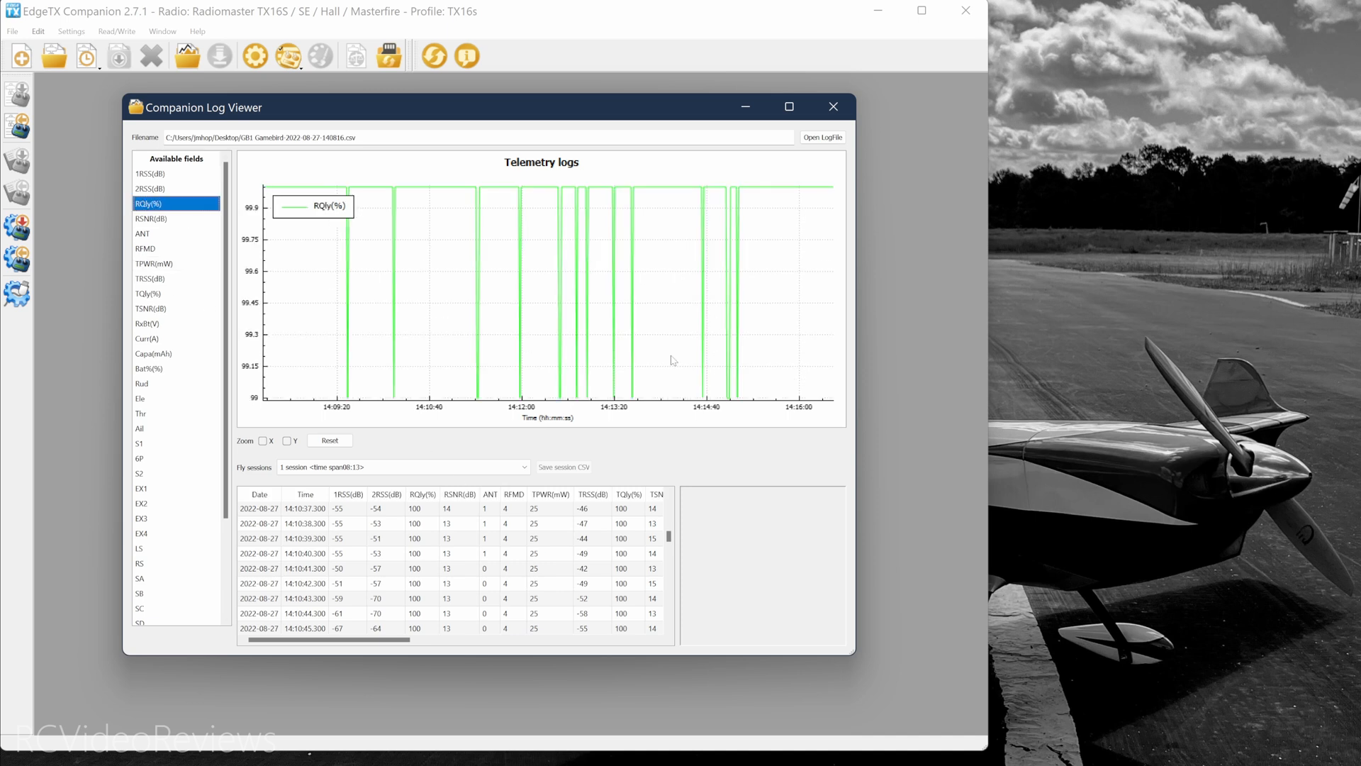
pyautogui.moveTo(312, 405)
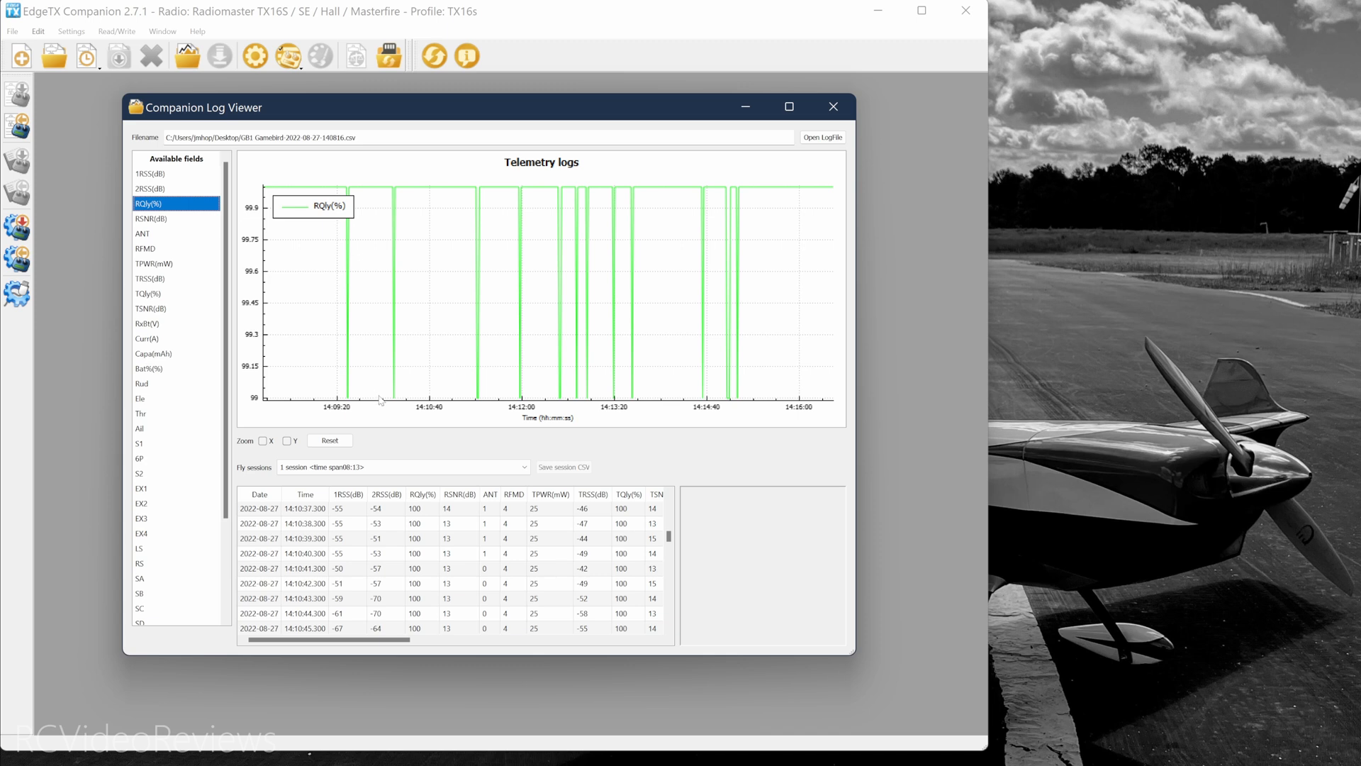
pyautogui.moveTo(390, 411)
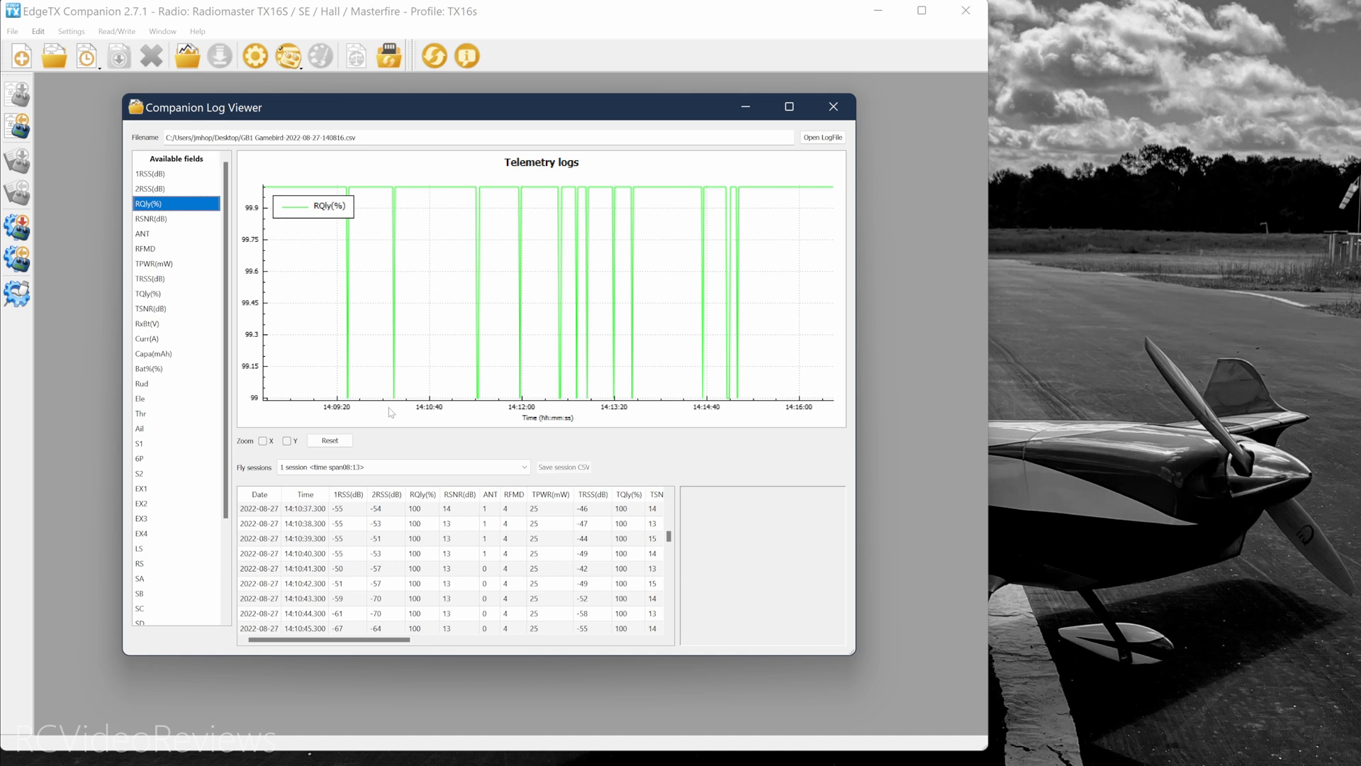
pyautogui.moveTo(397, 404)
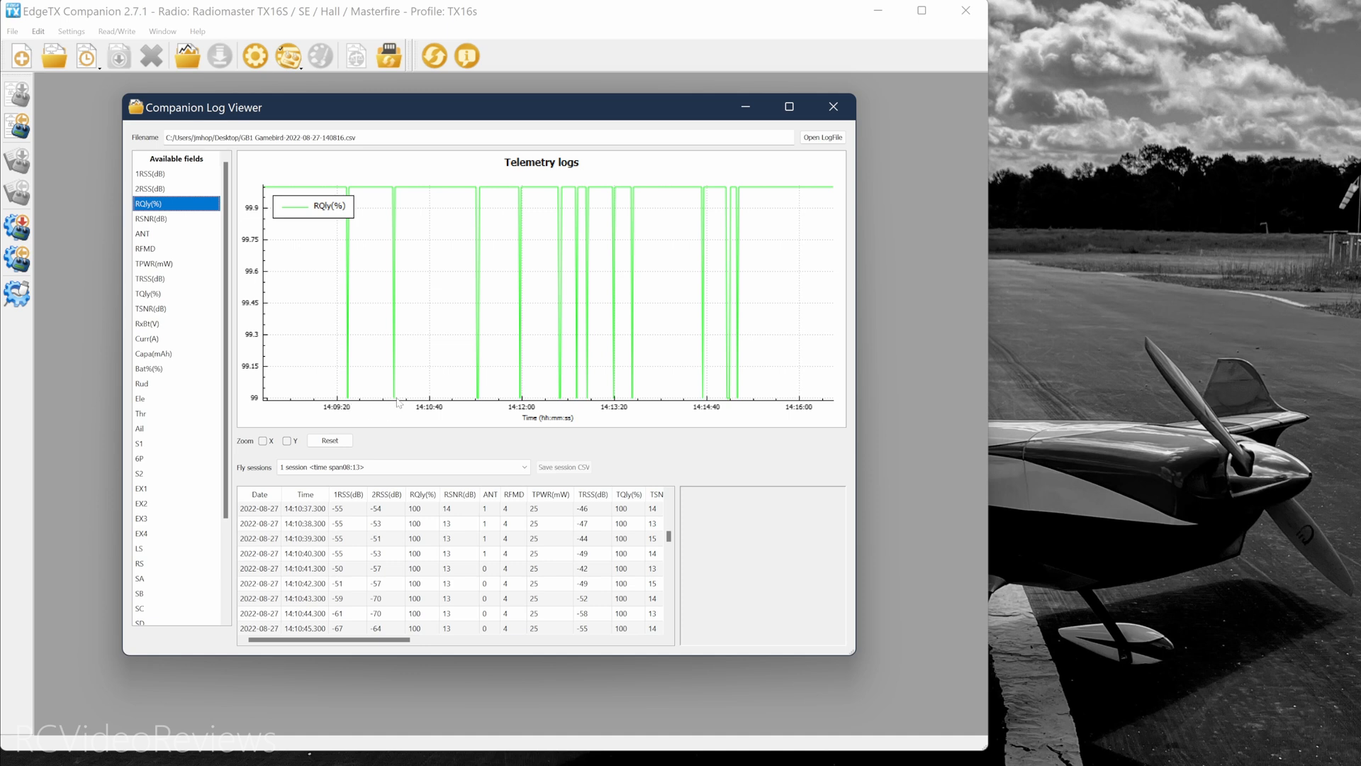
pyautogui.moveTo(323, 189)
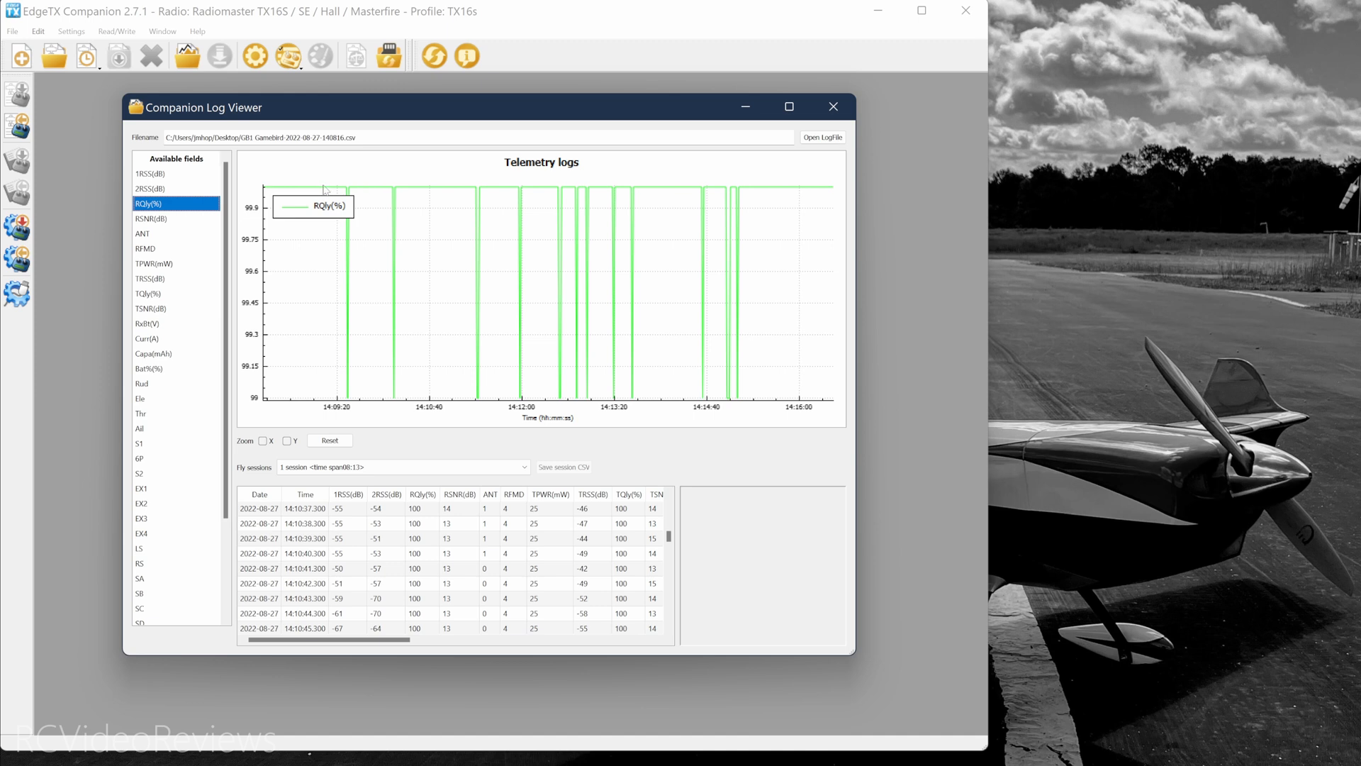
pyautogui.moveTo(477, 195)
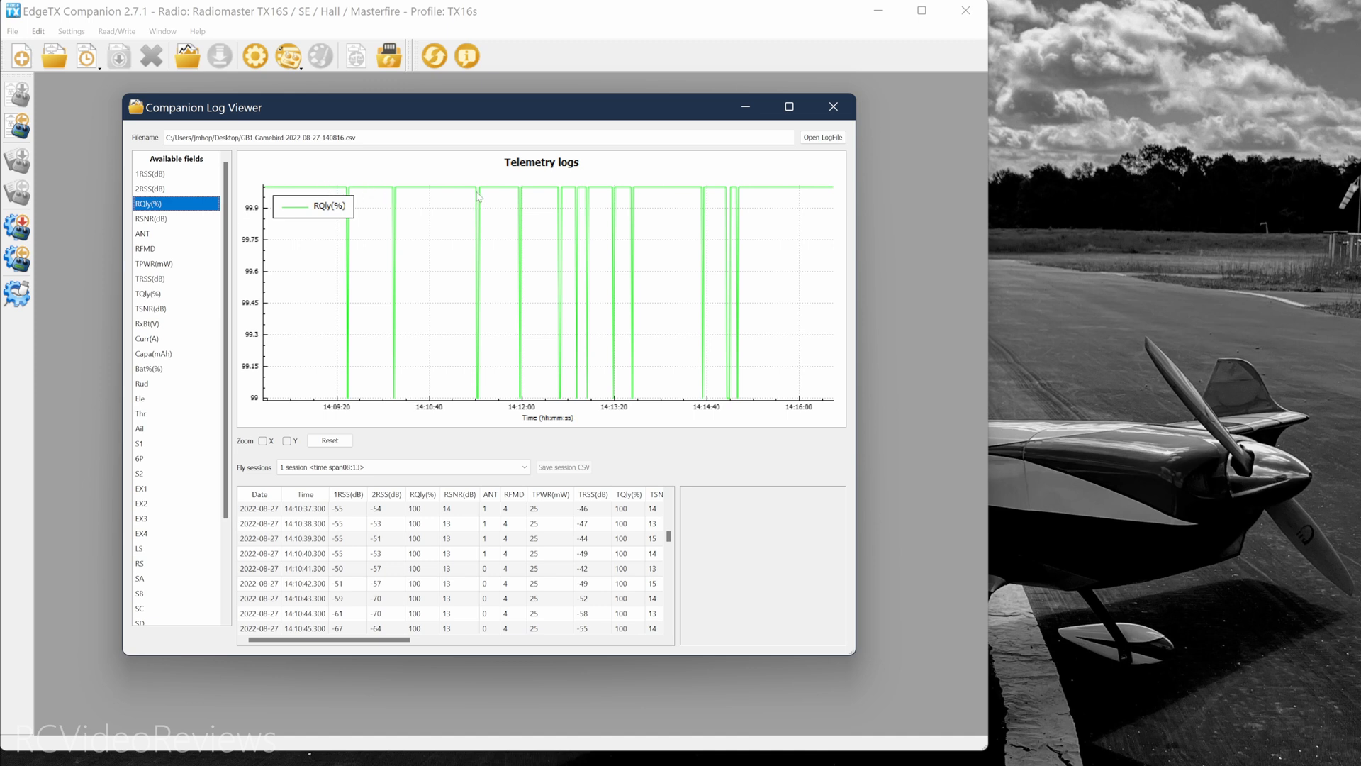
pyautogui.moveTo(519, 218)
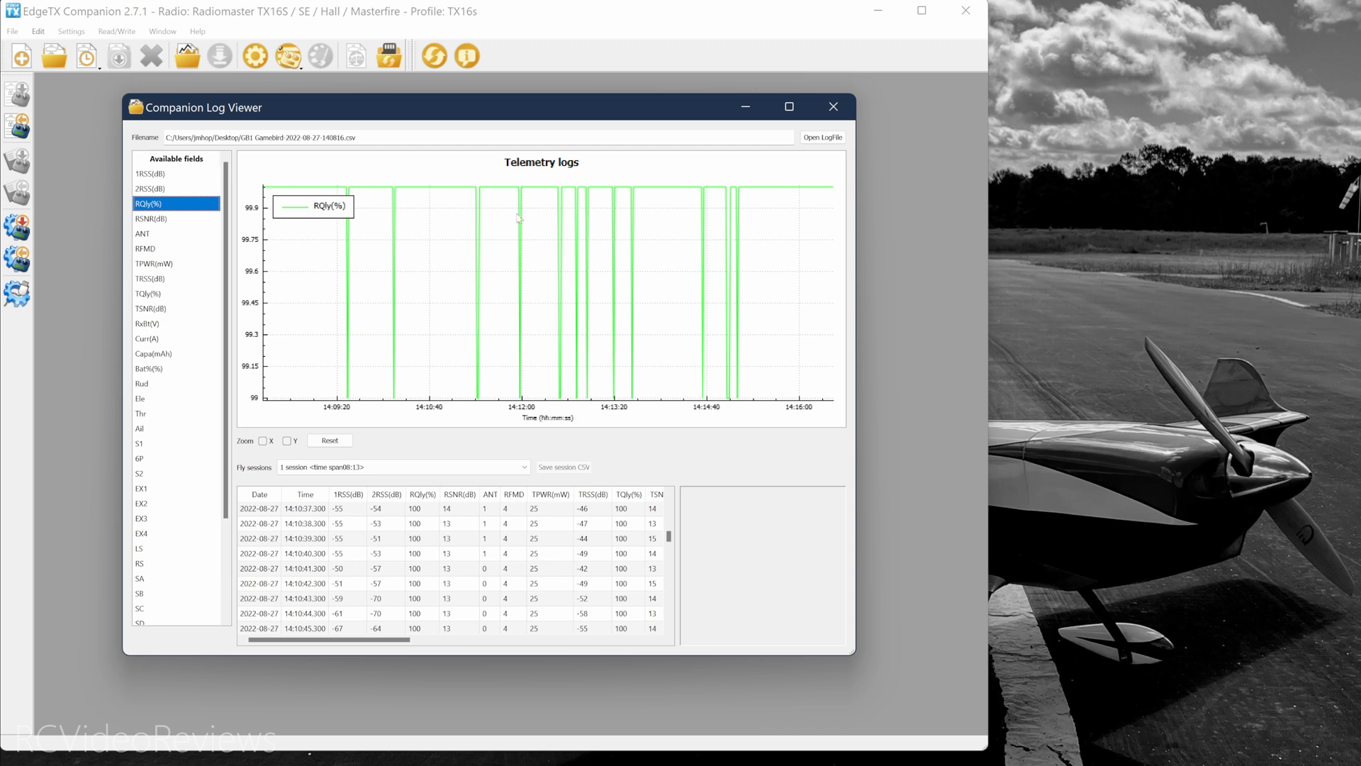
pyautogui.moveTo(492, 271)
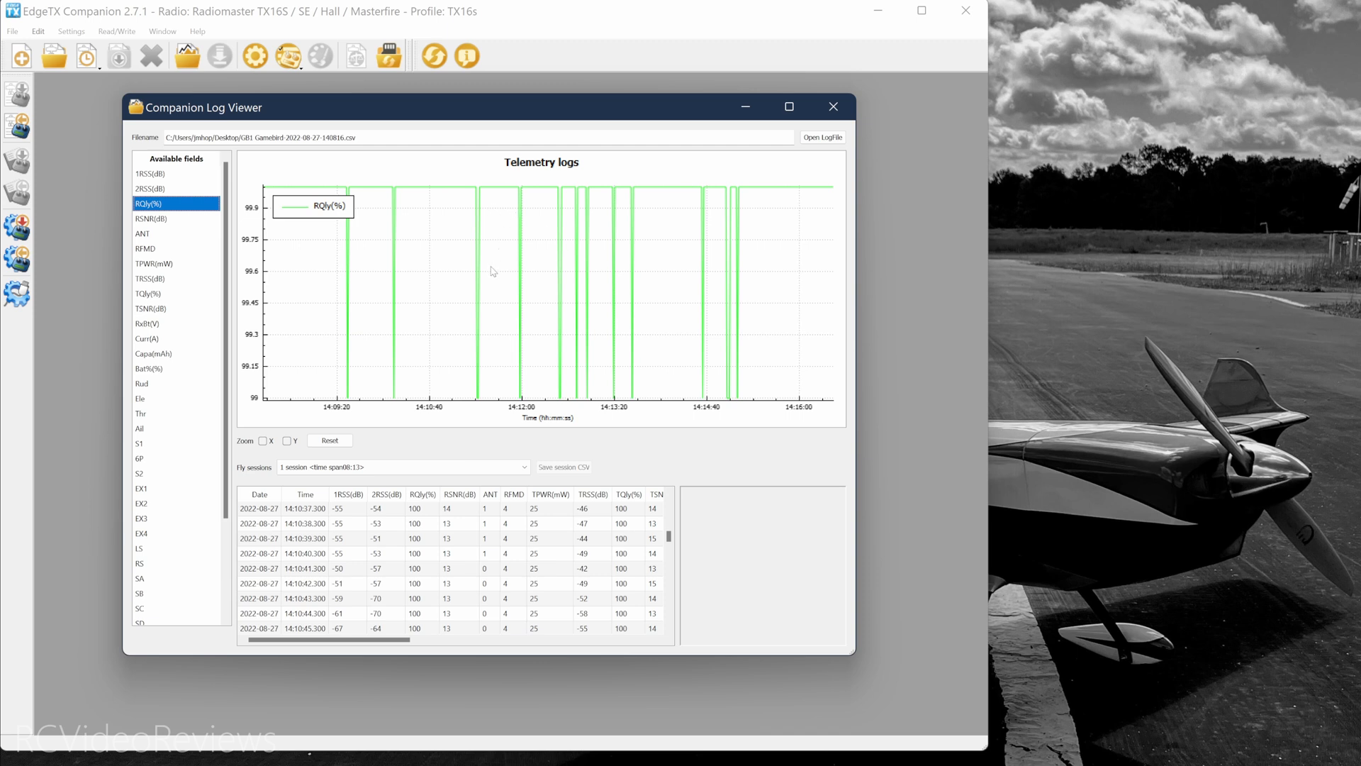
pyautogui.moveTo(621, 203)
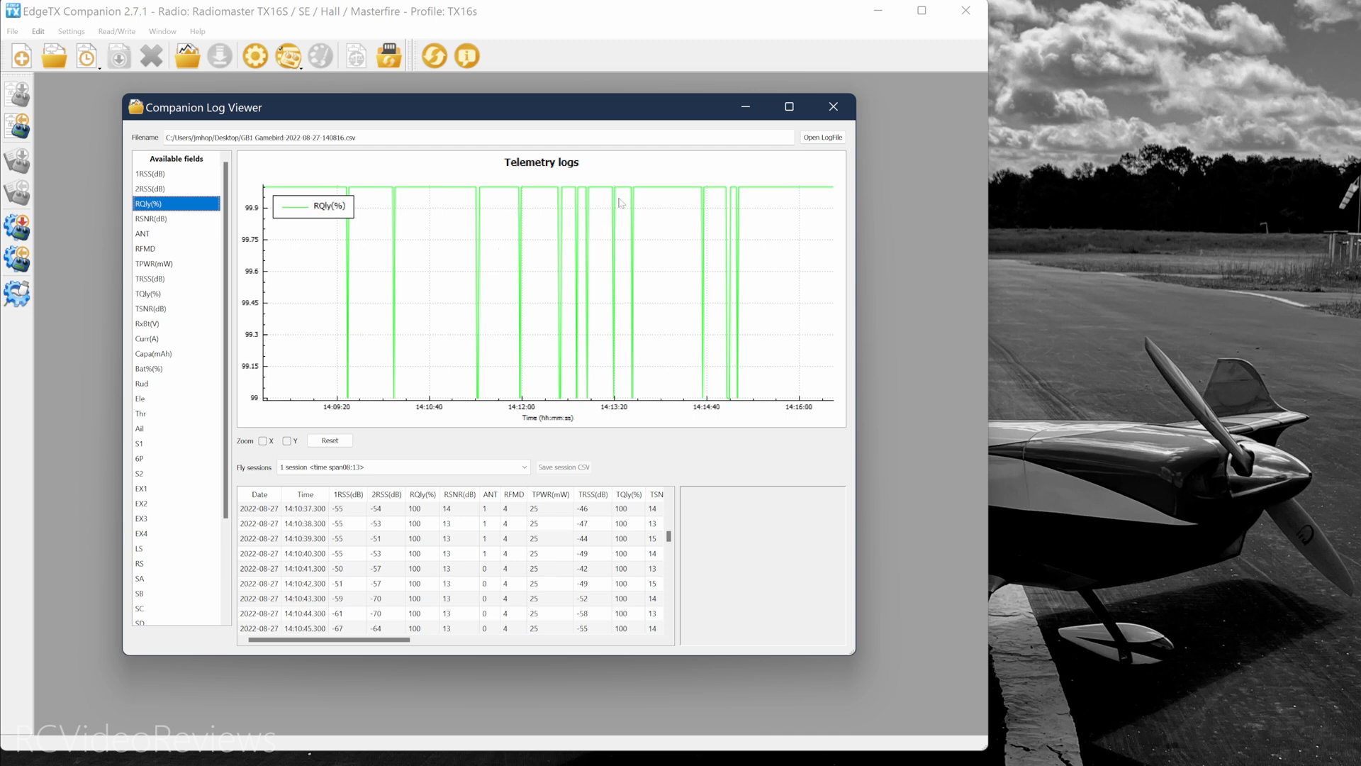
pyautogui.moveTo(178, 250)
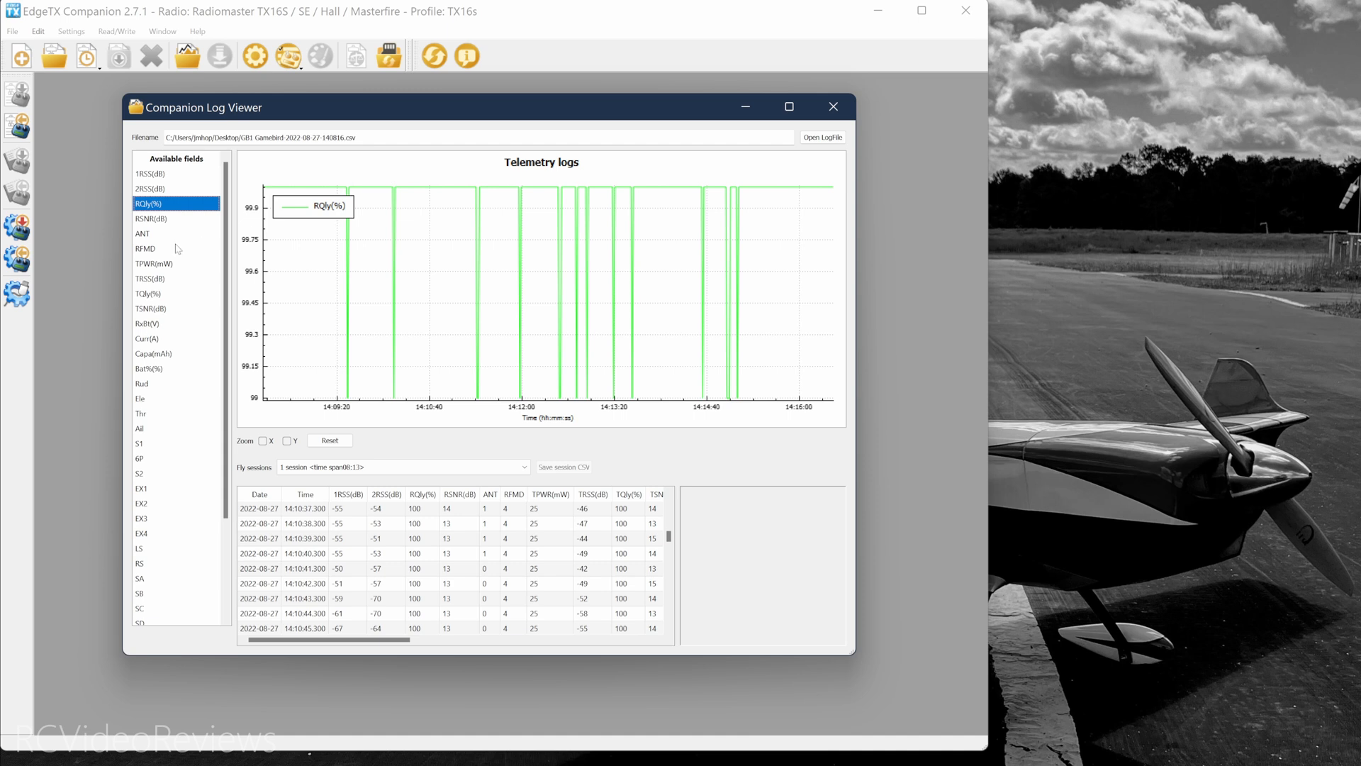
pyautogui.moveTo(151, 221)
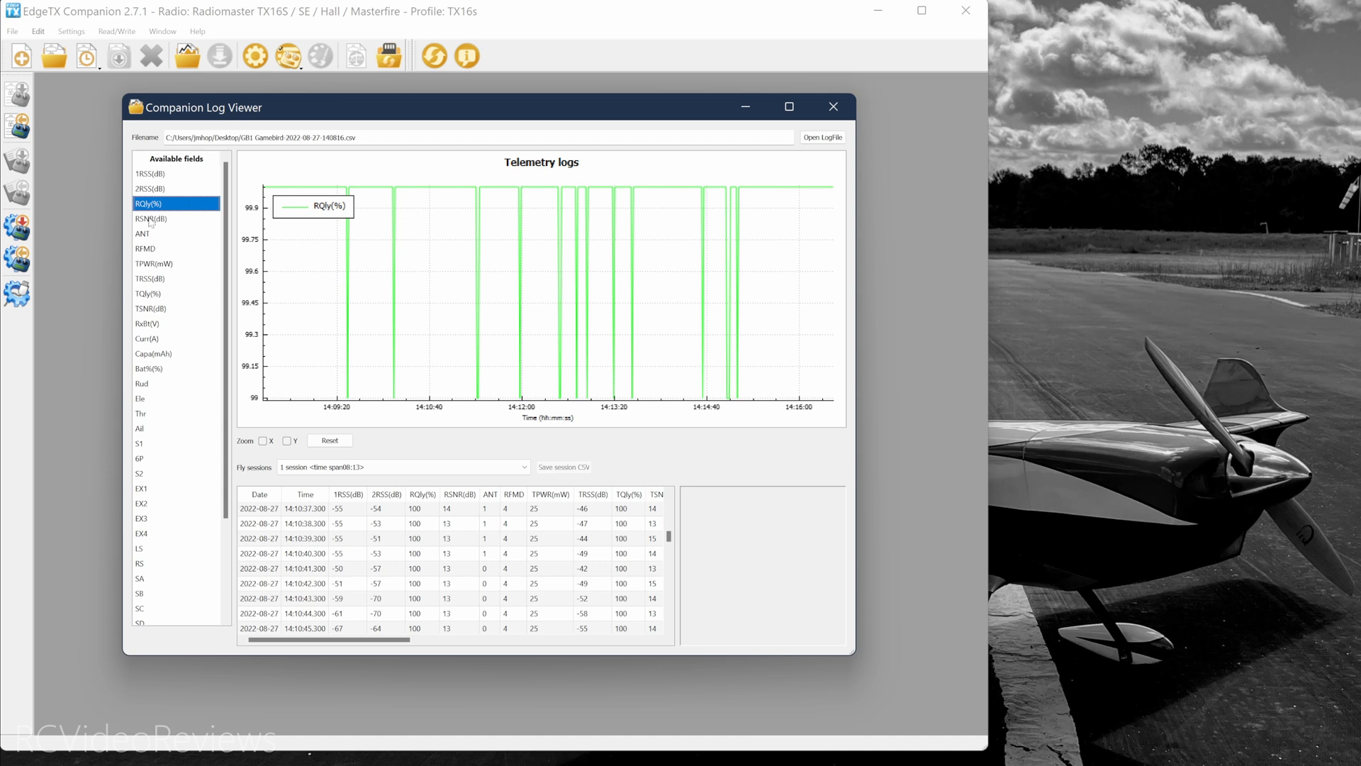
# Cycle the graph through RSNR, RQly and 1RSS, ending on TPWR(mW) alone
pyautogui.click(152, 218)
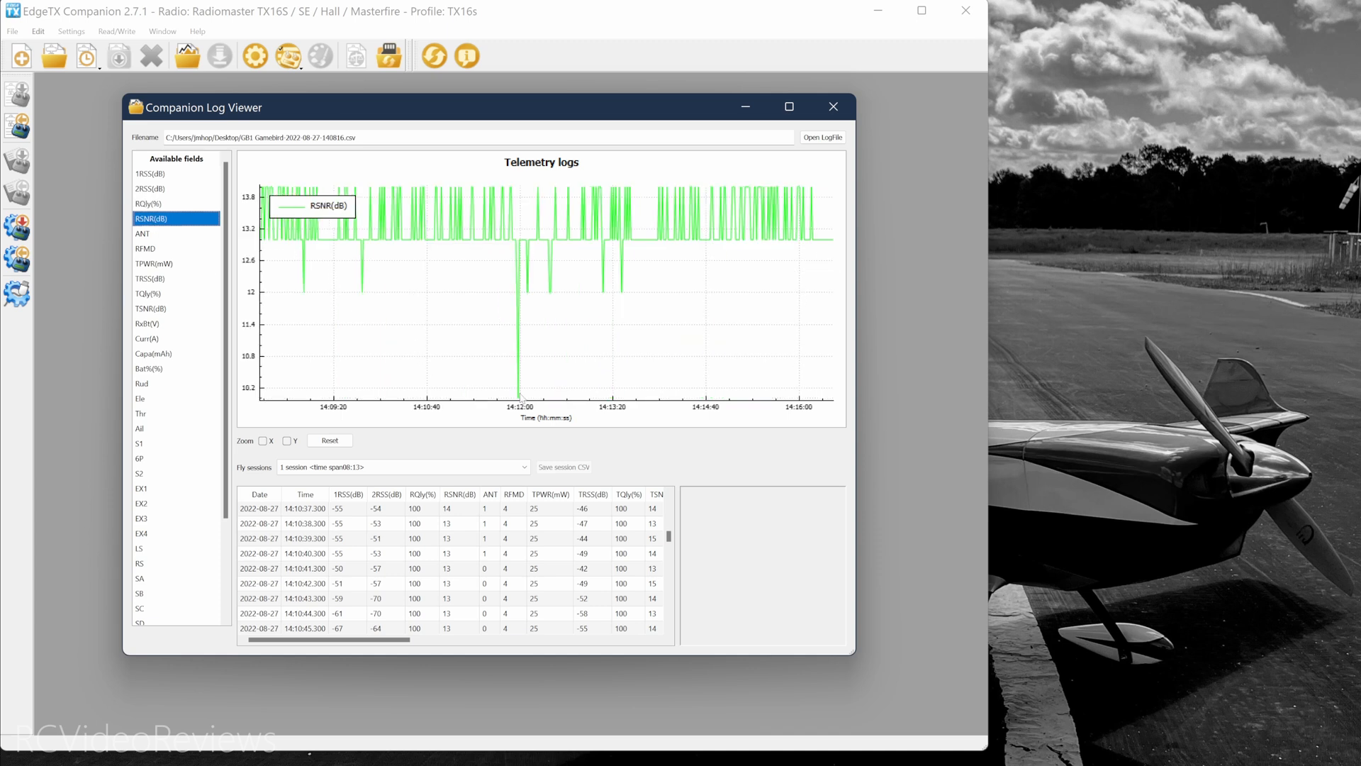
pyautogui.moveTo(554, 405)
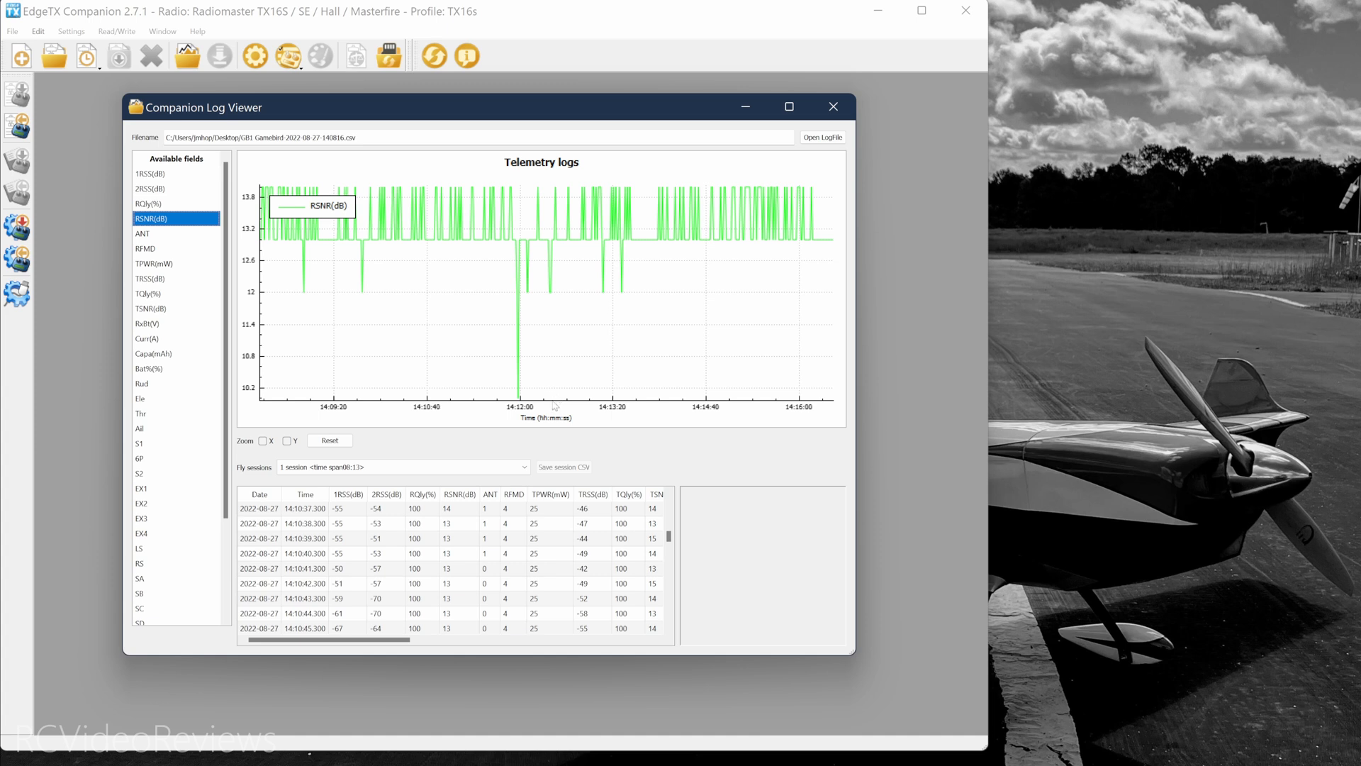
pyautogui.moveTo(544, 396)
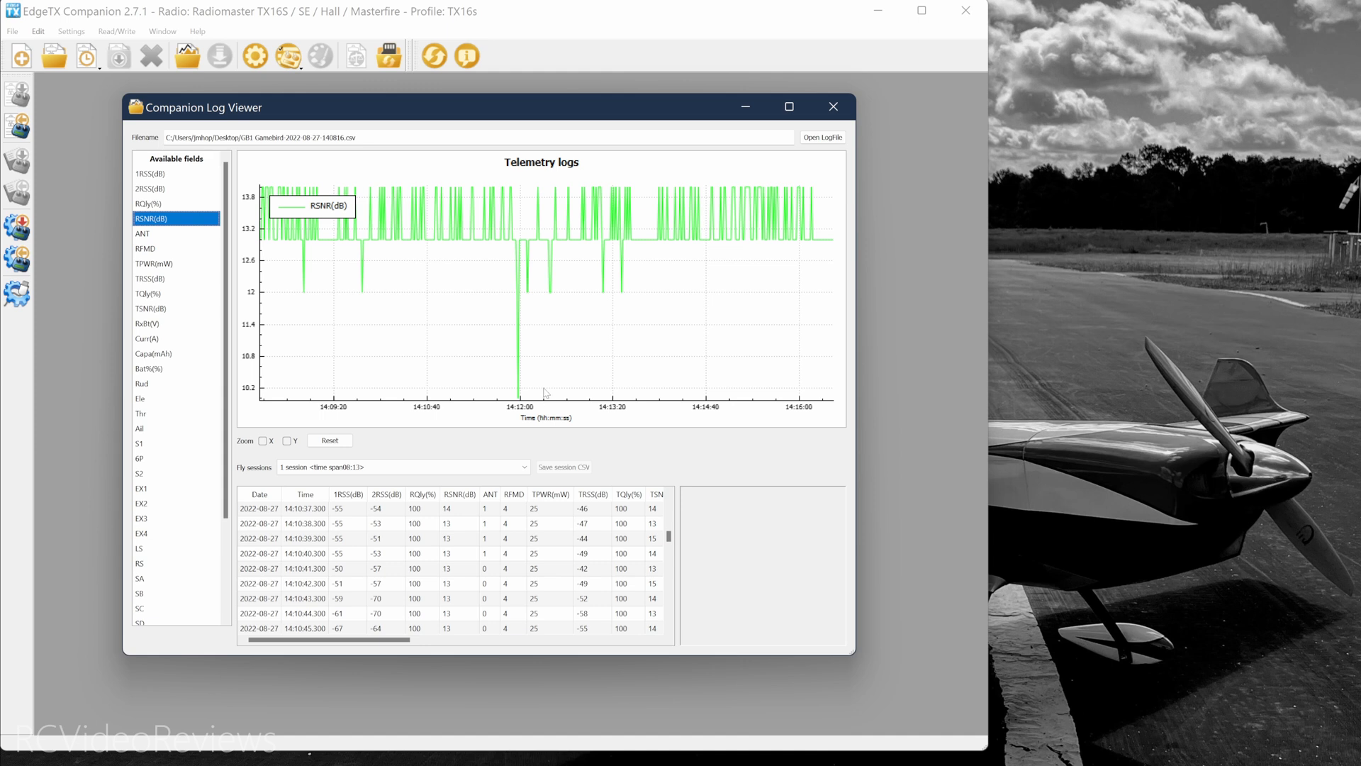
pyautogui.moveTo(539, 400)
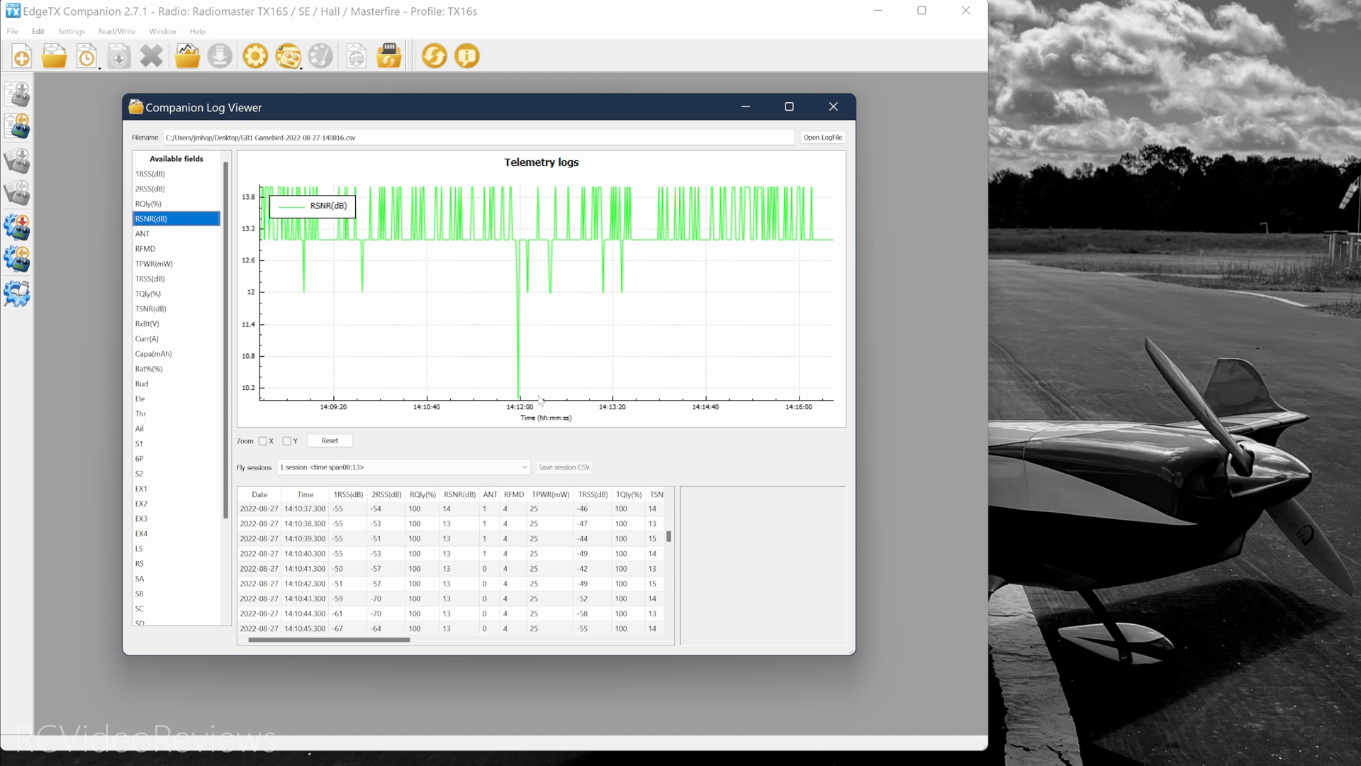
pyautogui.moveTo(527, 391)
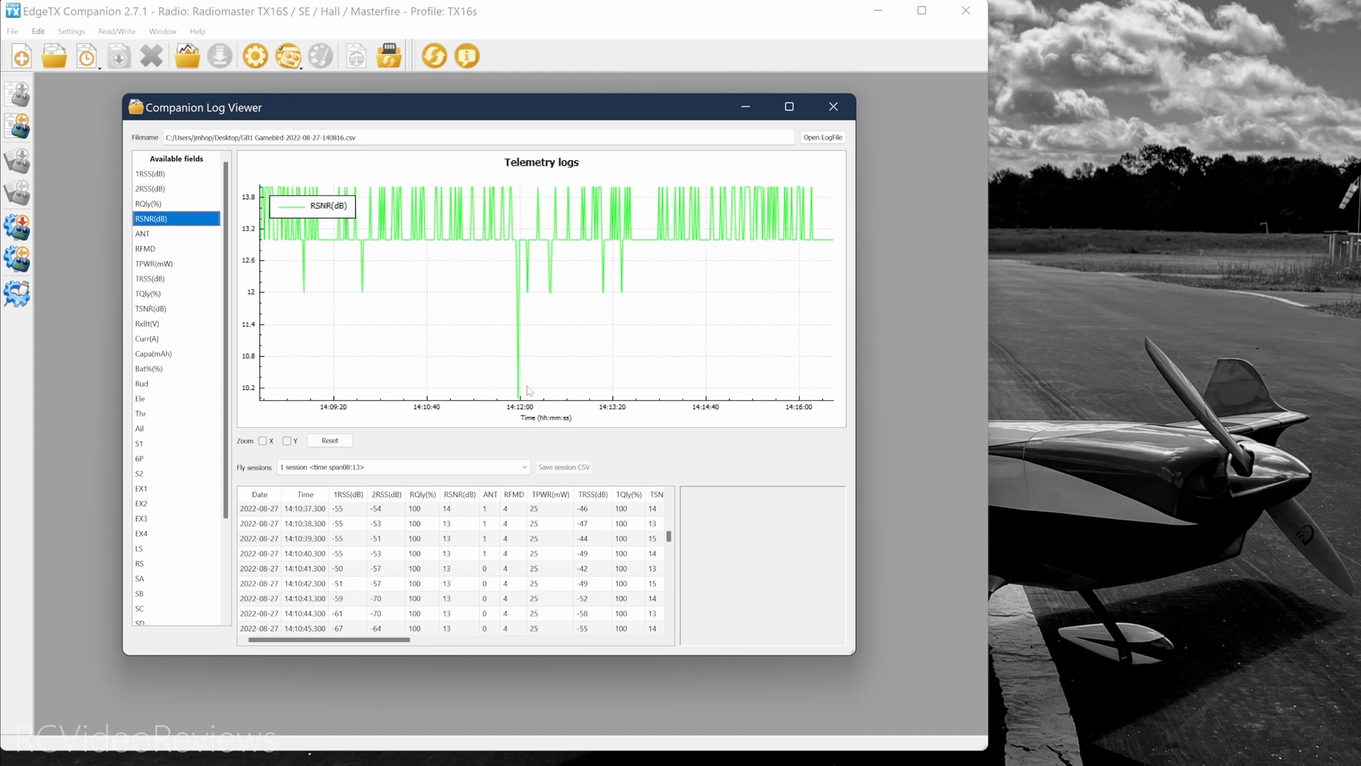
pyautogui.moveTo(525, 385)
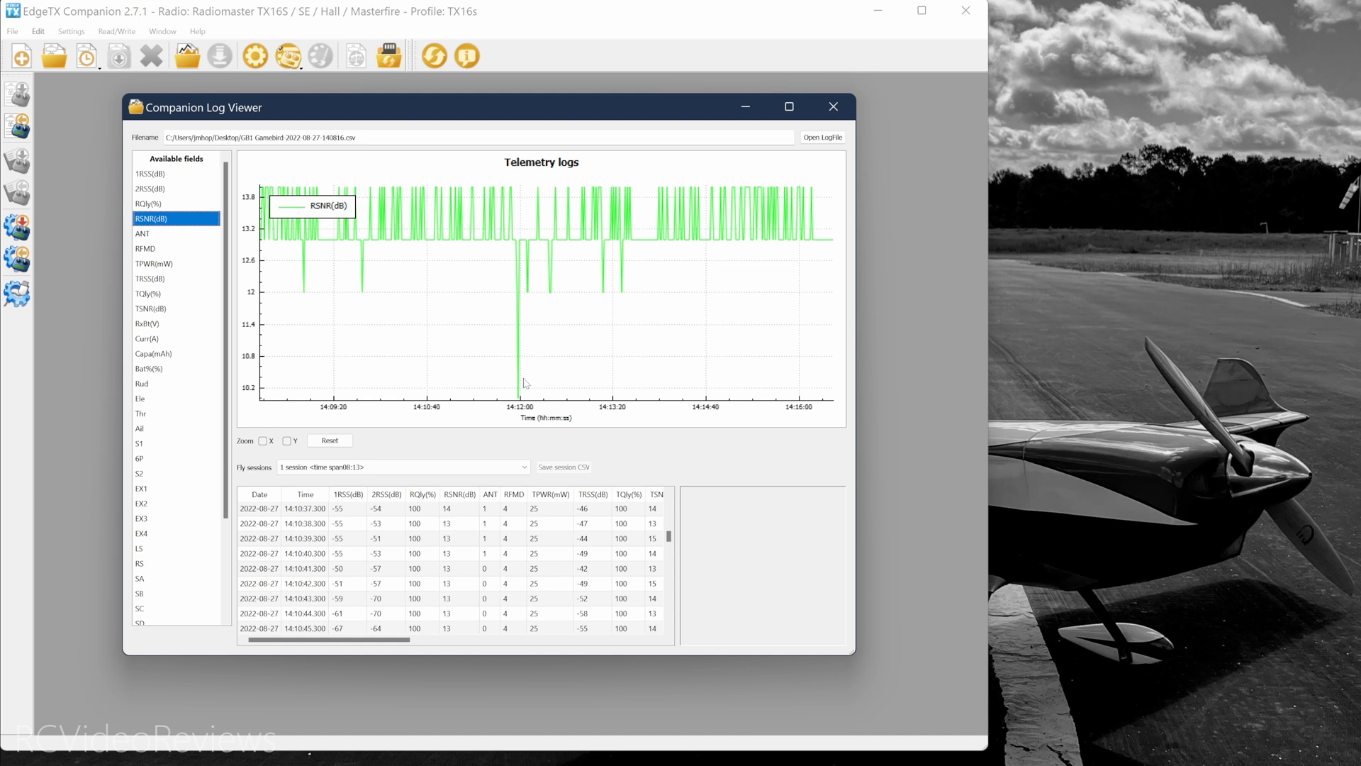
pyautogui.click(148, 203)
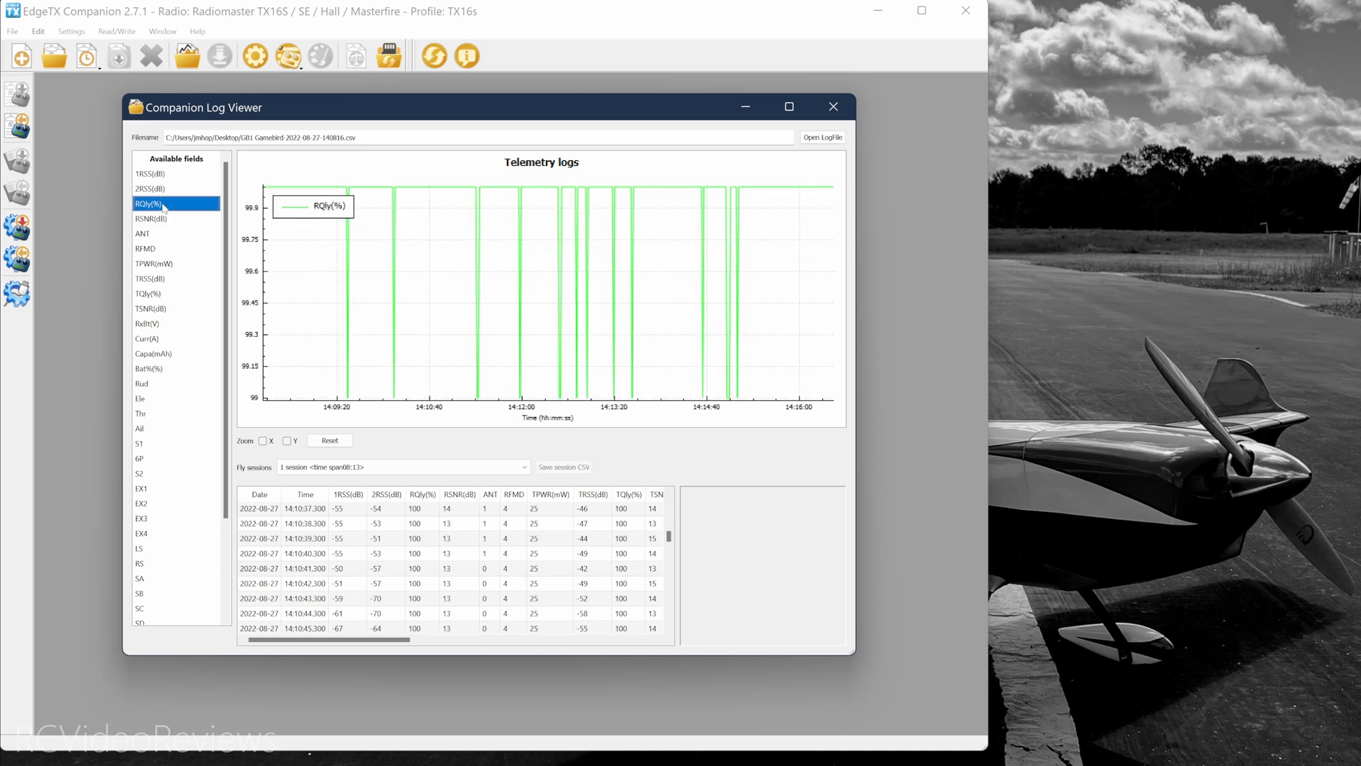
pyautogui.click(149, 173)
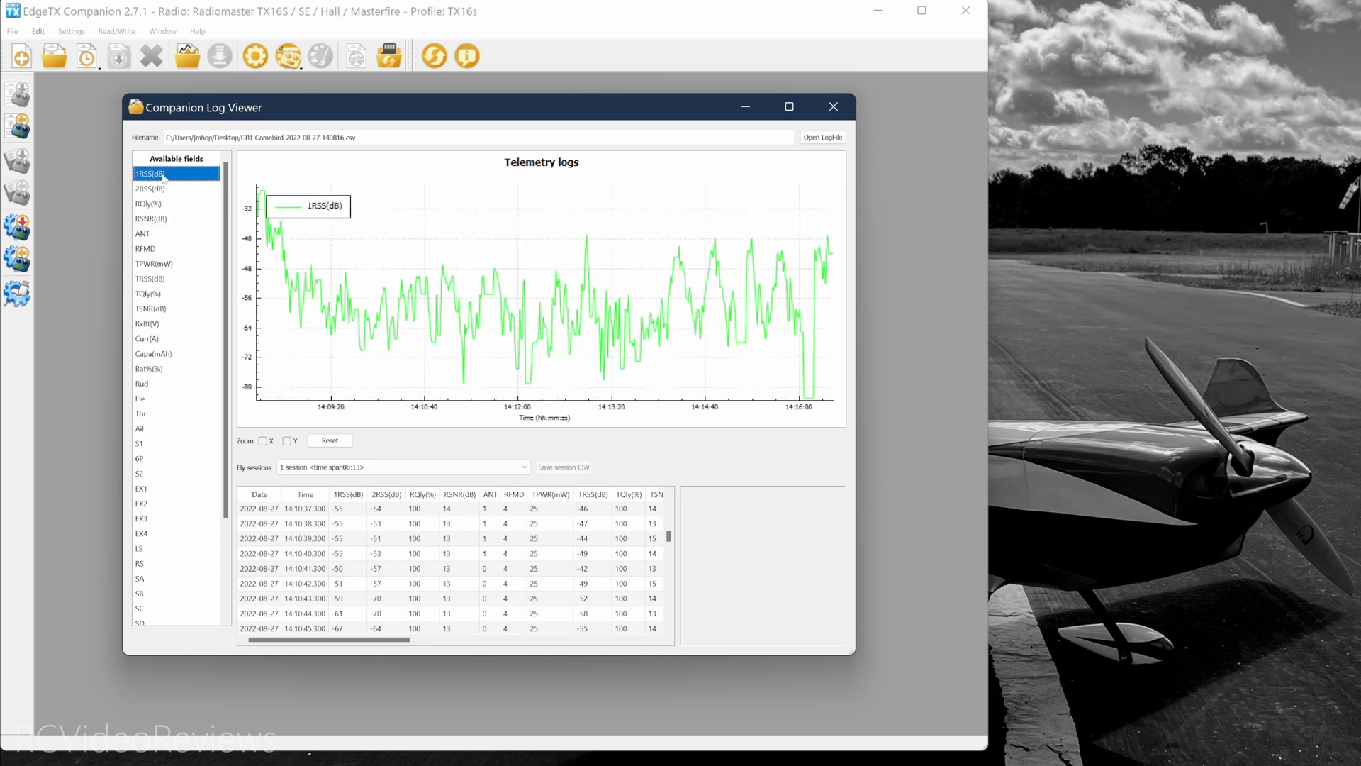
pyautogui.moveTo(171, 227)
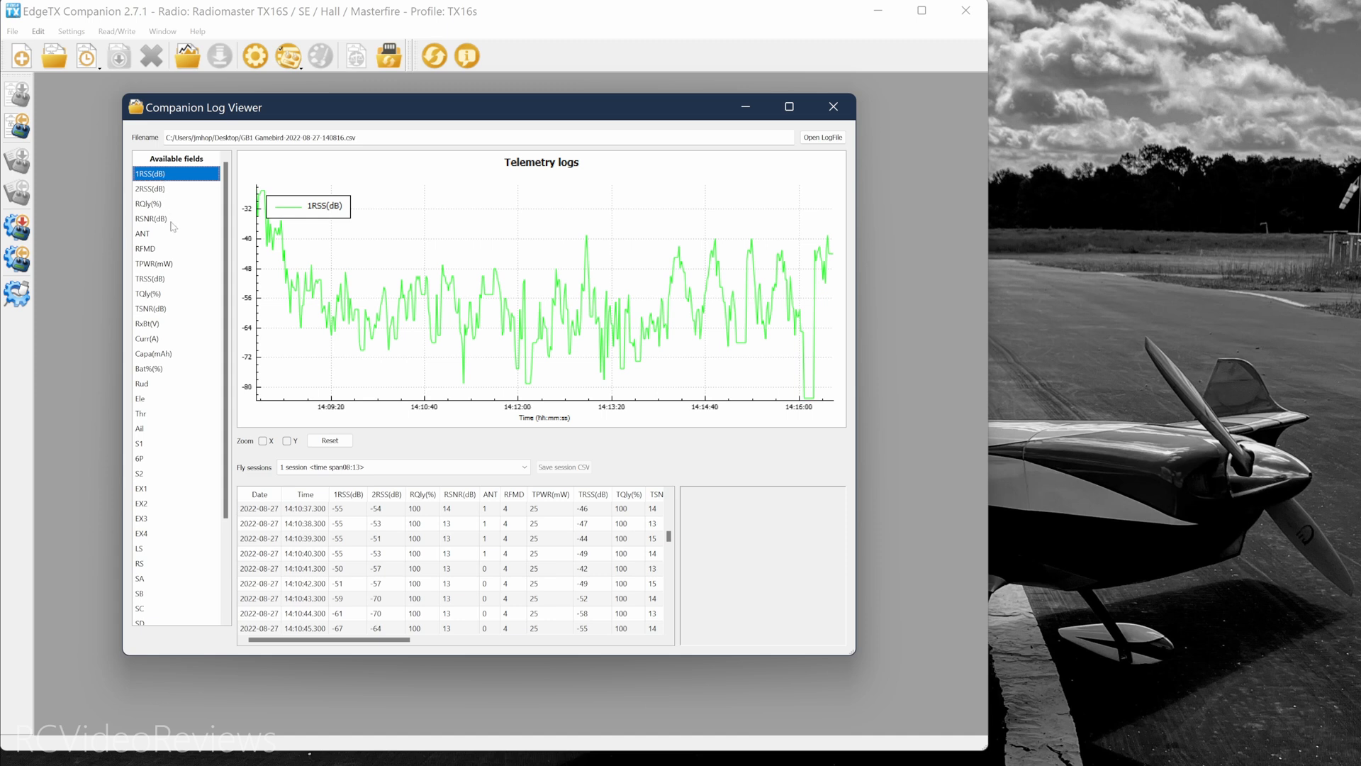
pyautogui.click(155, 264)
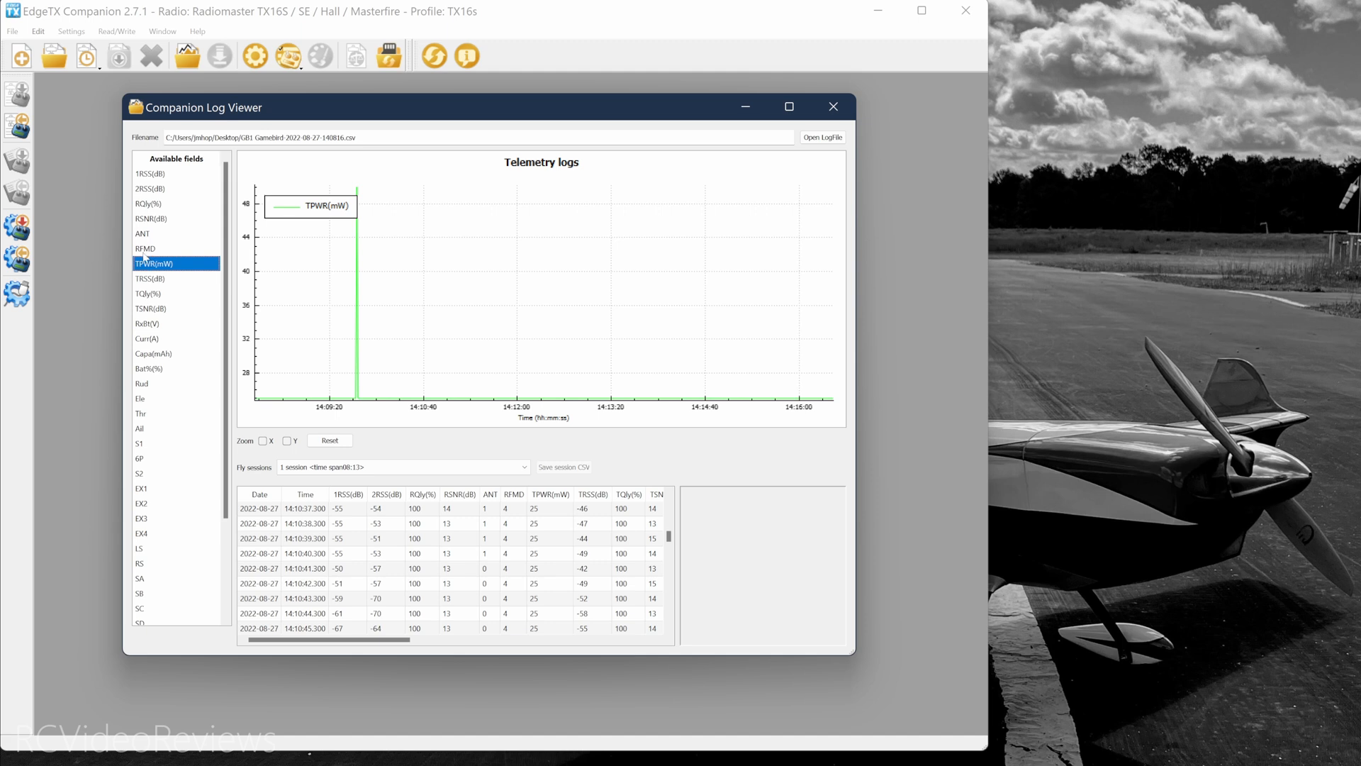
# Plot Curr(A) current draw, then Capa(mAh) consumed capacity
pyautogui.click(146, 339)
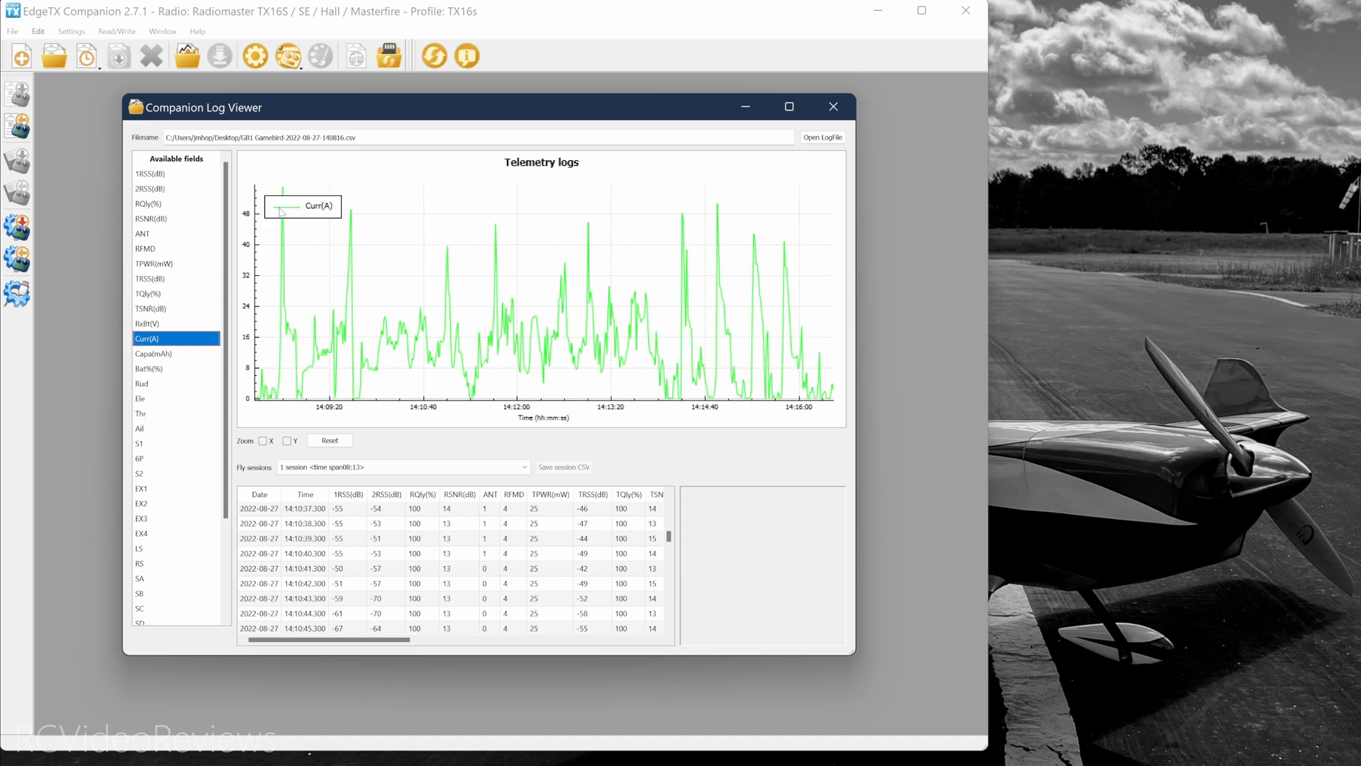
pyautogui.moveTo(285, 193)
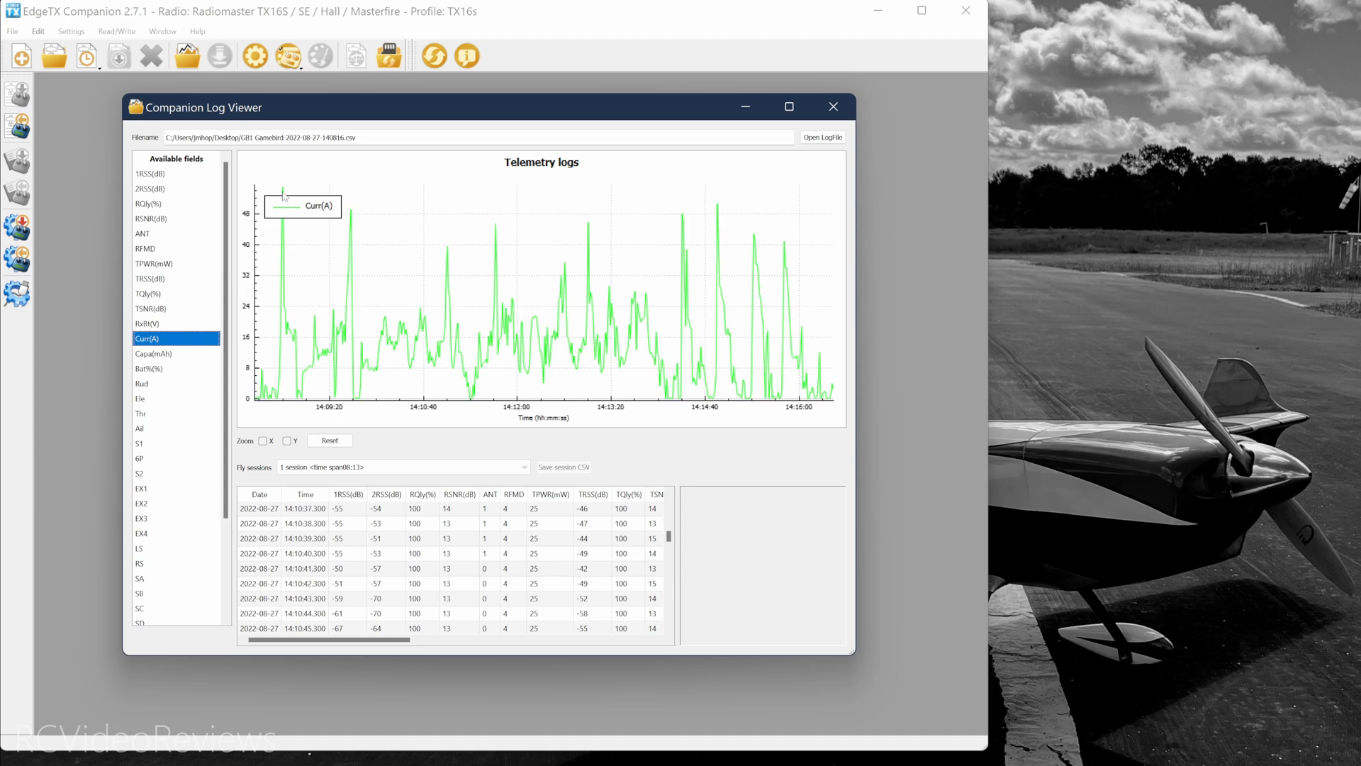
pyautogui.moveTo(281, 361)
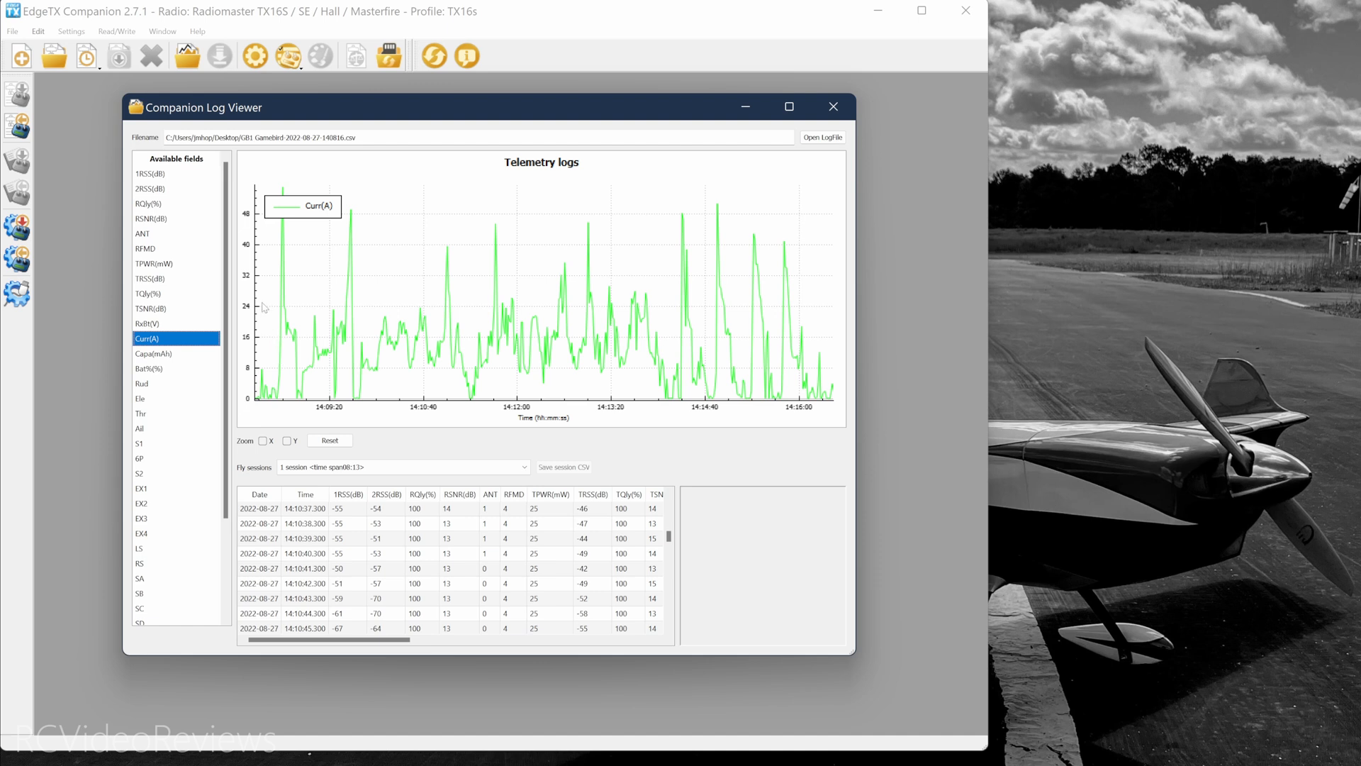
pyautogui.moveTo(319, 352)
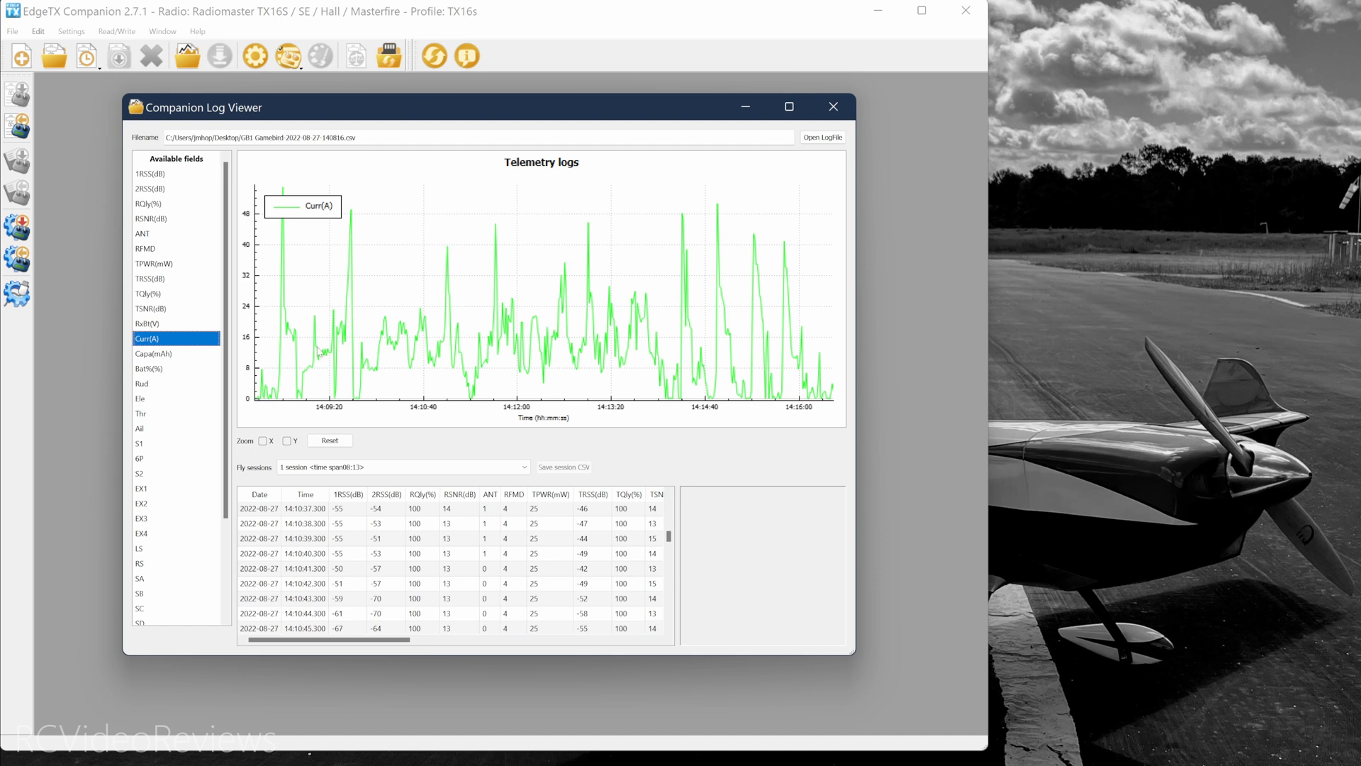
pyautogui.moveTo(249, 372)
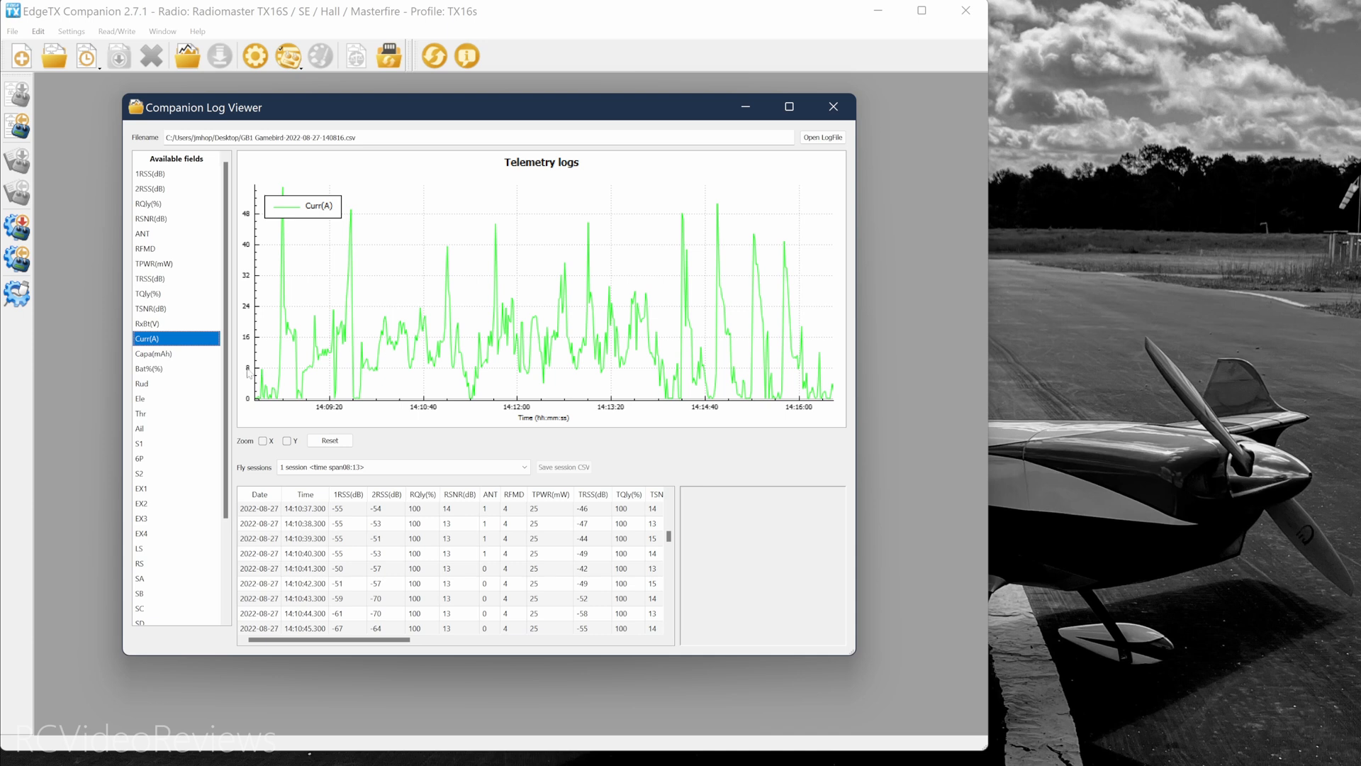
pyautogui.click(153, 353)
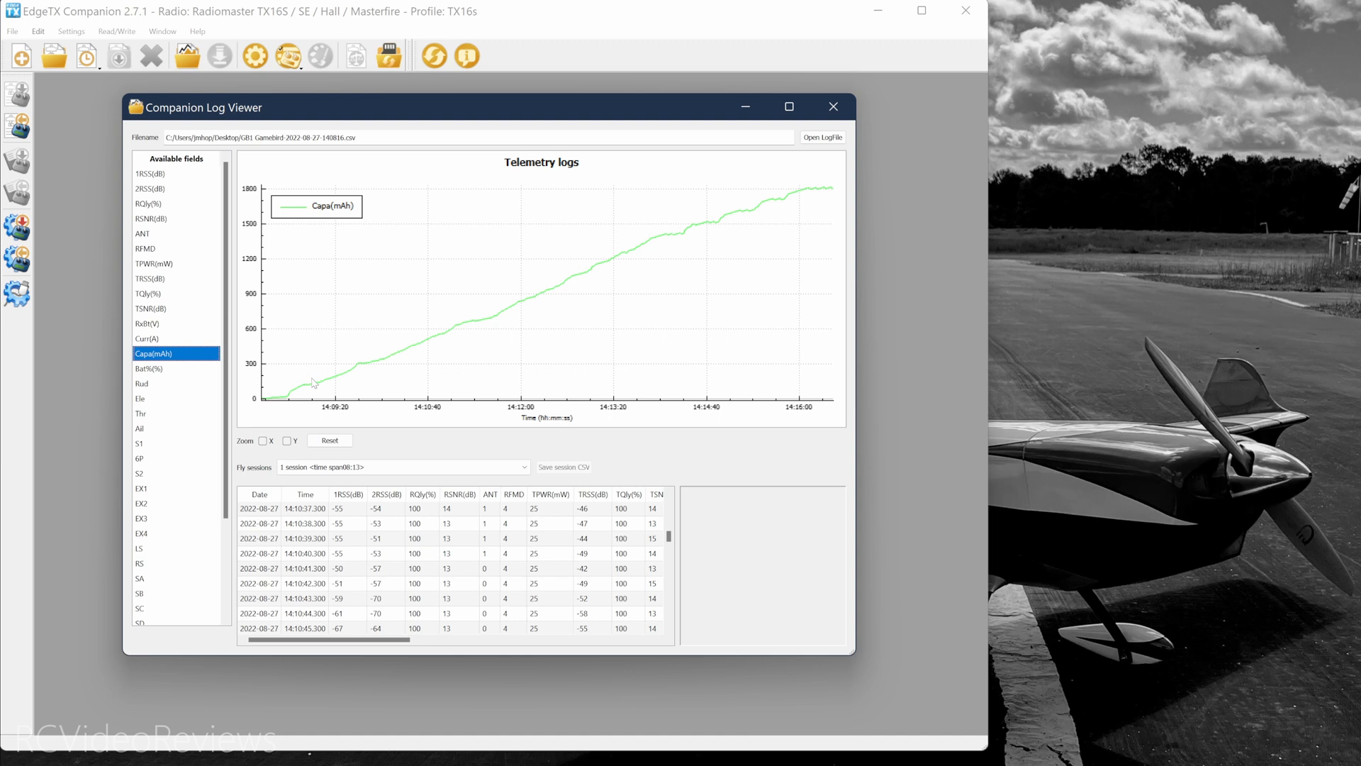
pyautogui.moveTo(434, 337)
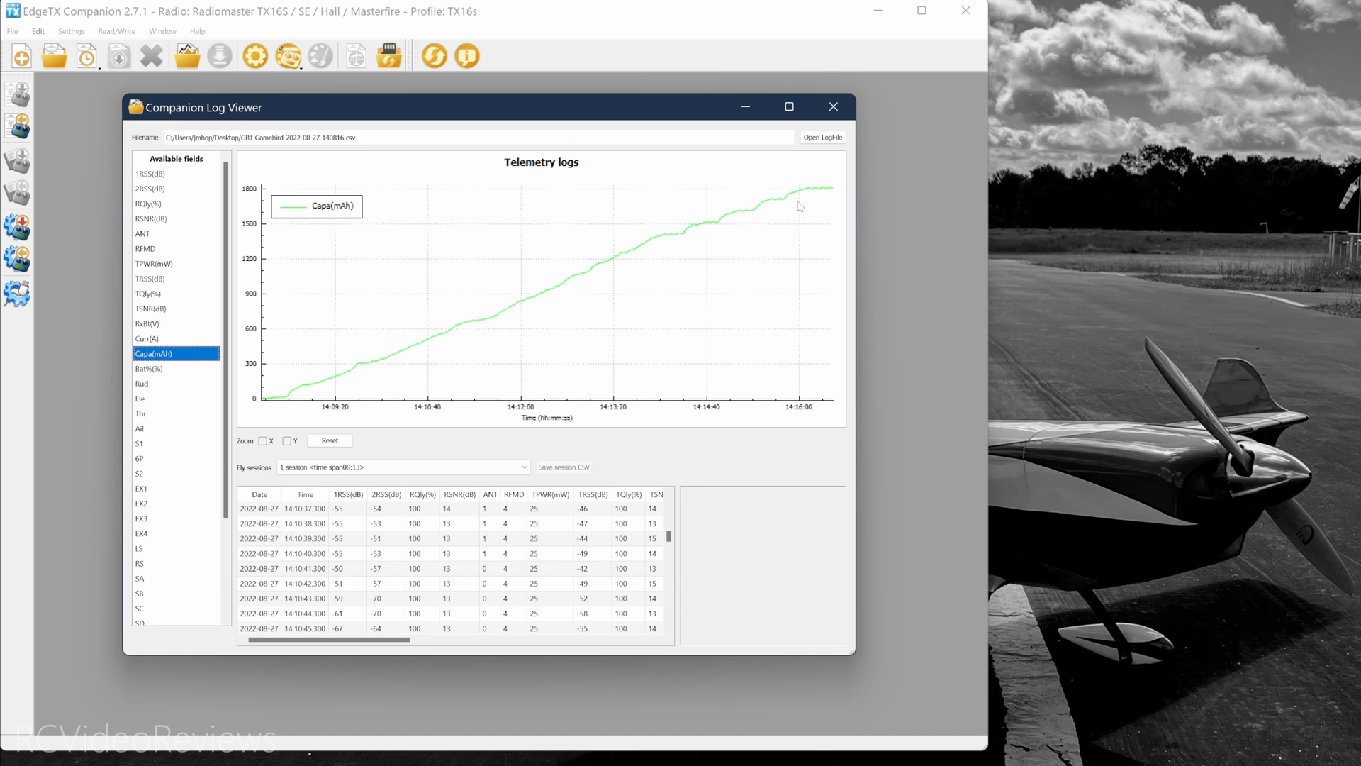
pyautogui.moveTo(154, 424)
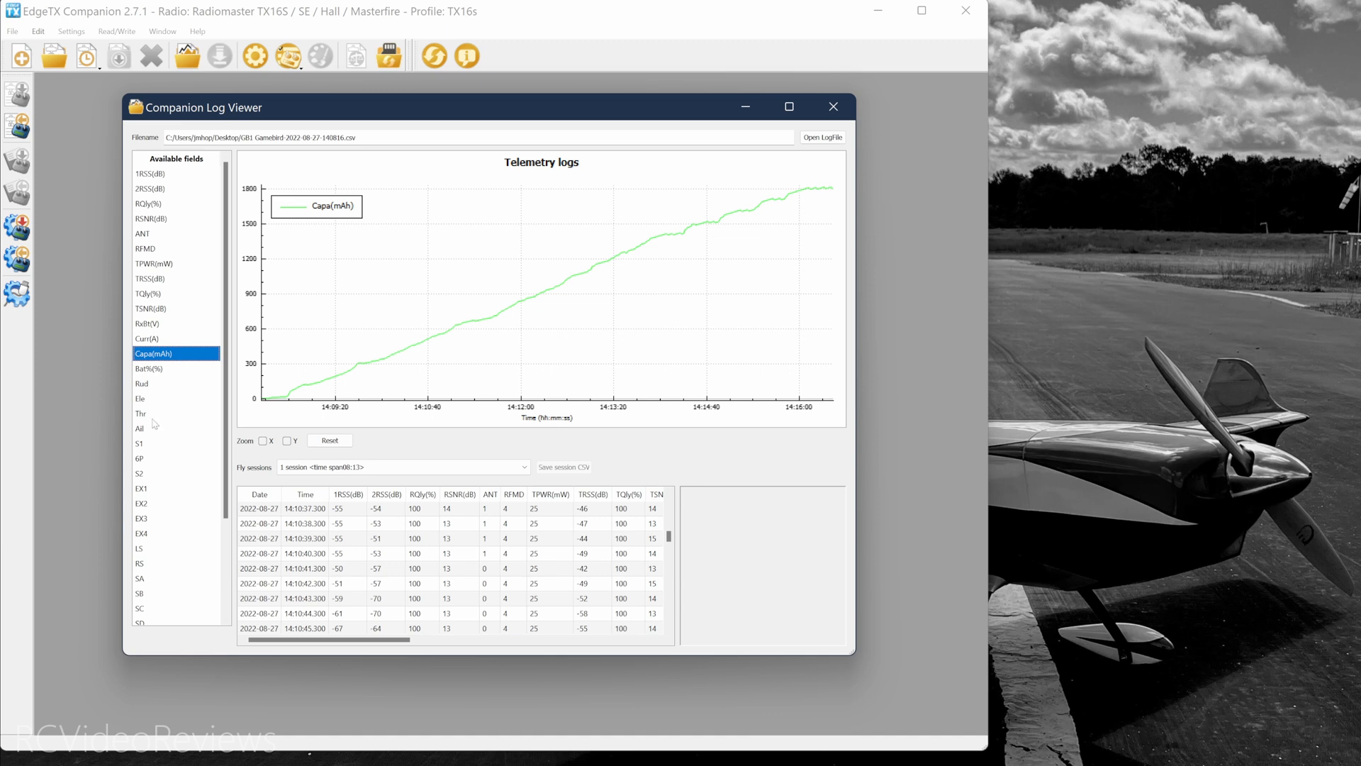
# Plot Bat%(%), then overlay RQly(%) with 2RSS(dB) on one chart
pyautogui.click(147, 369)
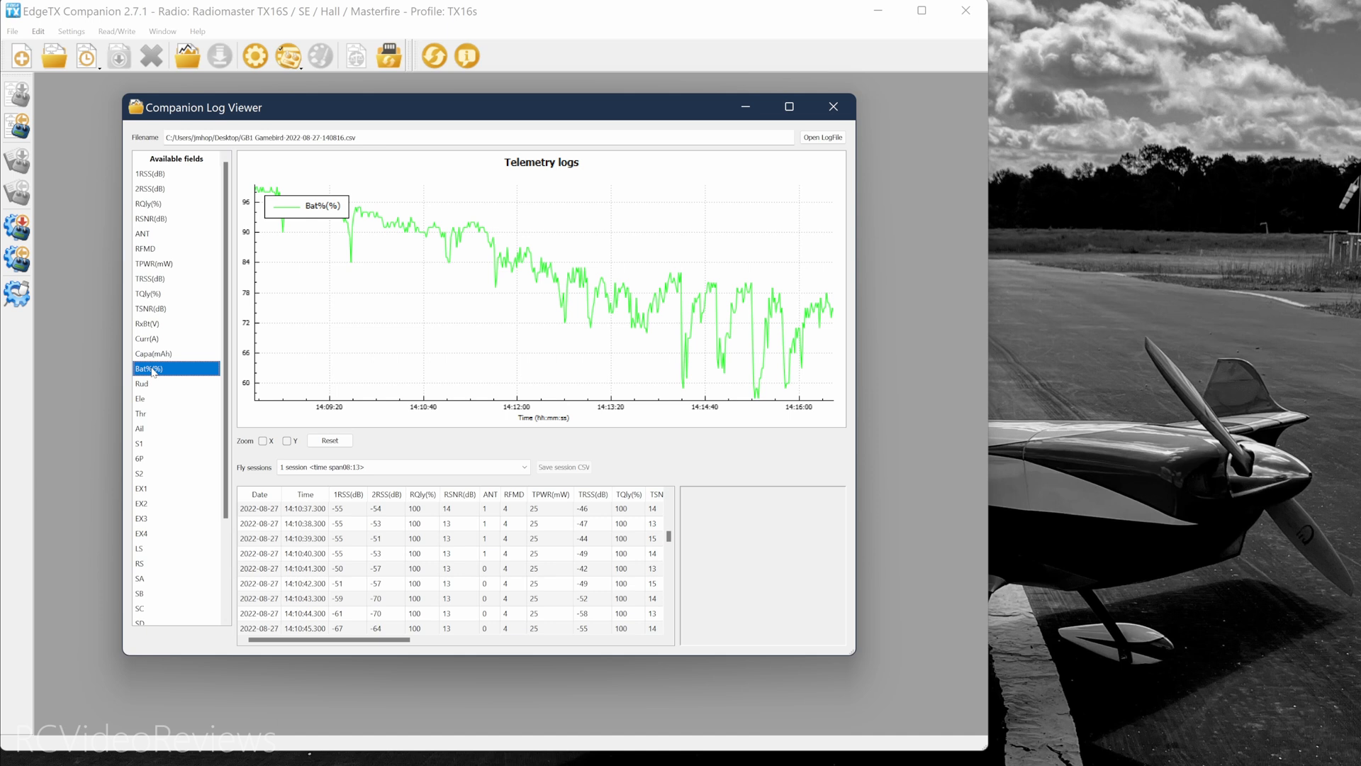
pyautogui.moveTo(730, 291)
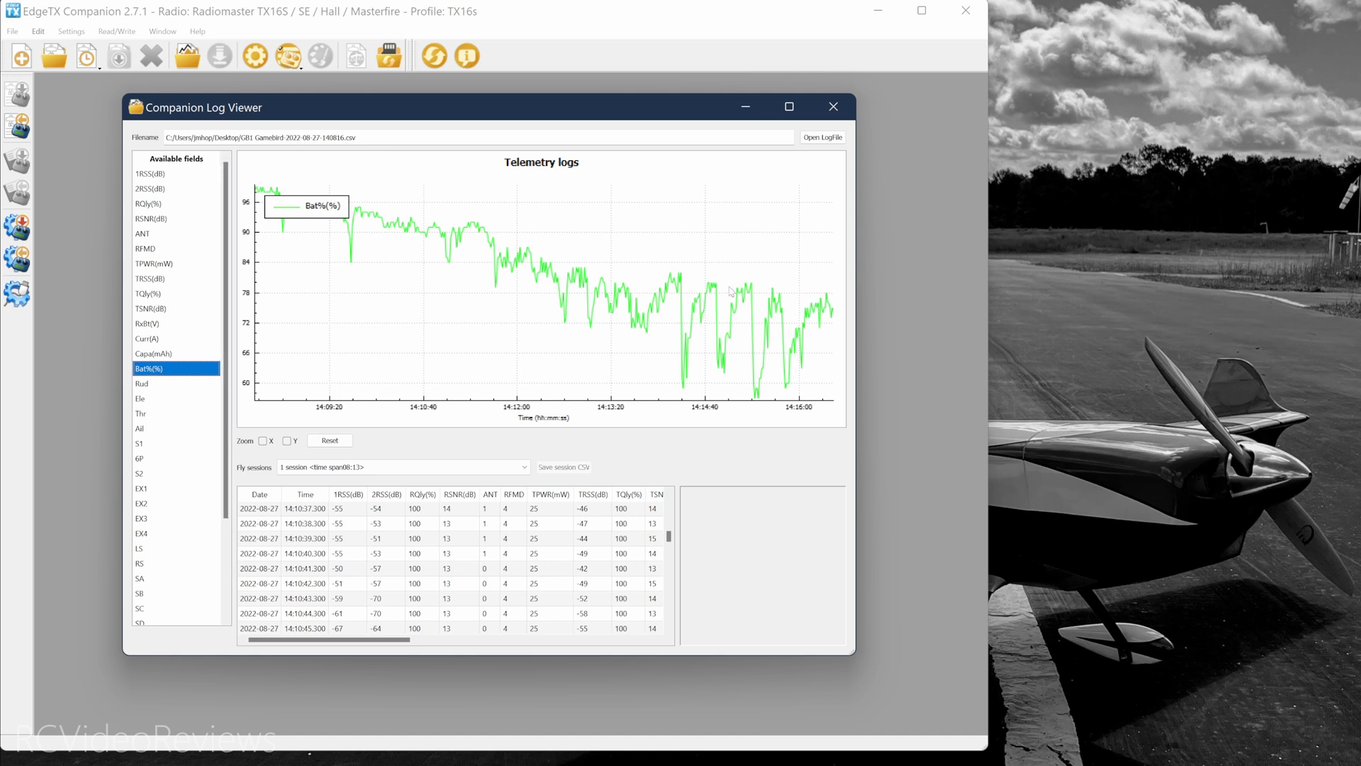
pyautogui.moveTo(788, 353)
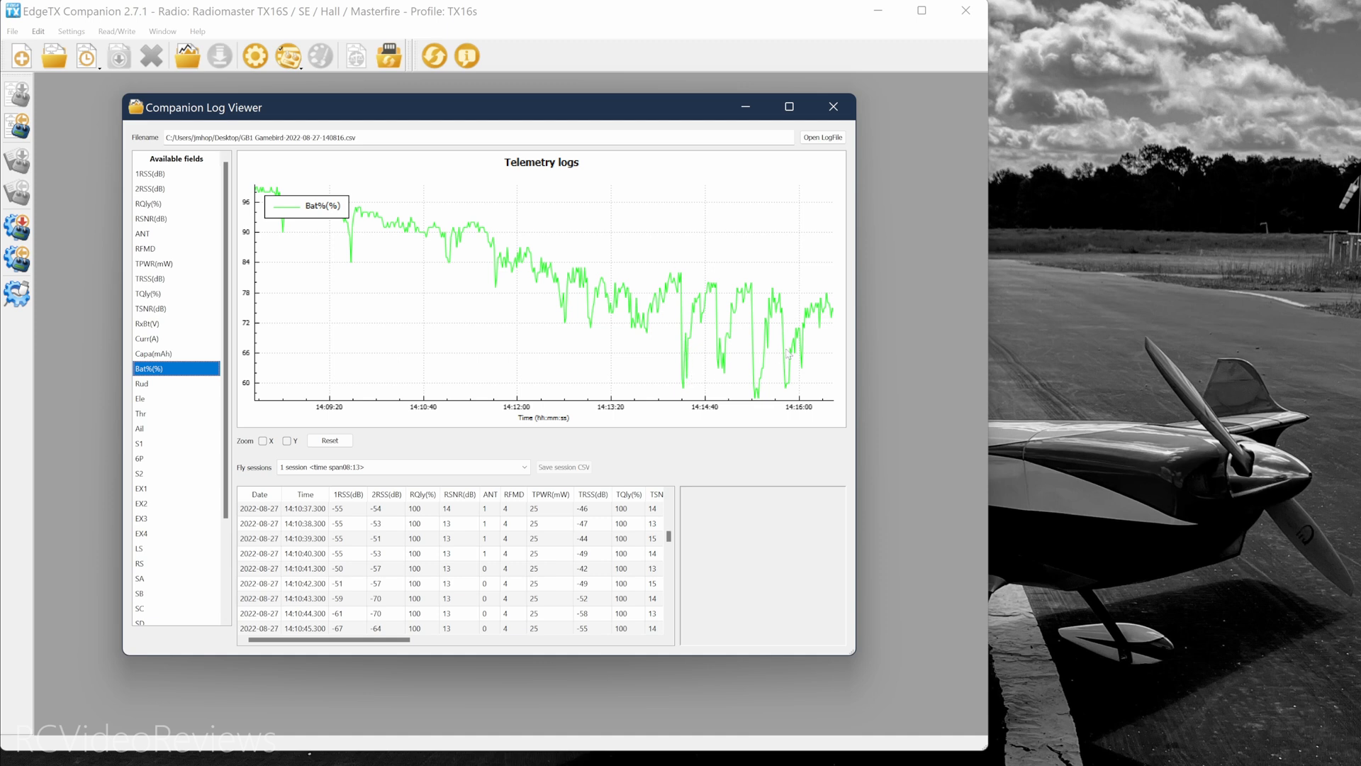
pyautogui.moveTo(829, 323)
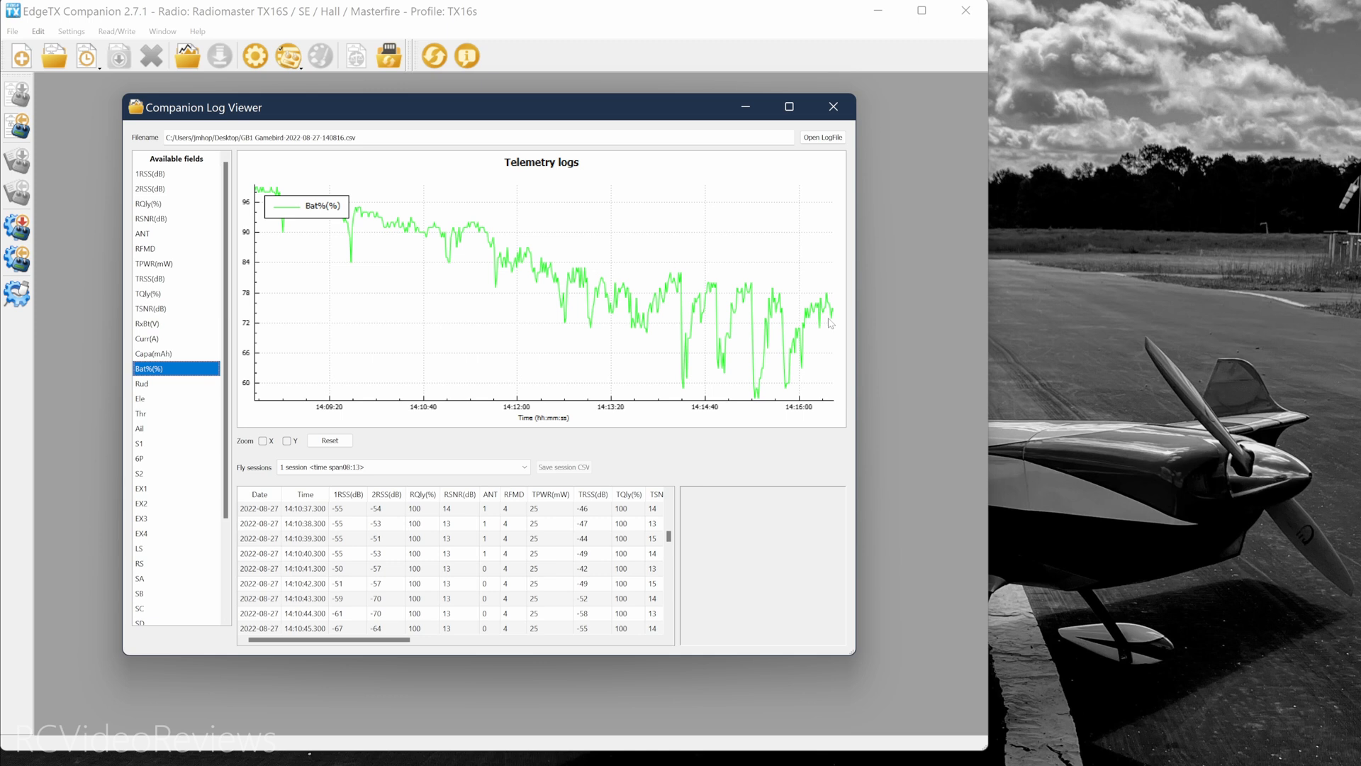
pyautogui.moveTo(785, 342)
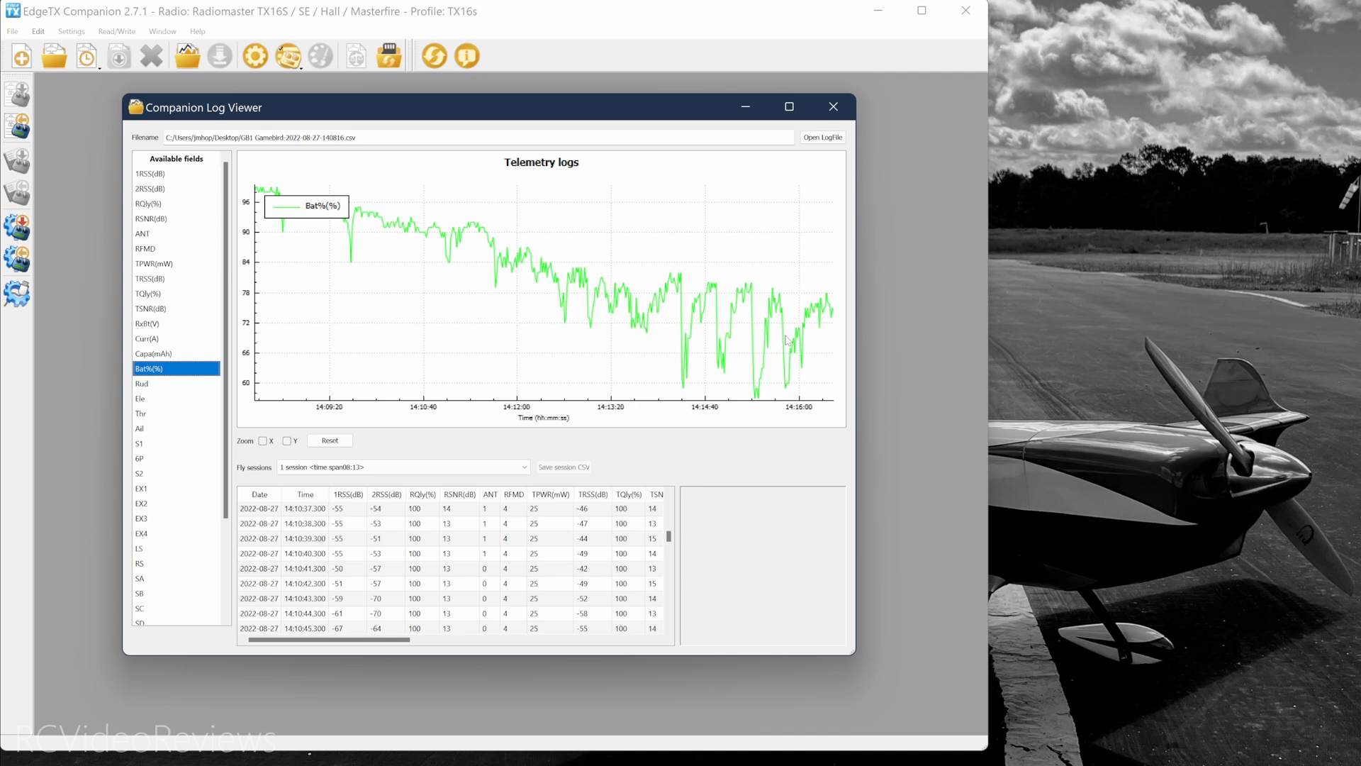
pyautogui.moveTo(176, 195)
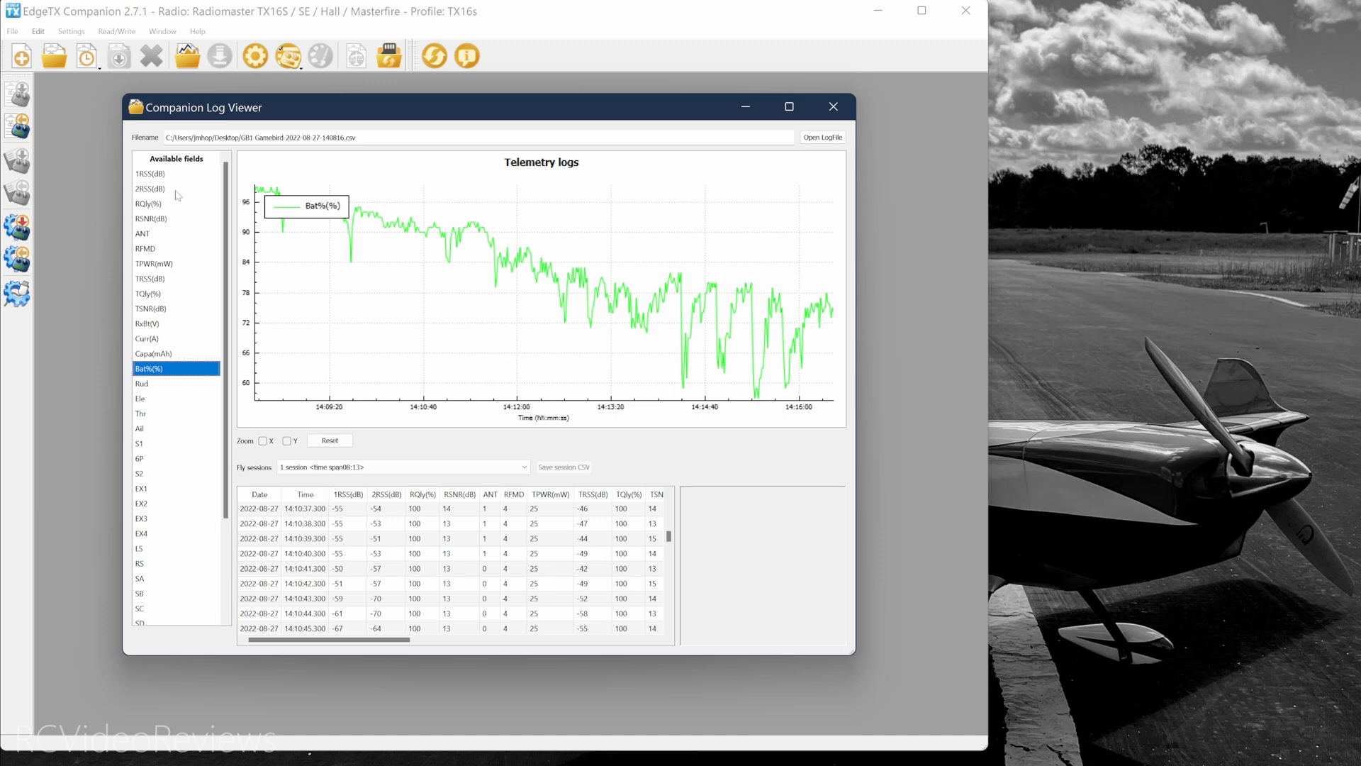
pyautogui.click(147, 203)
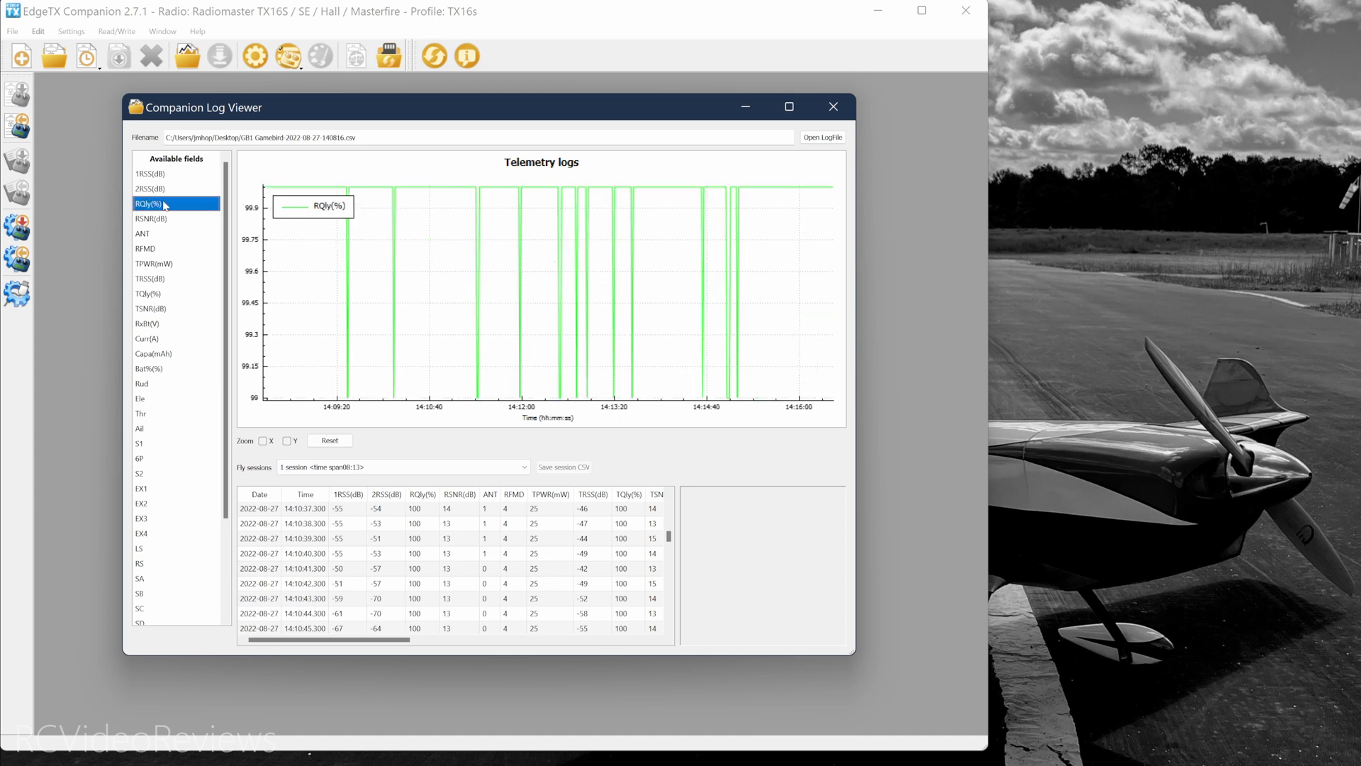
pyautogui.click(149, 189)
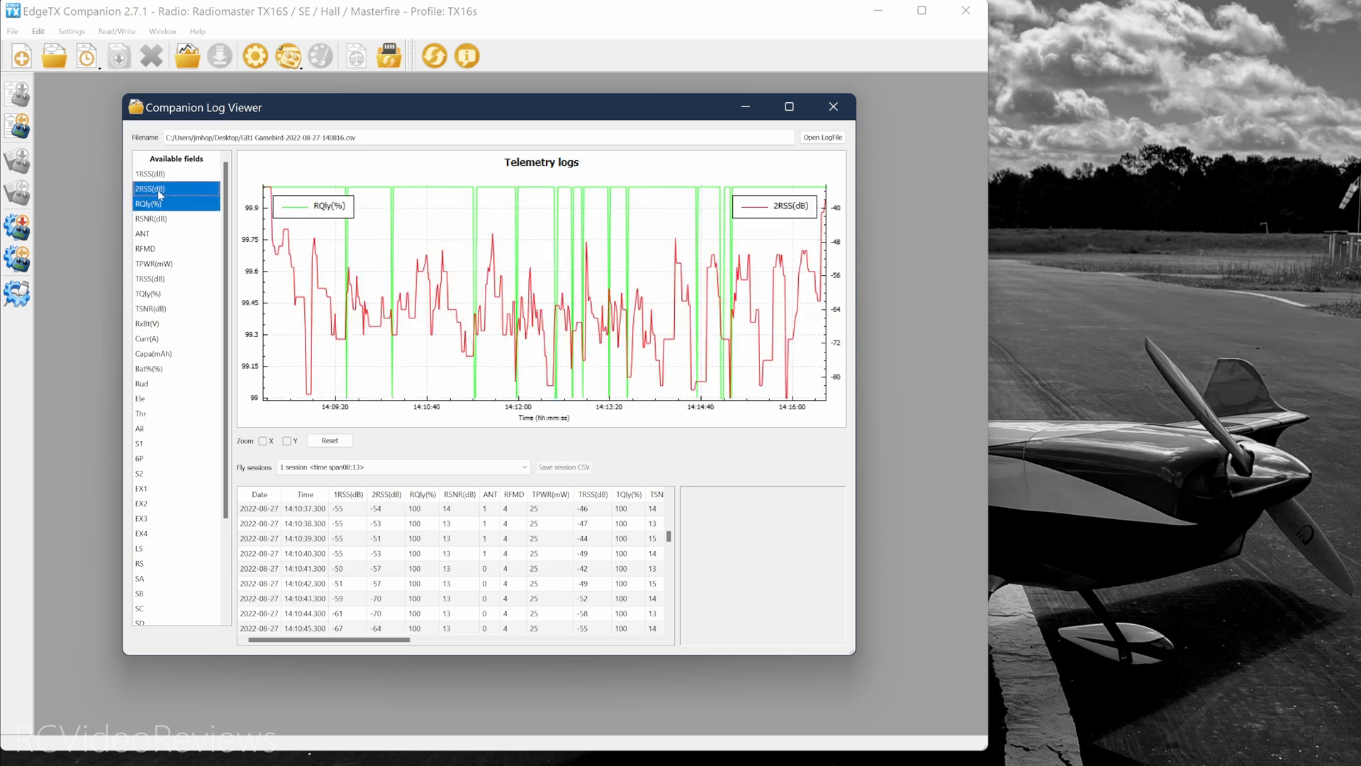